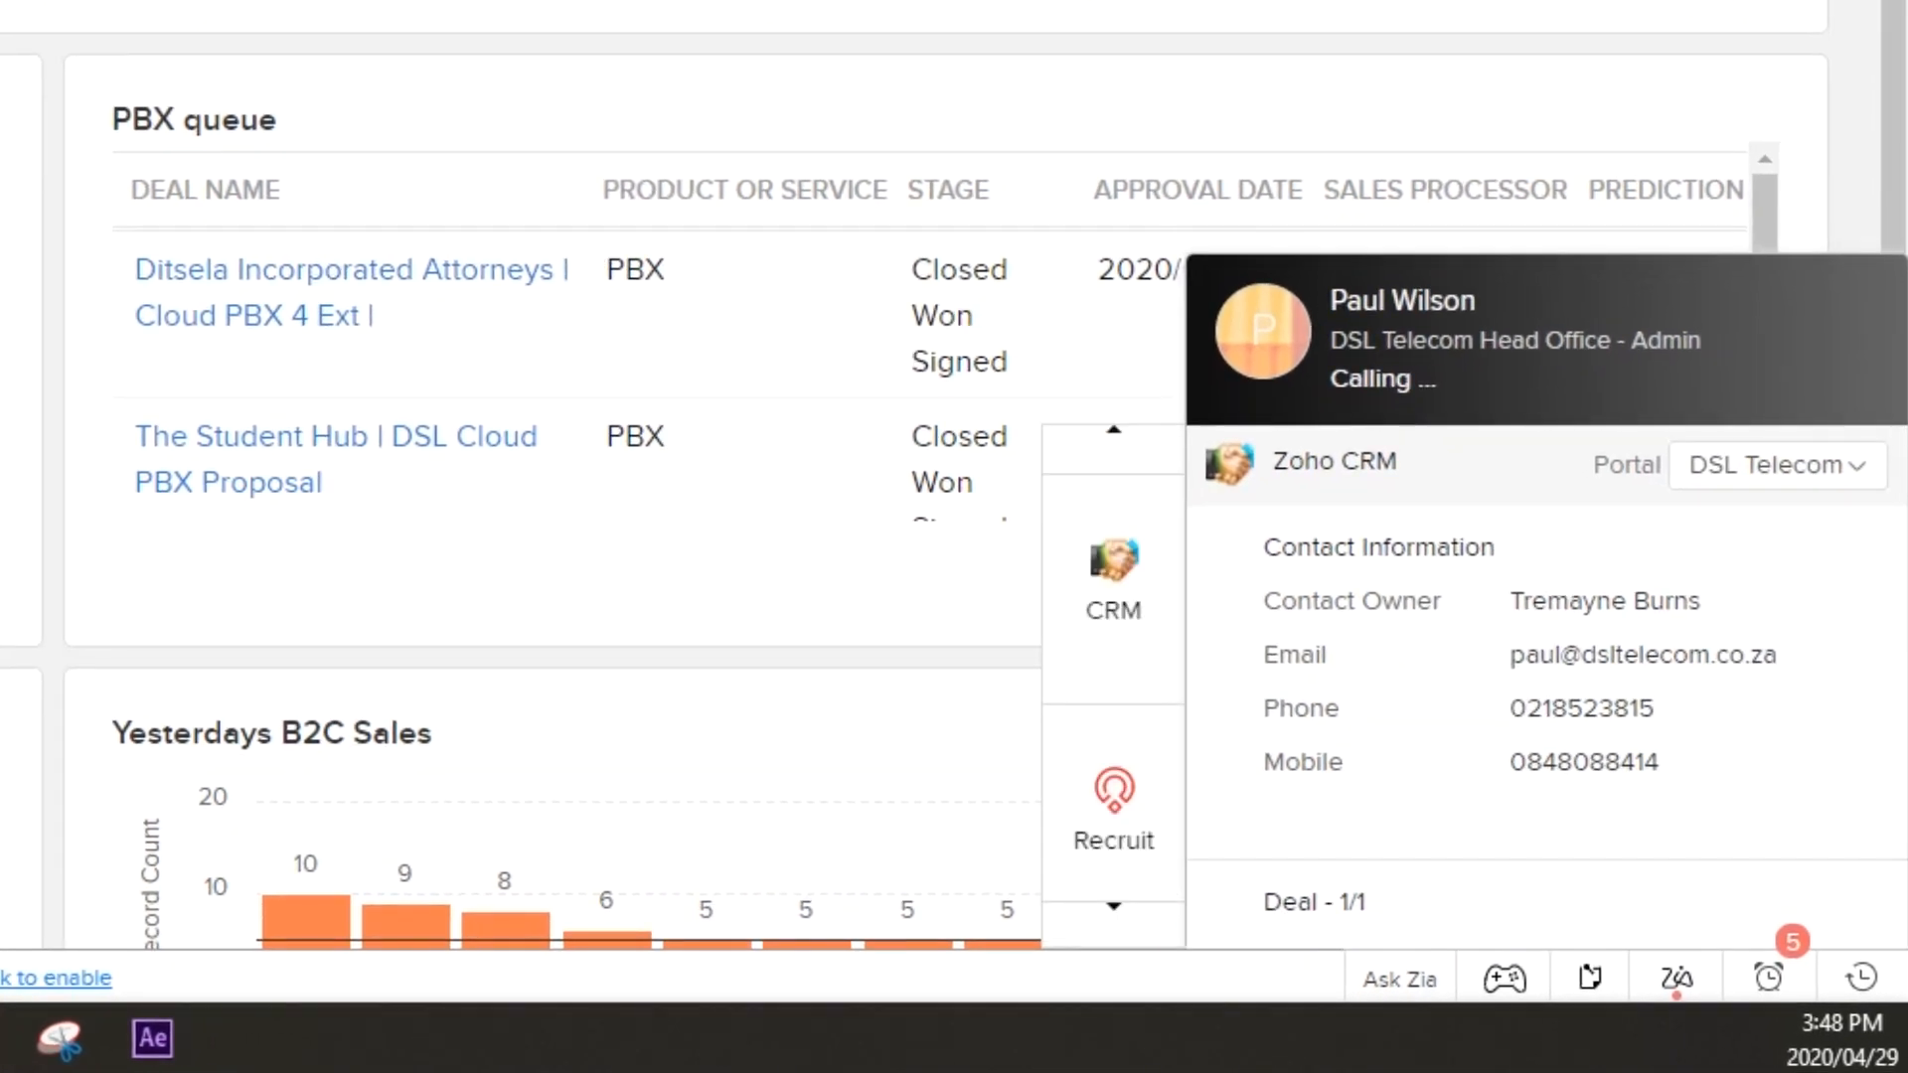
mouse_move(1264, 326)
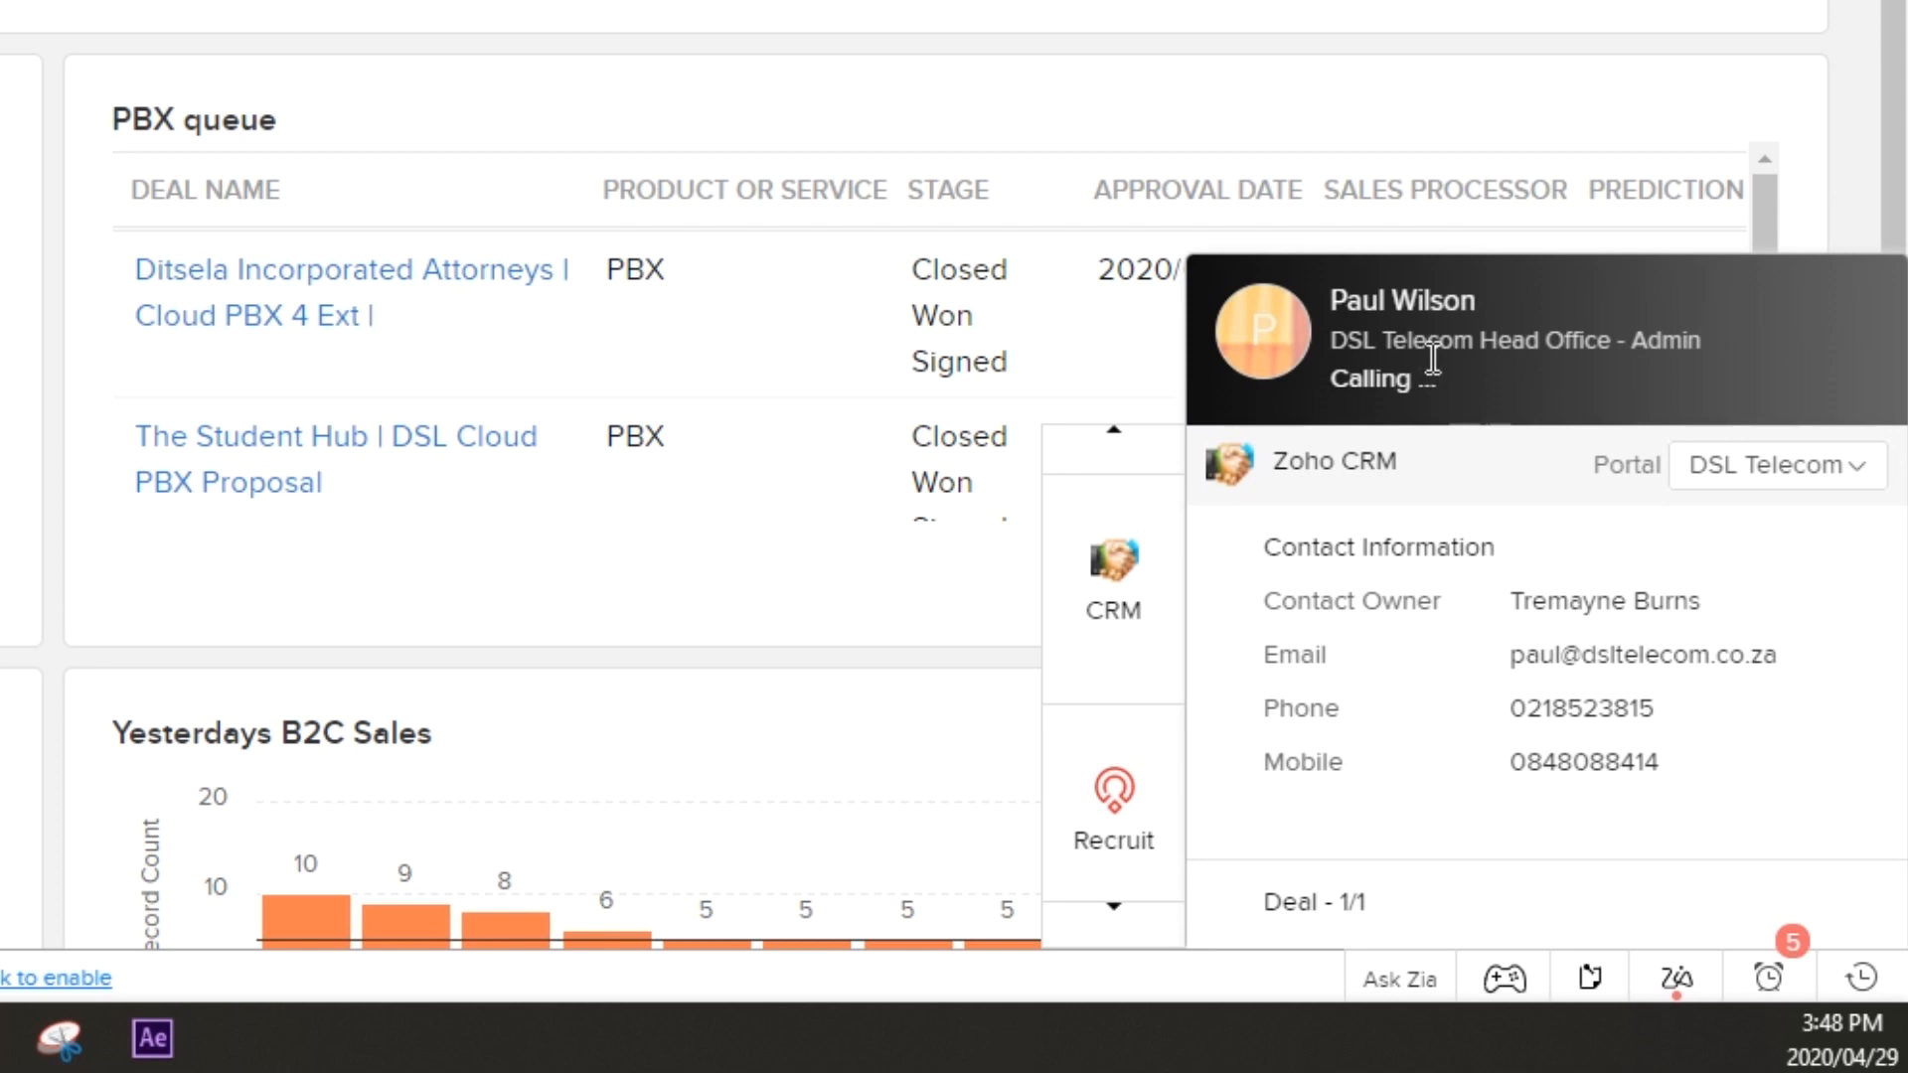
mouse_move(1757, 649)
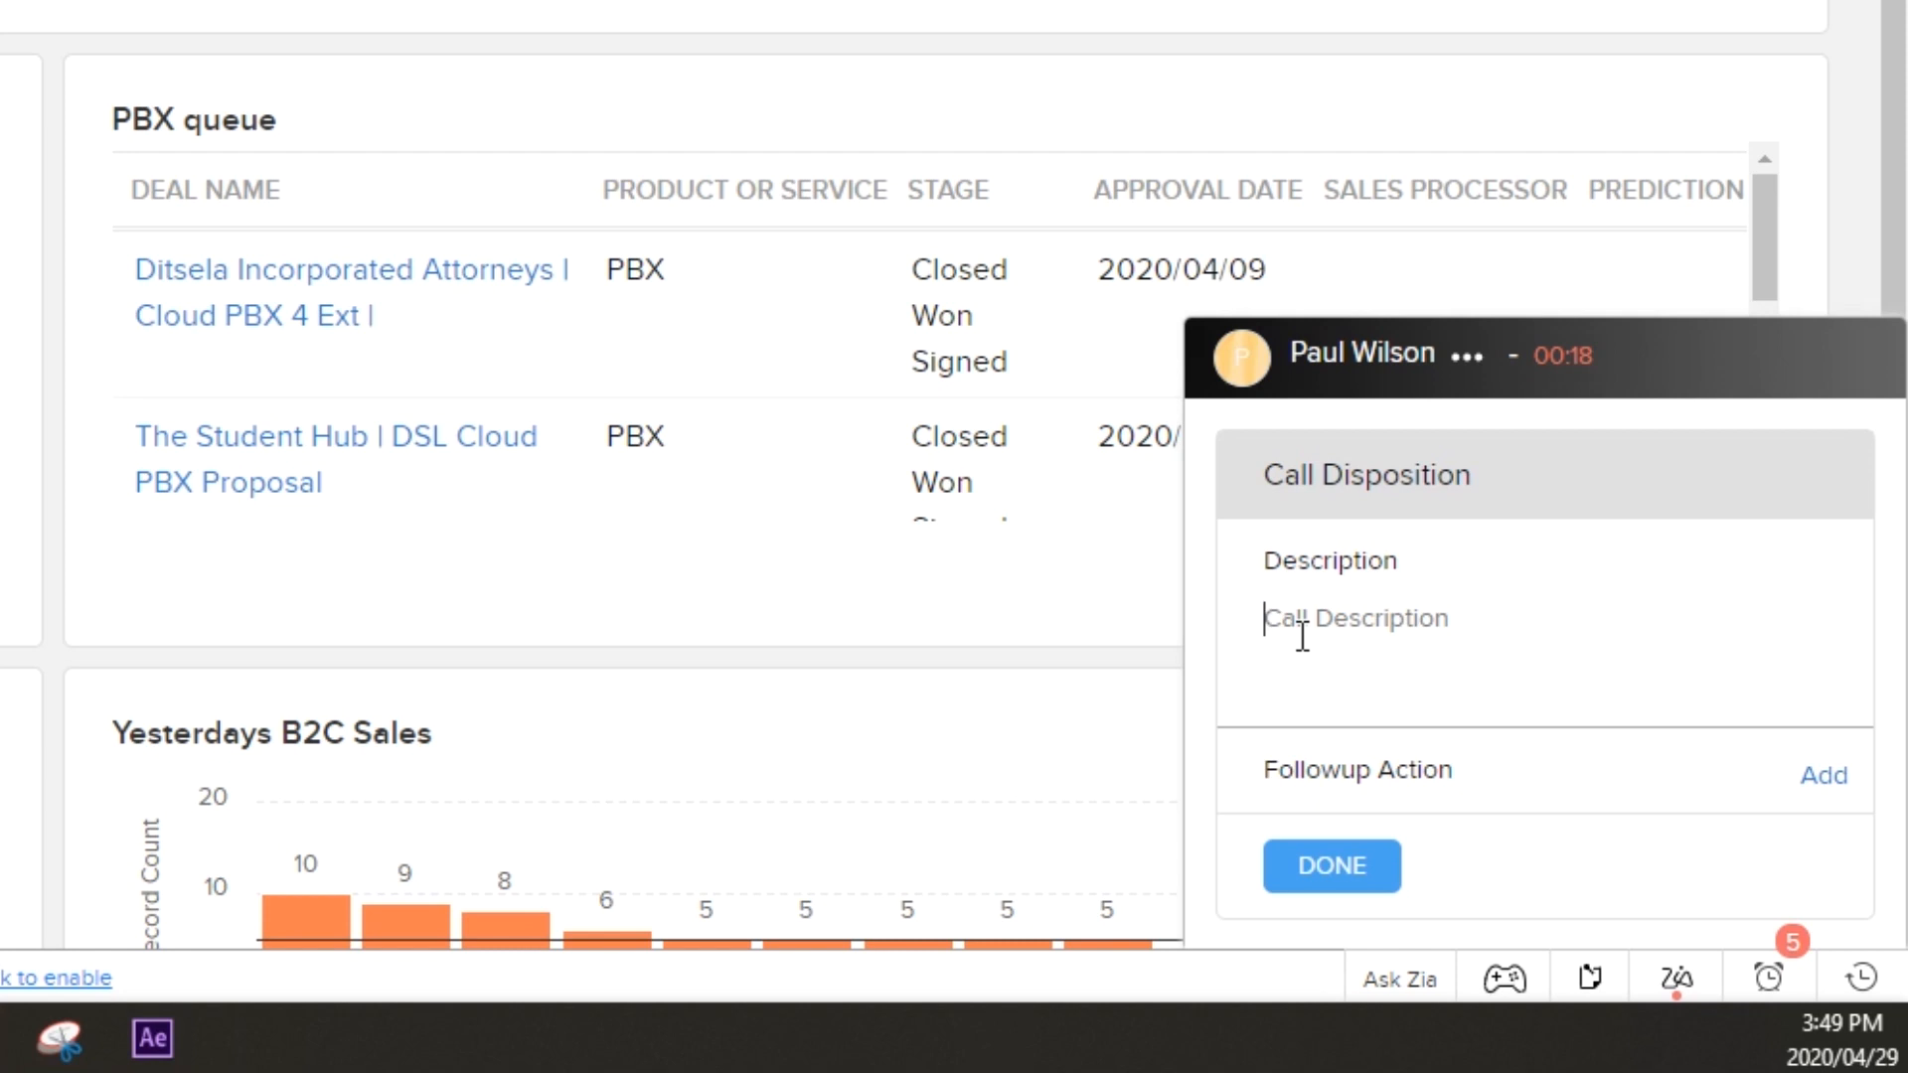
Step: Enter 'Example video description' as the call description and pick a Zoho CRM Task as the follow-up action
text(Example video description)
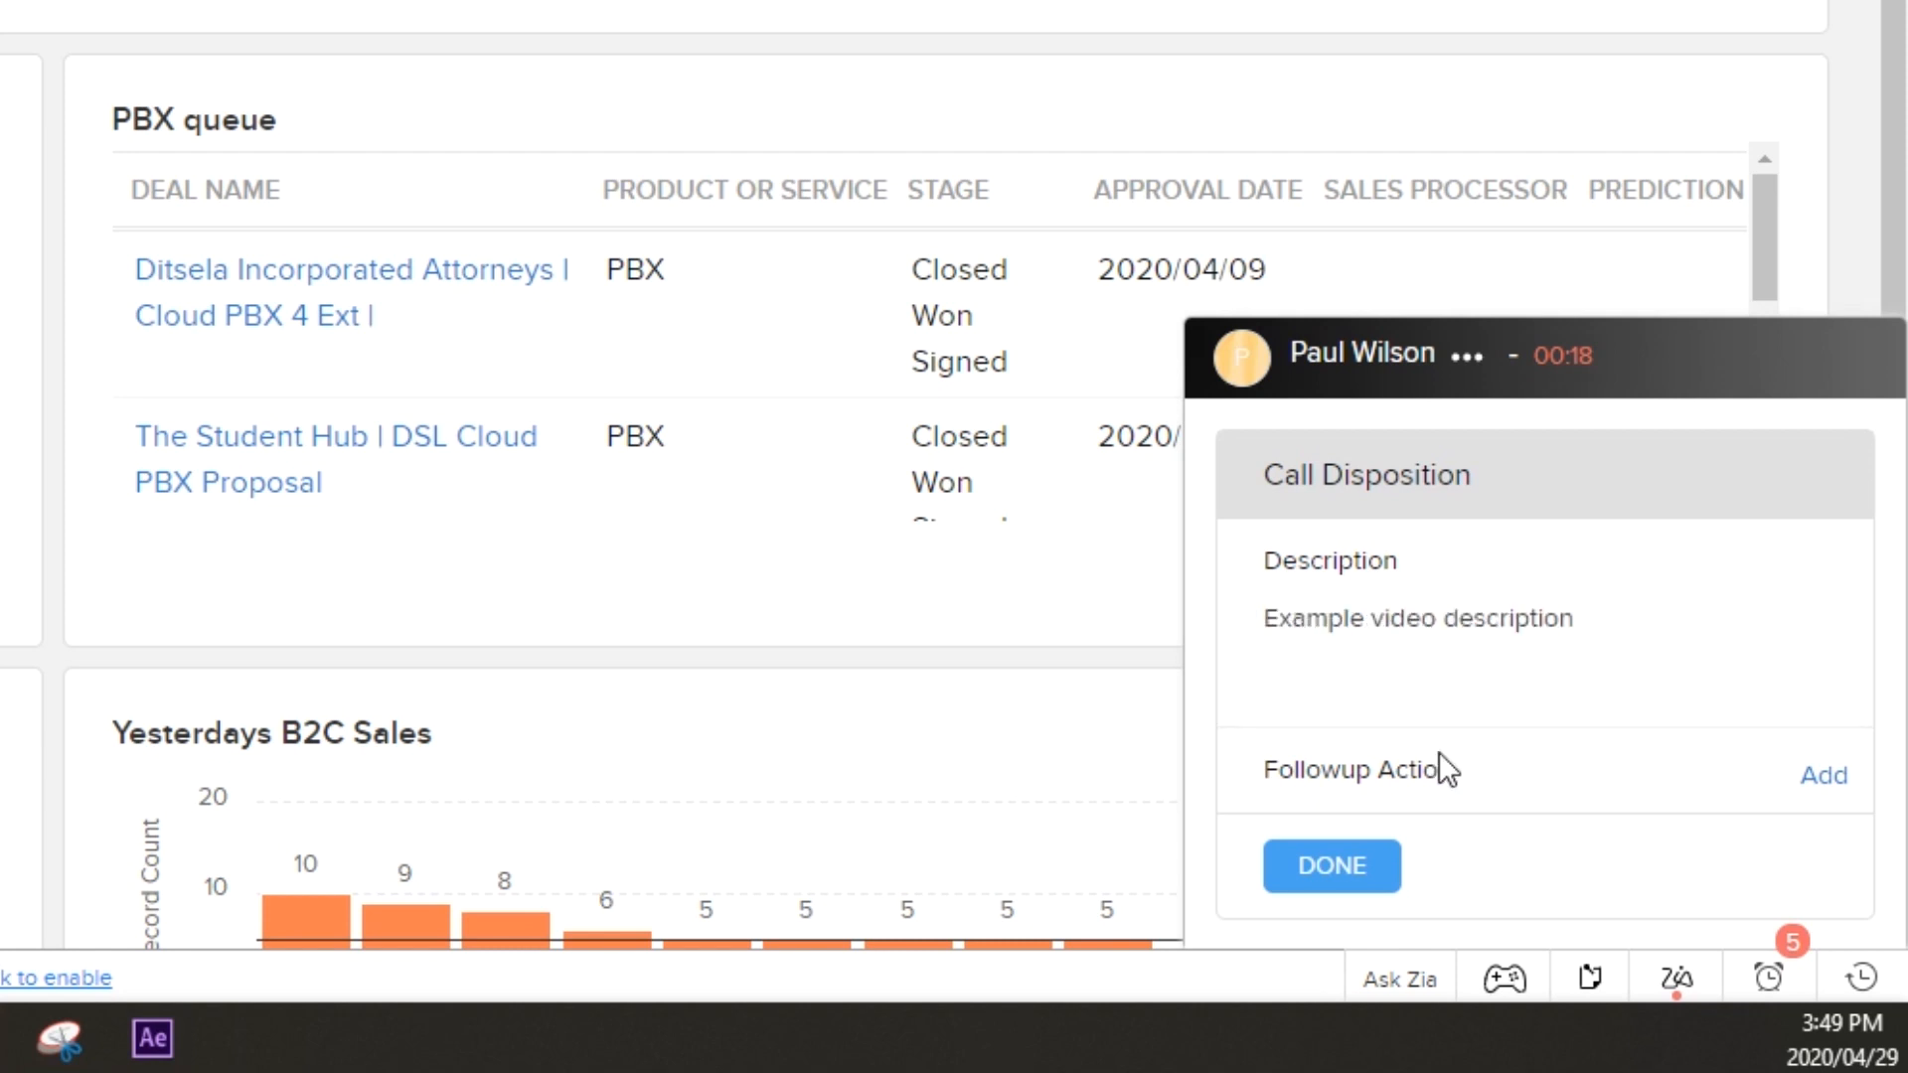
mouse_move(1563, 775)
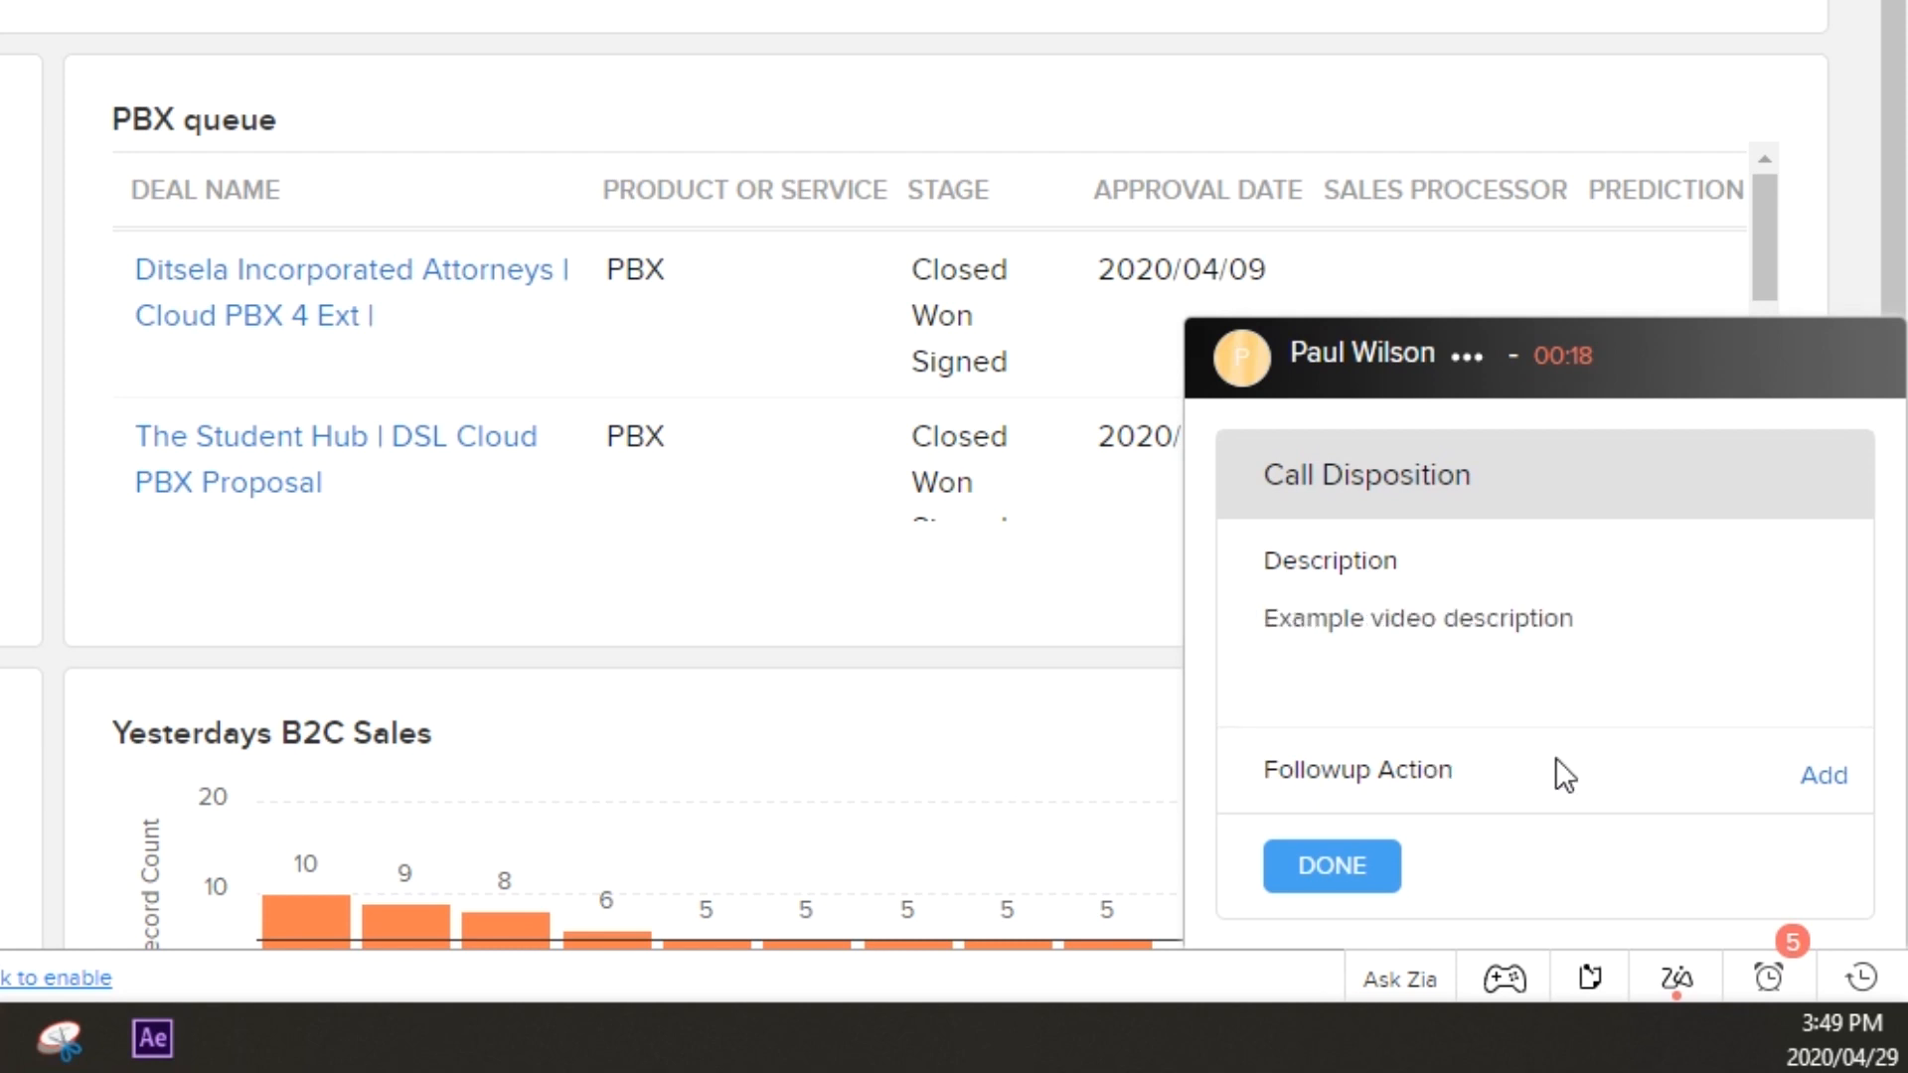
click(1822, 775)
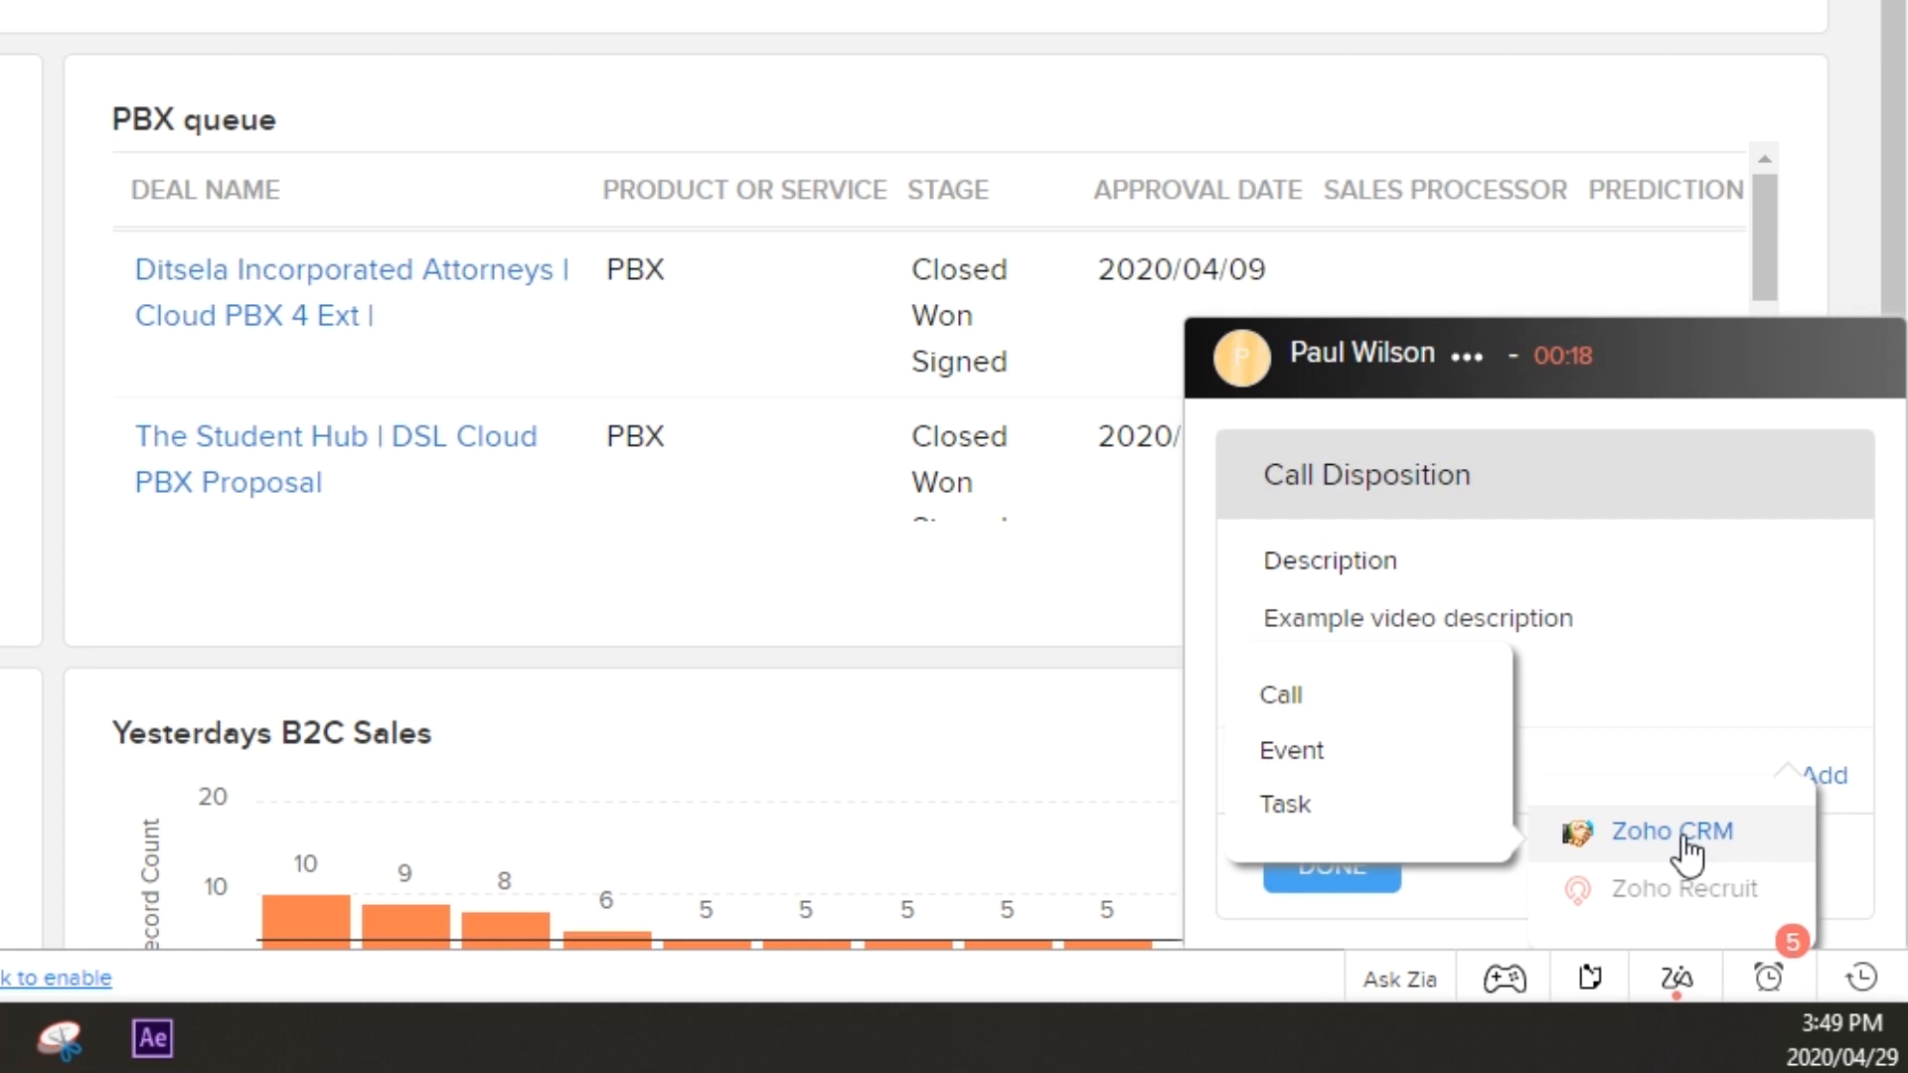
mouse_move(1285, 803)
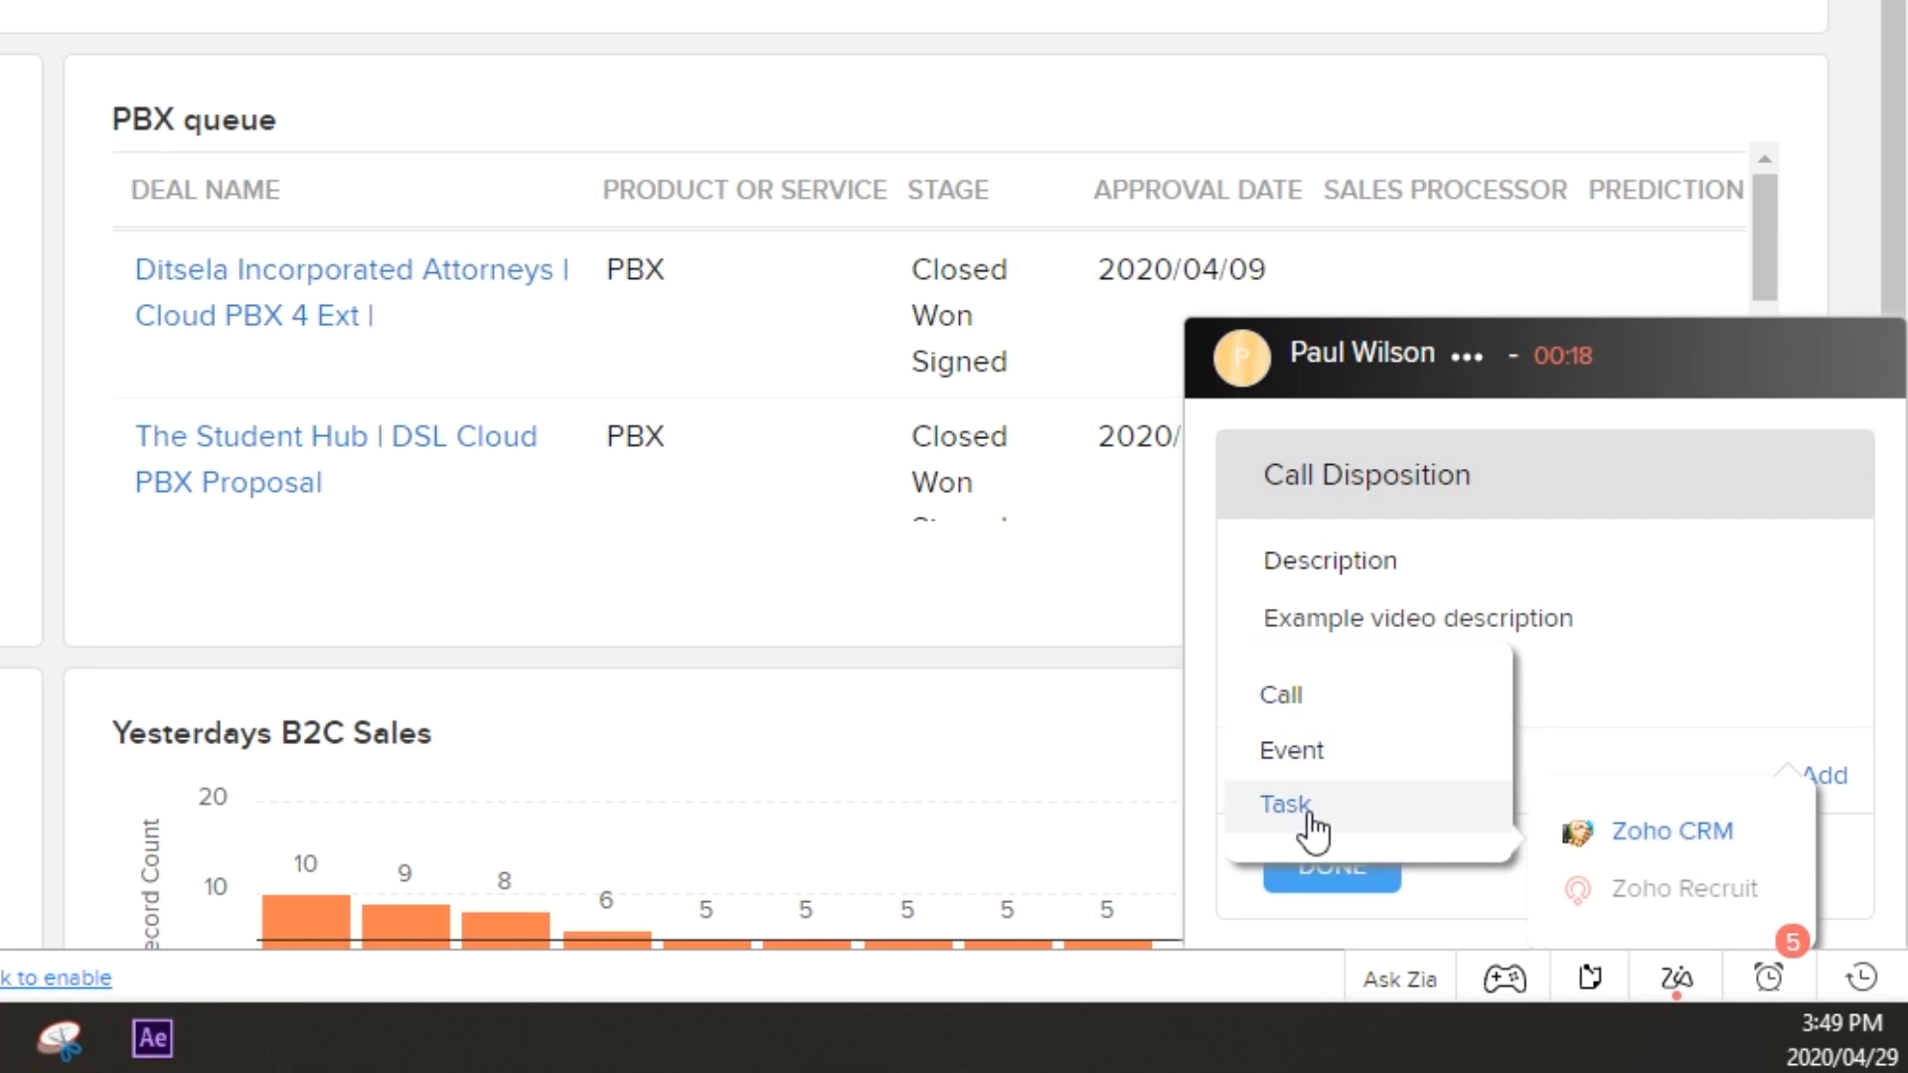
click(1285, 804)
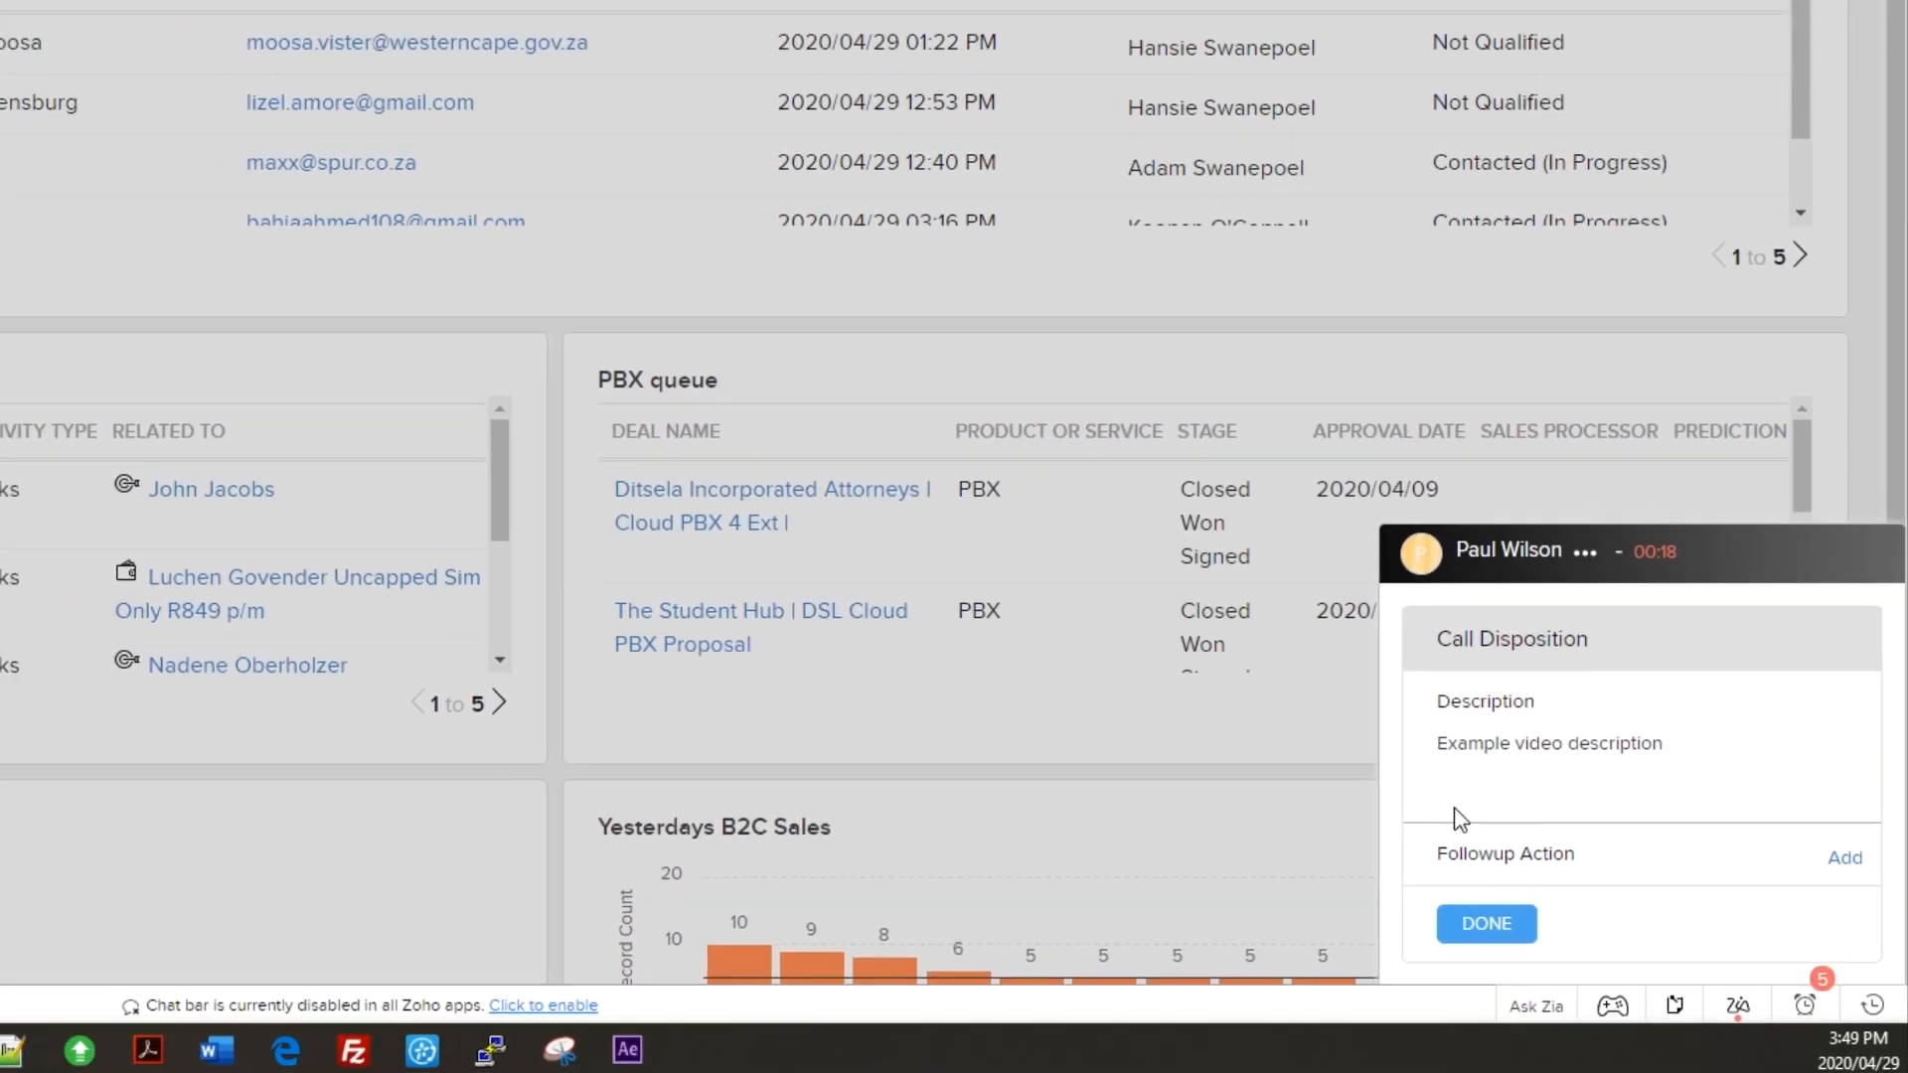
Step: Save the follow-up task with the subject 'Follow'
click(1843, 858)
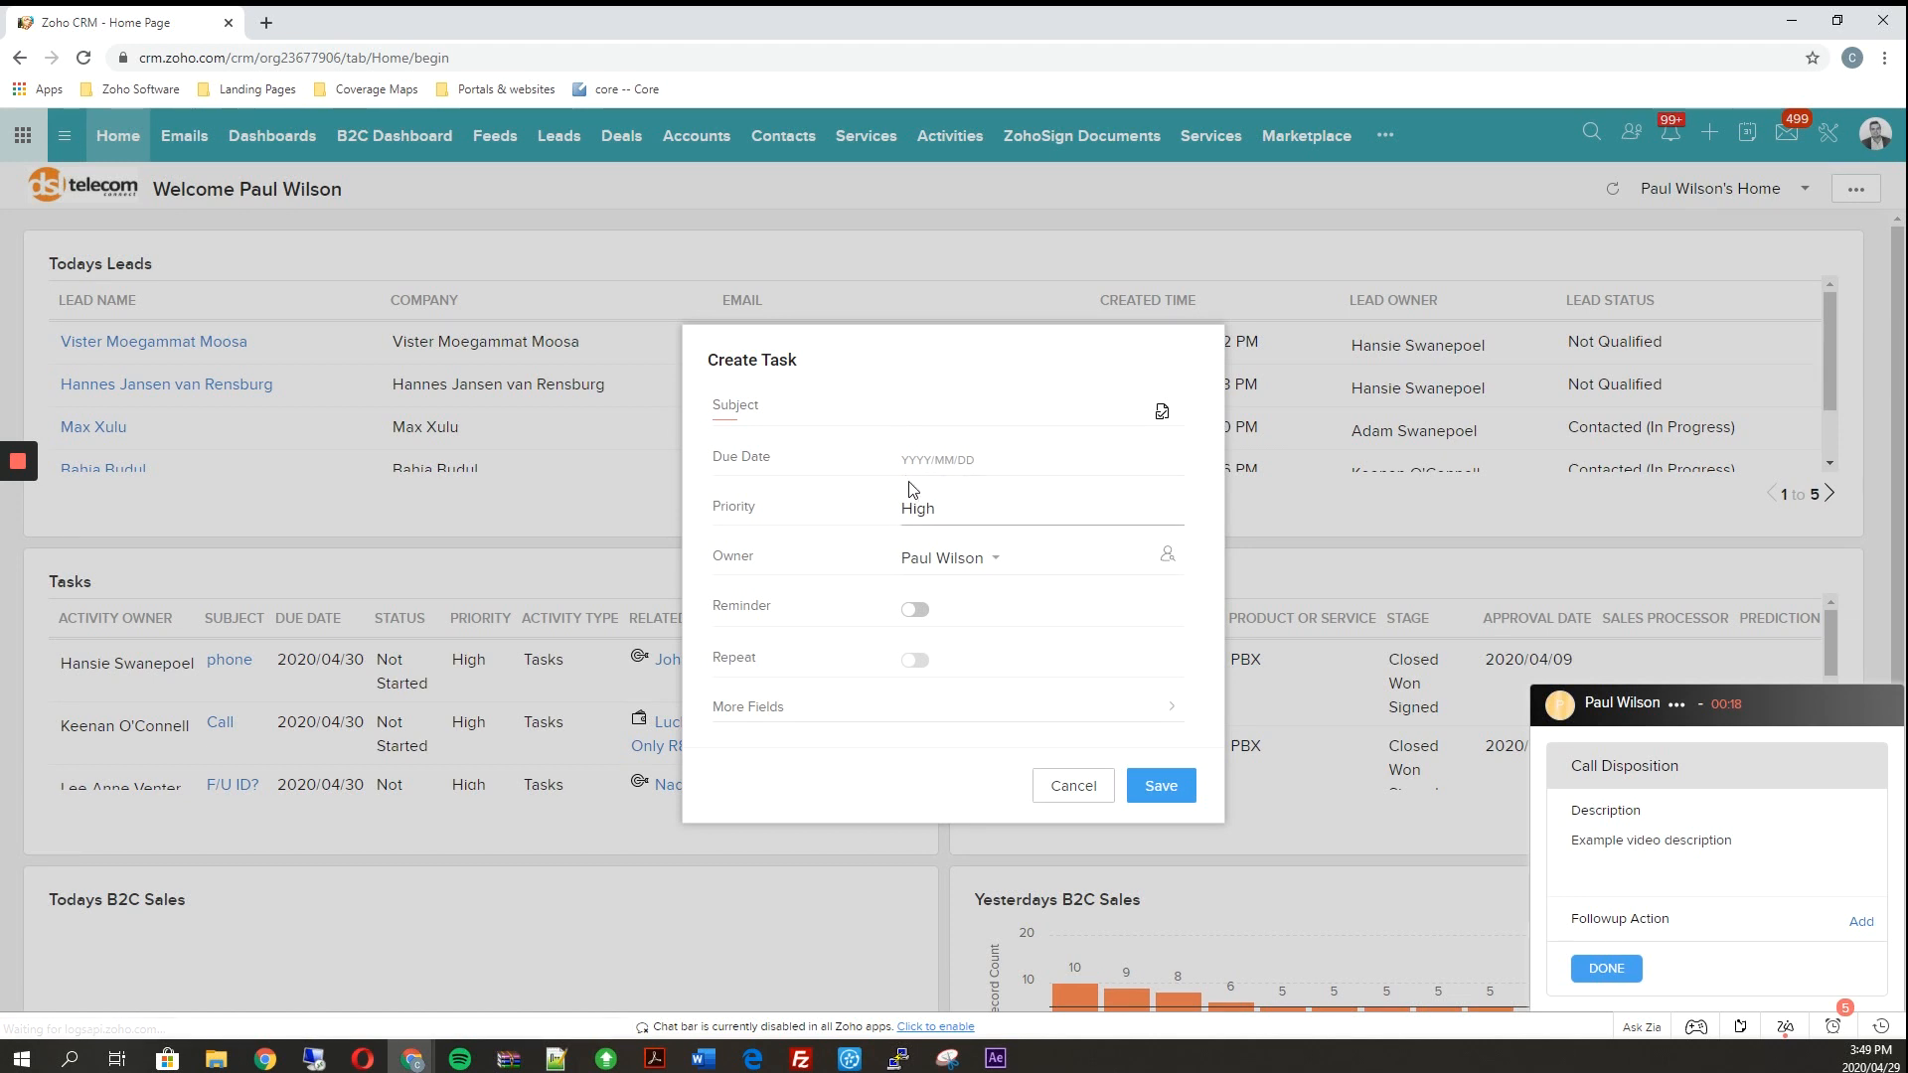
text(Follow)
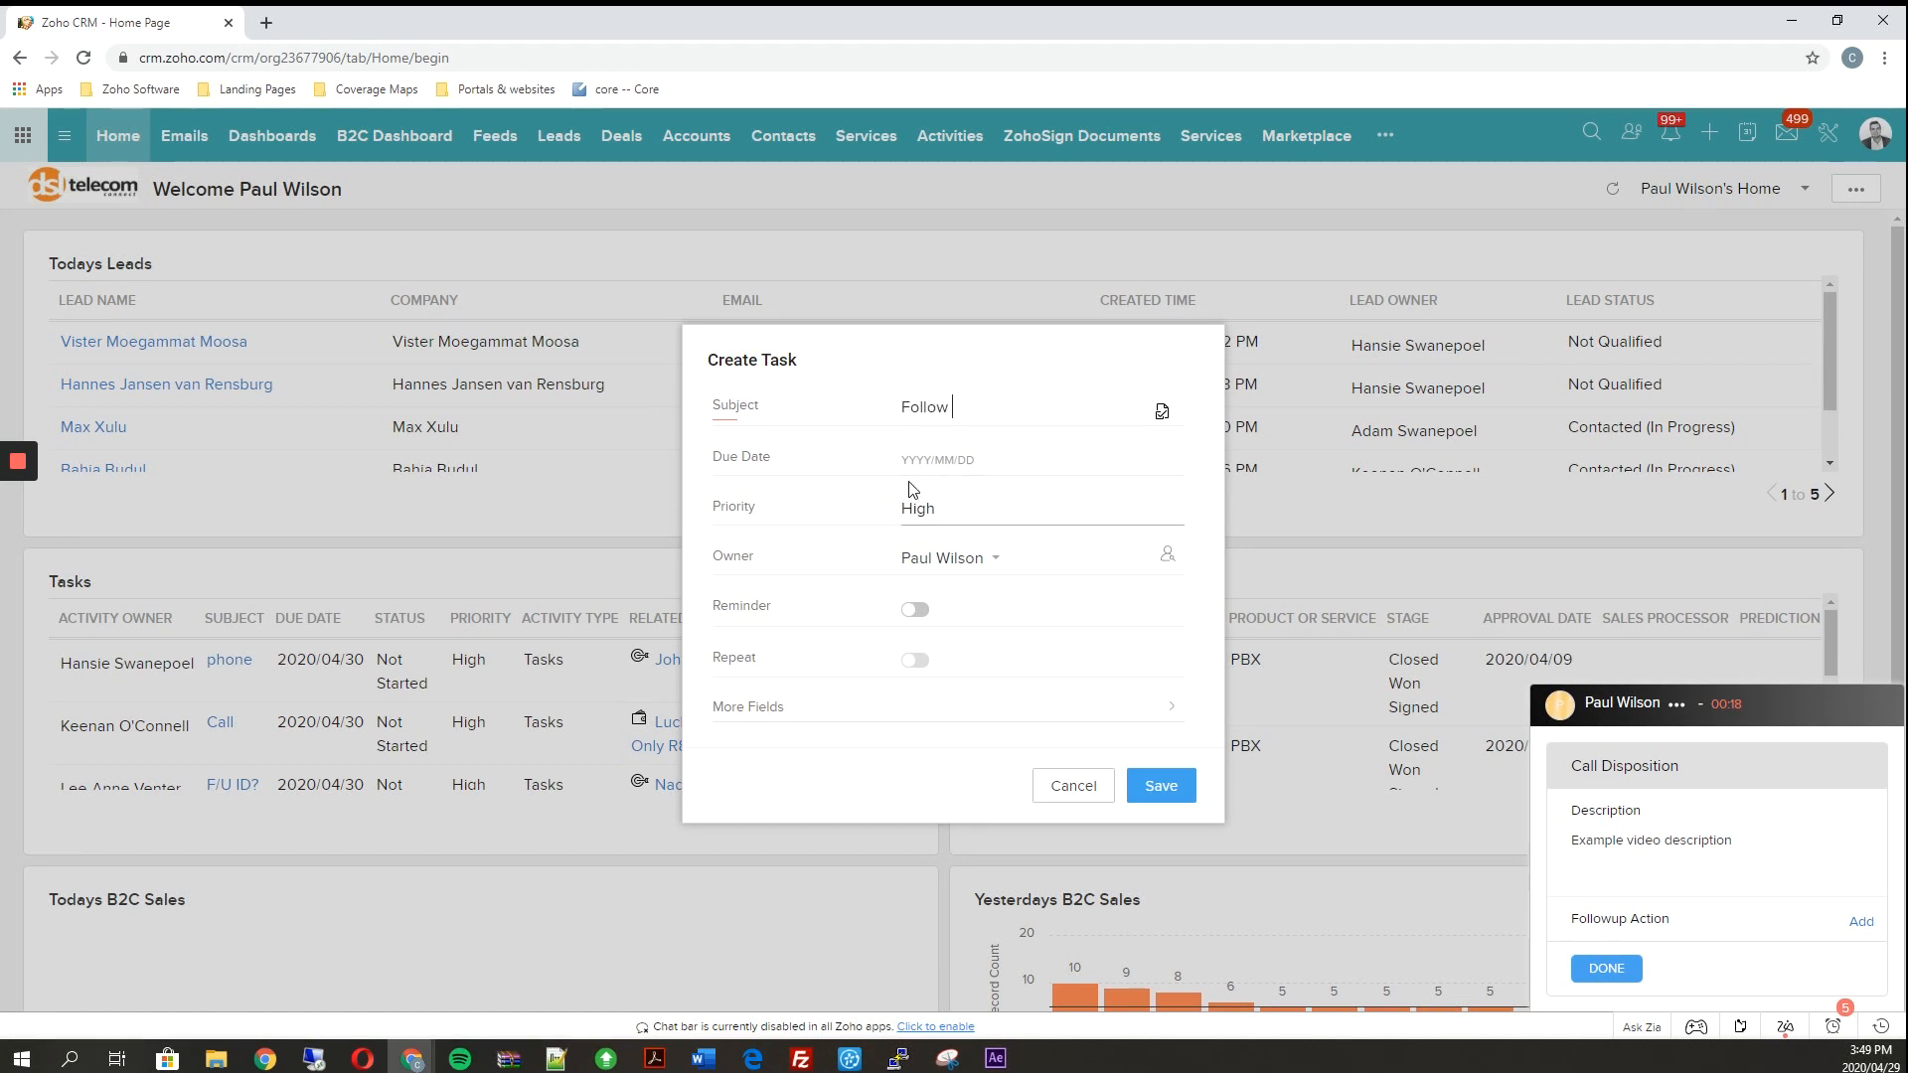
click(1071, 785)
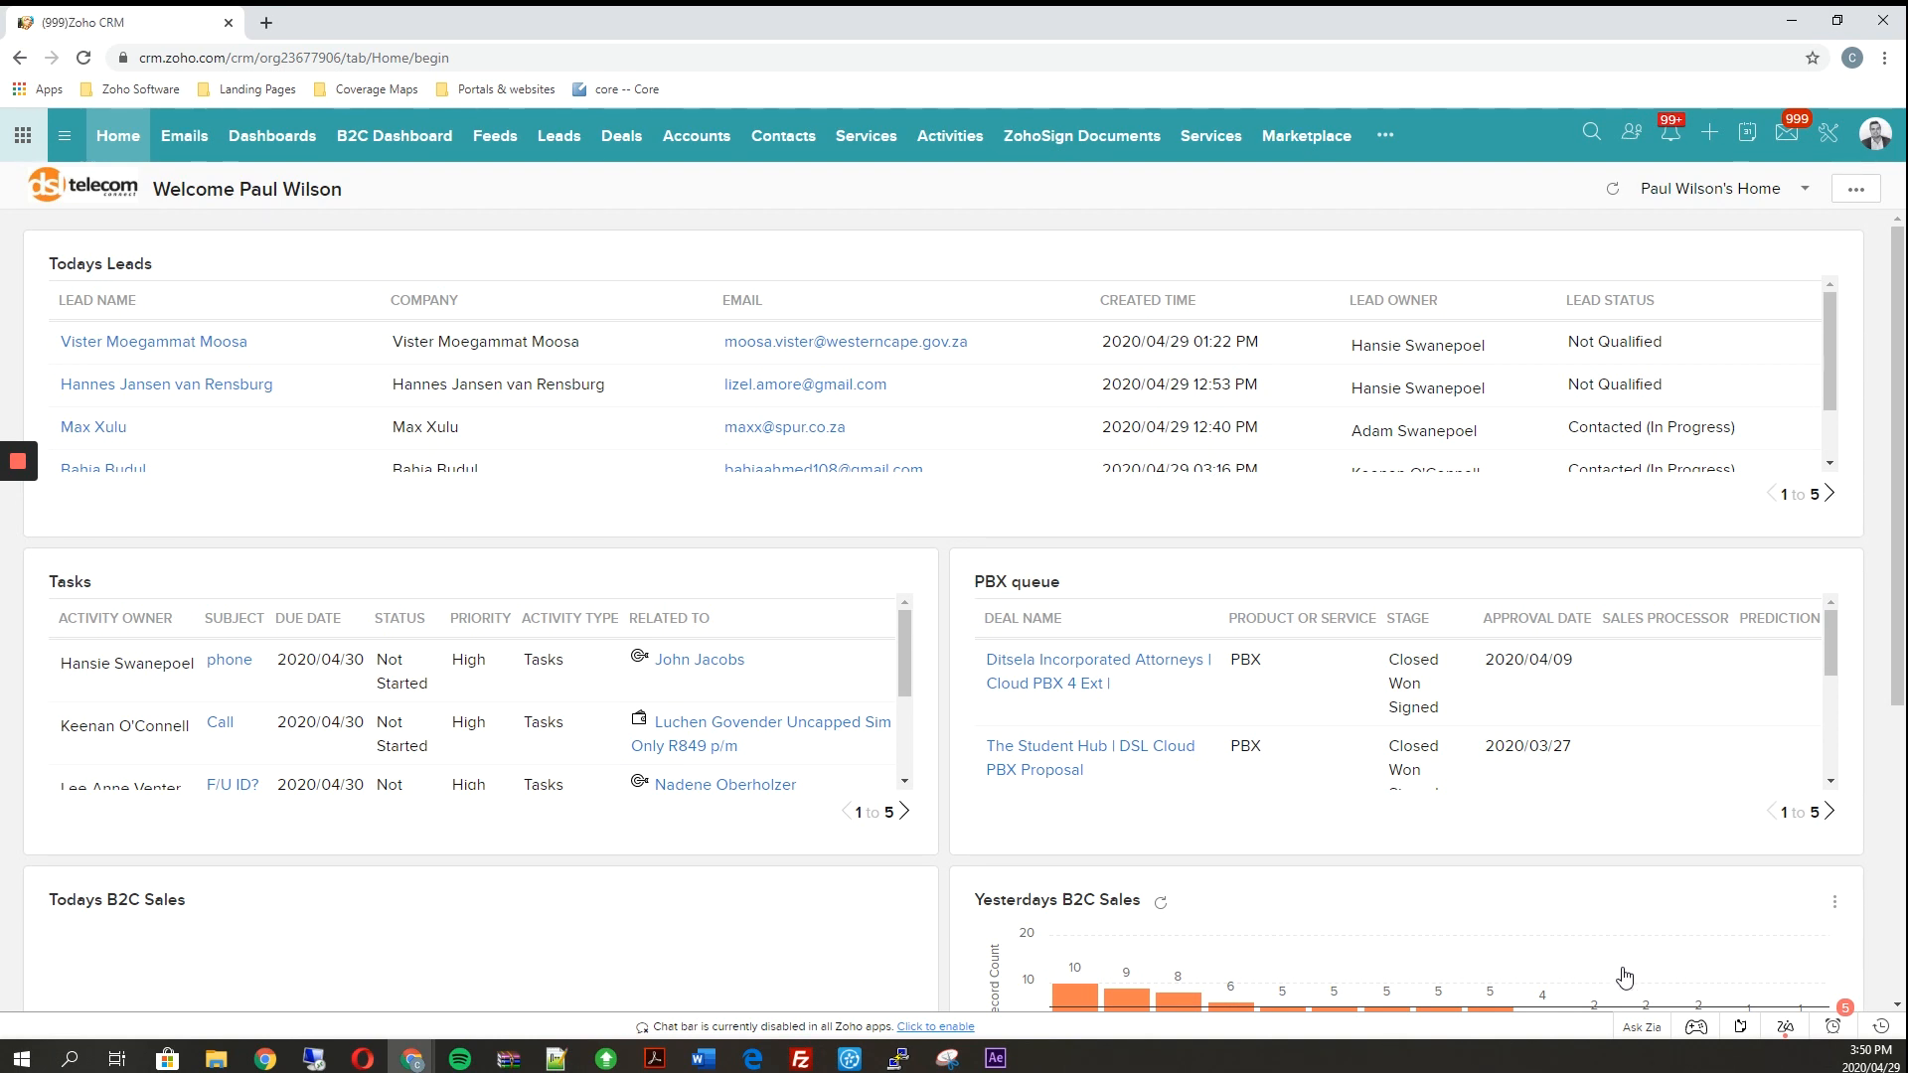
mouse_move(1884, 1026)
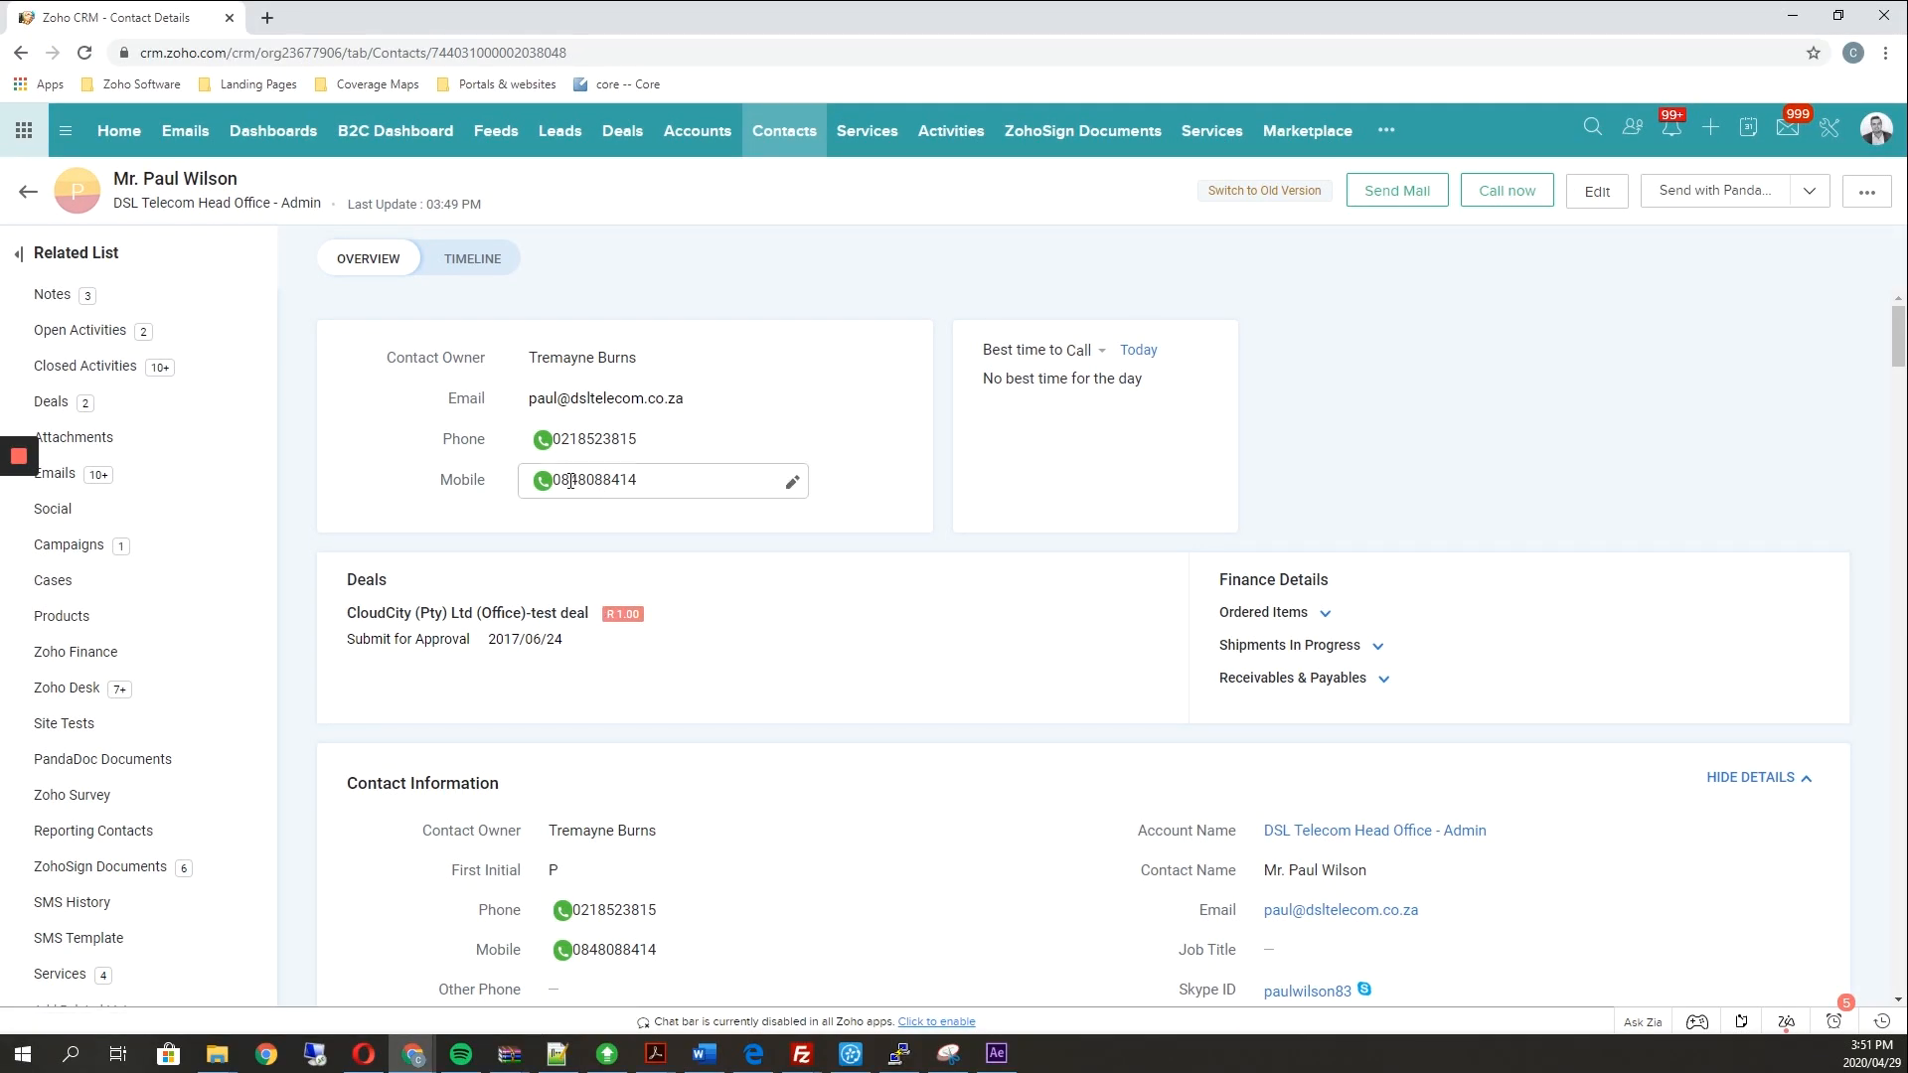
mouse_move(542, 478)
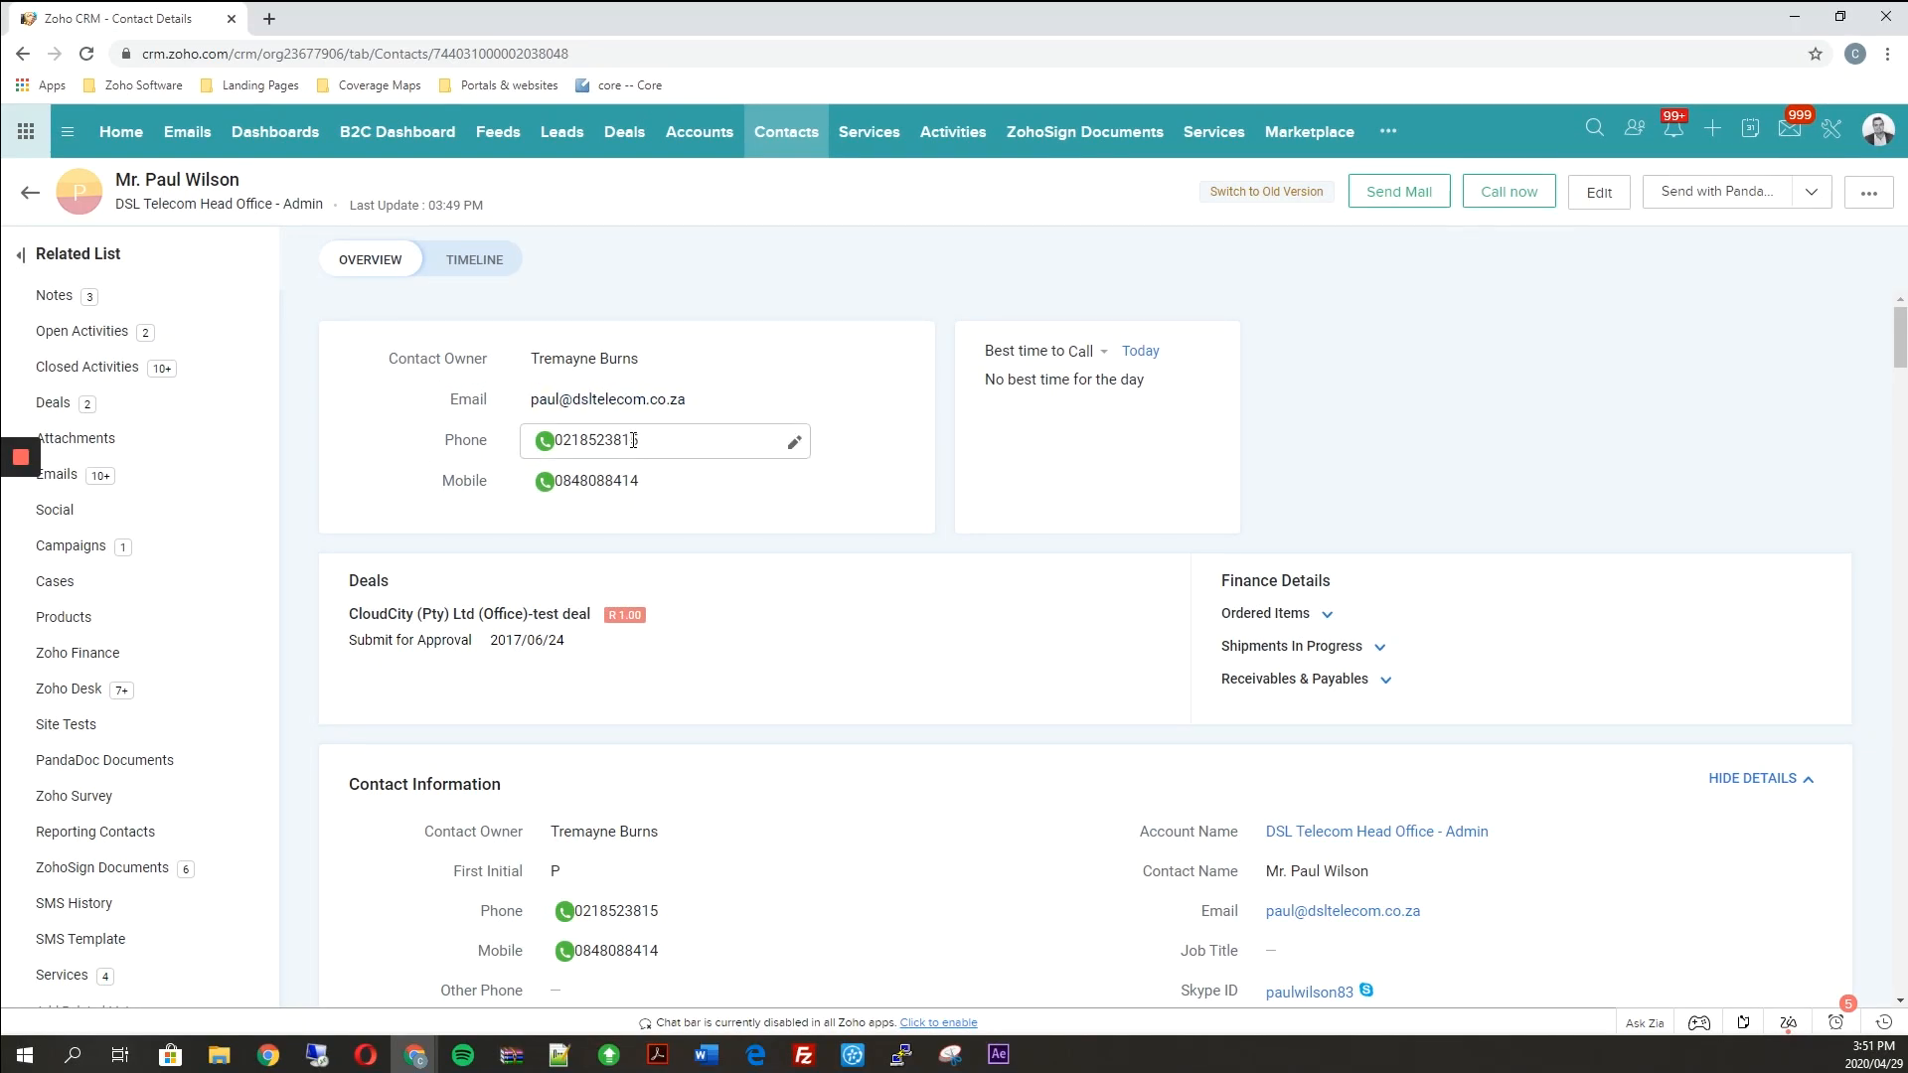
mouse_move(573, 488)
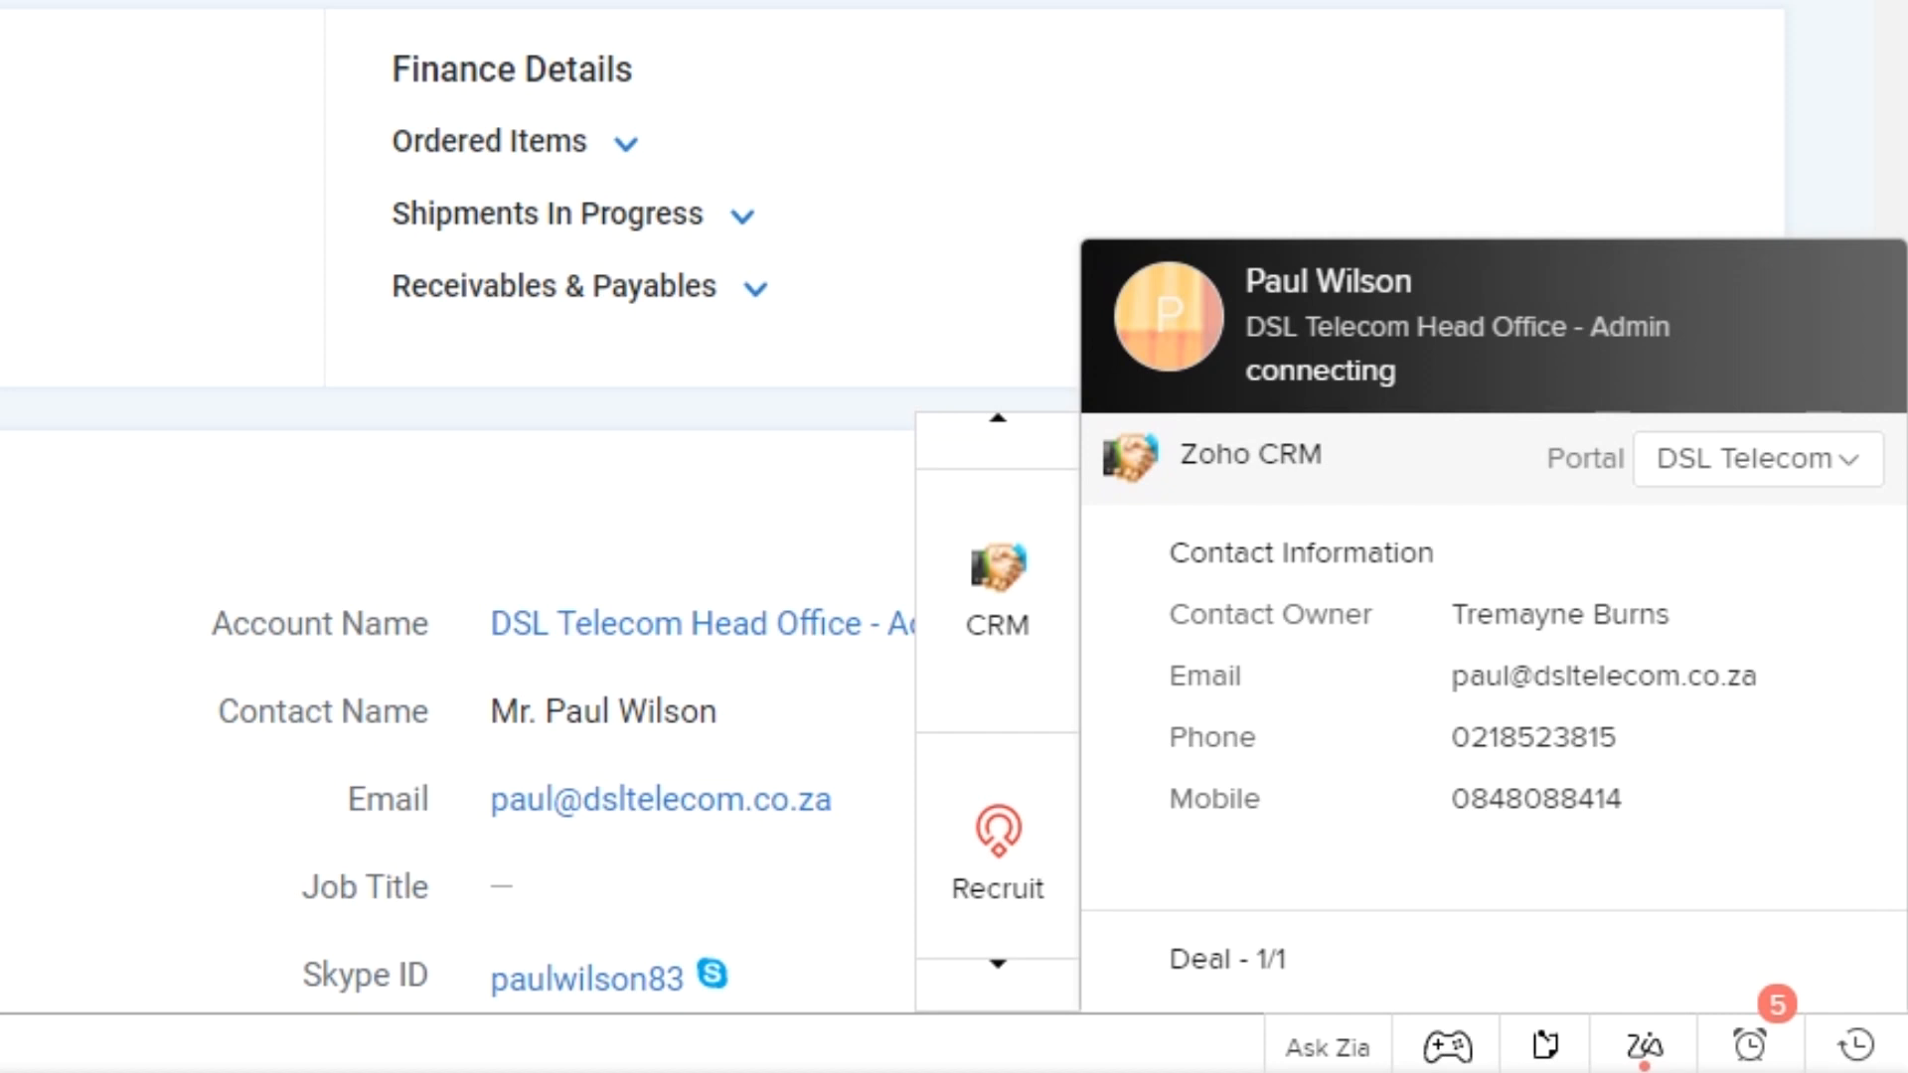
mouse_move(1300, 383)
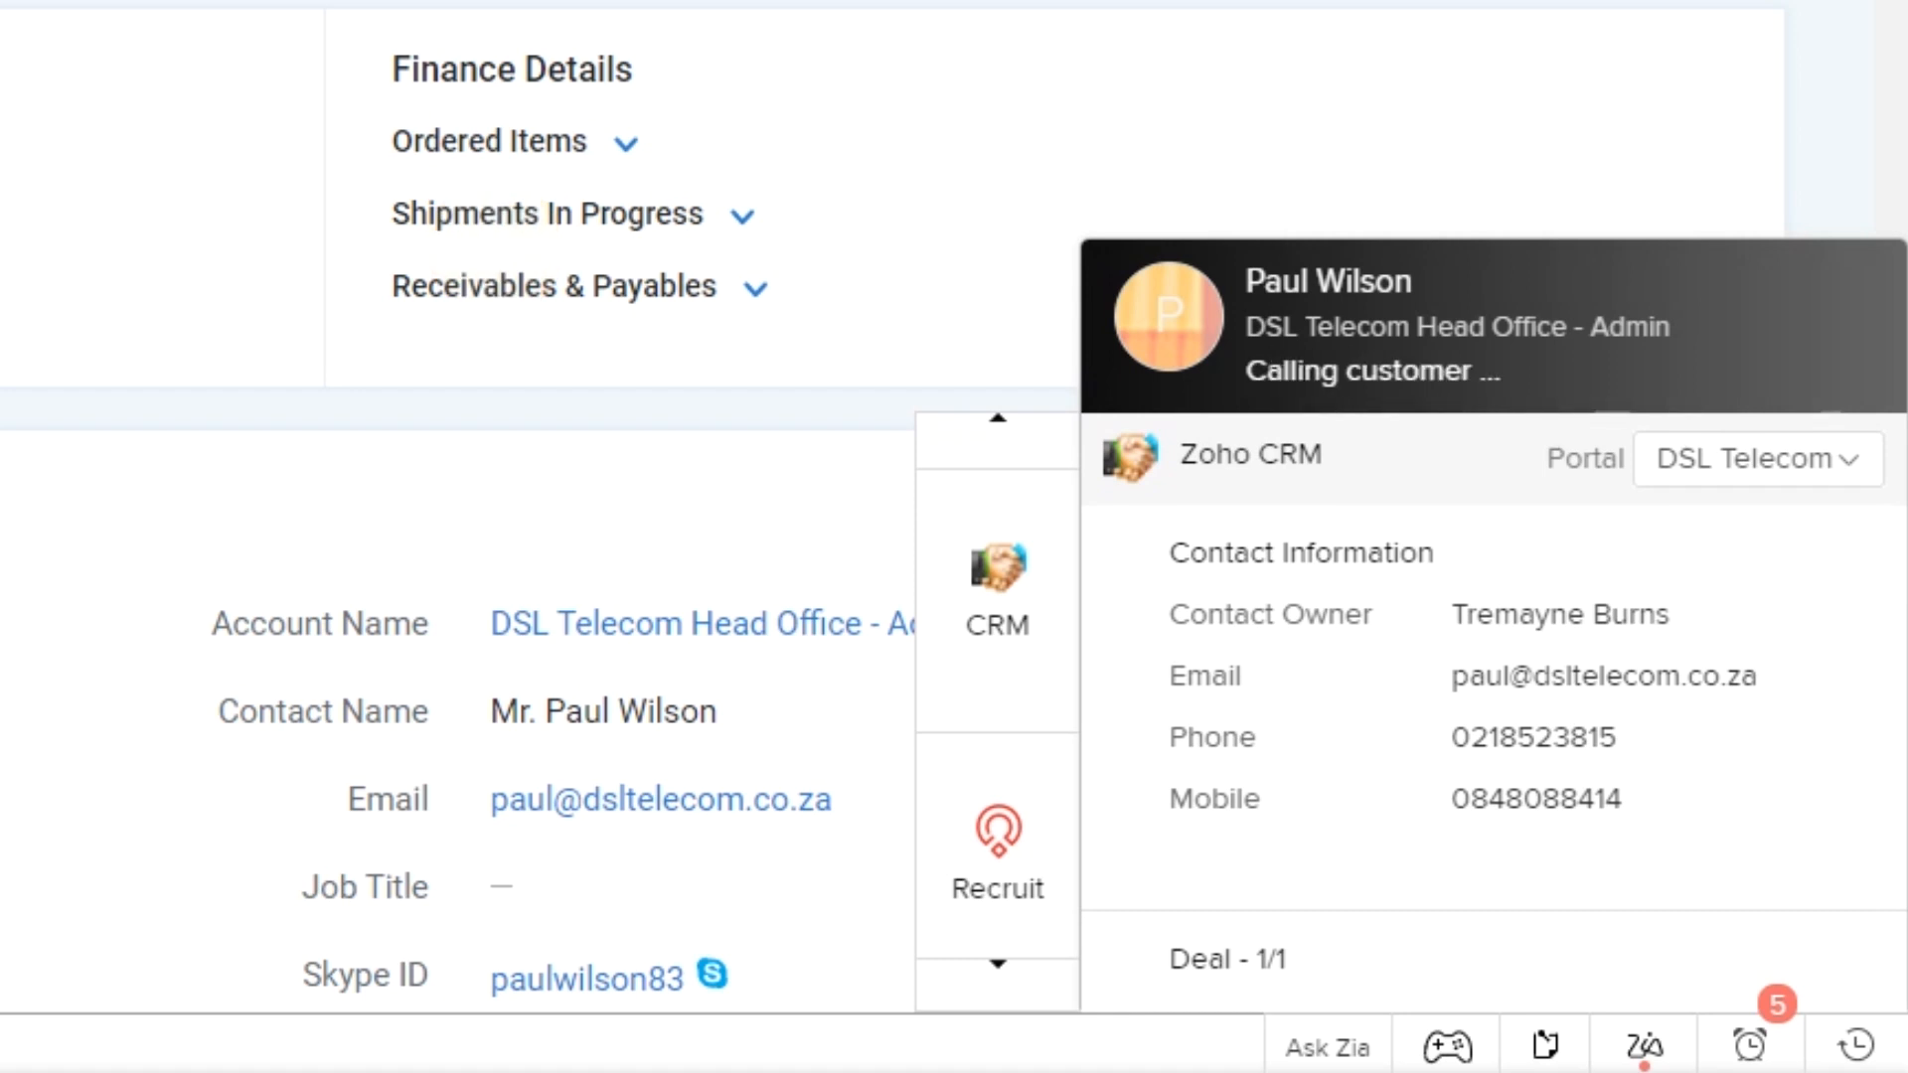
mouse_move(1425, 419)
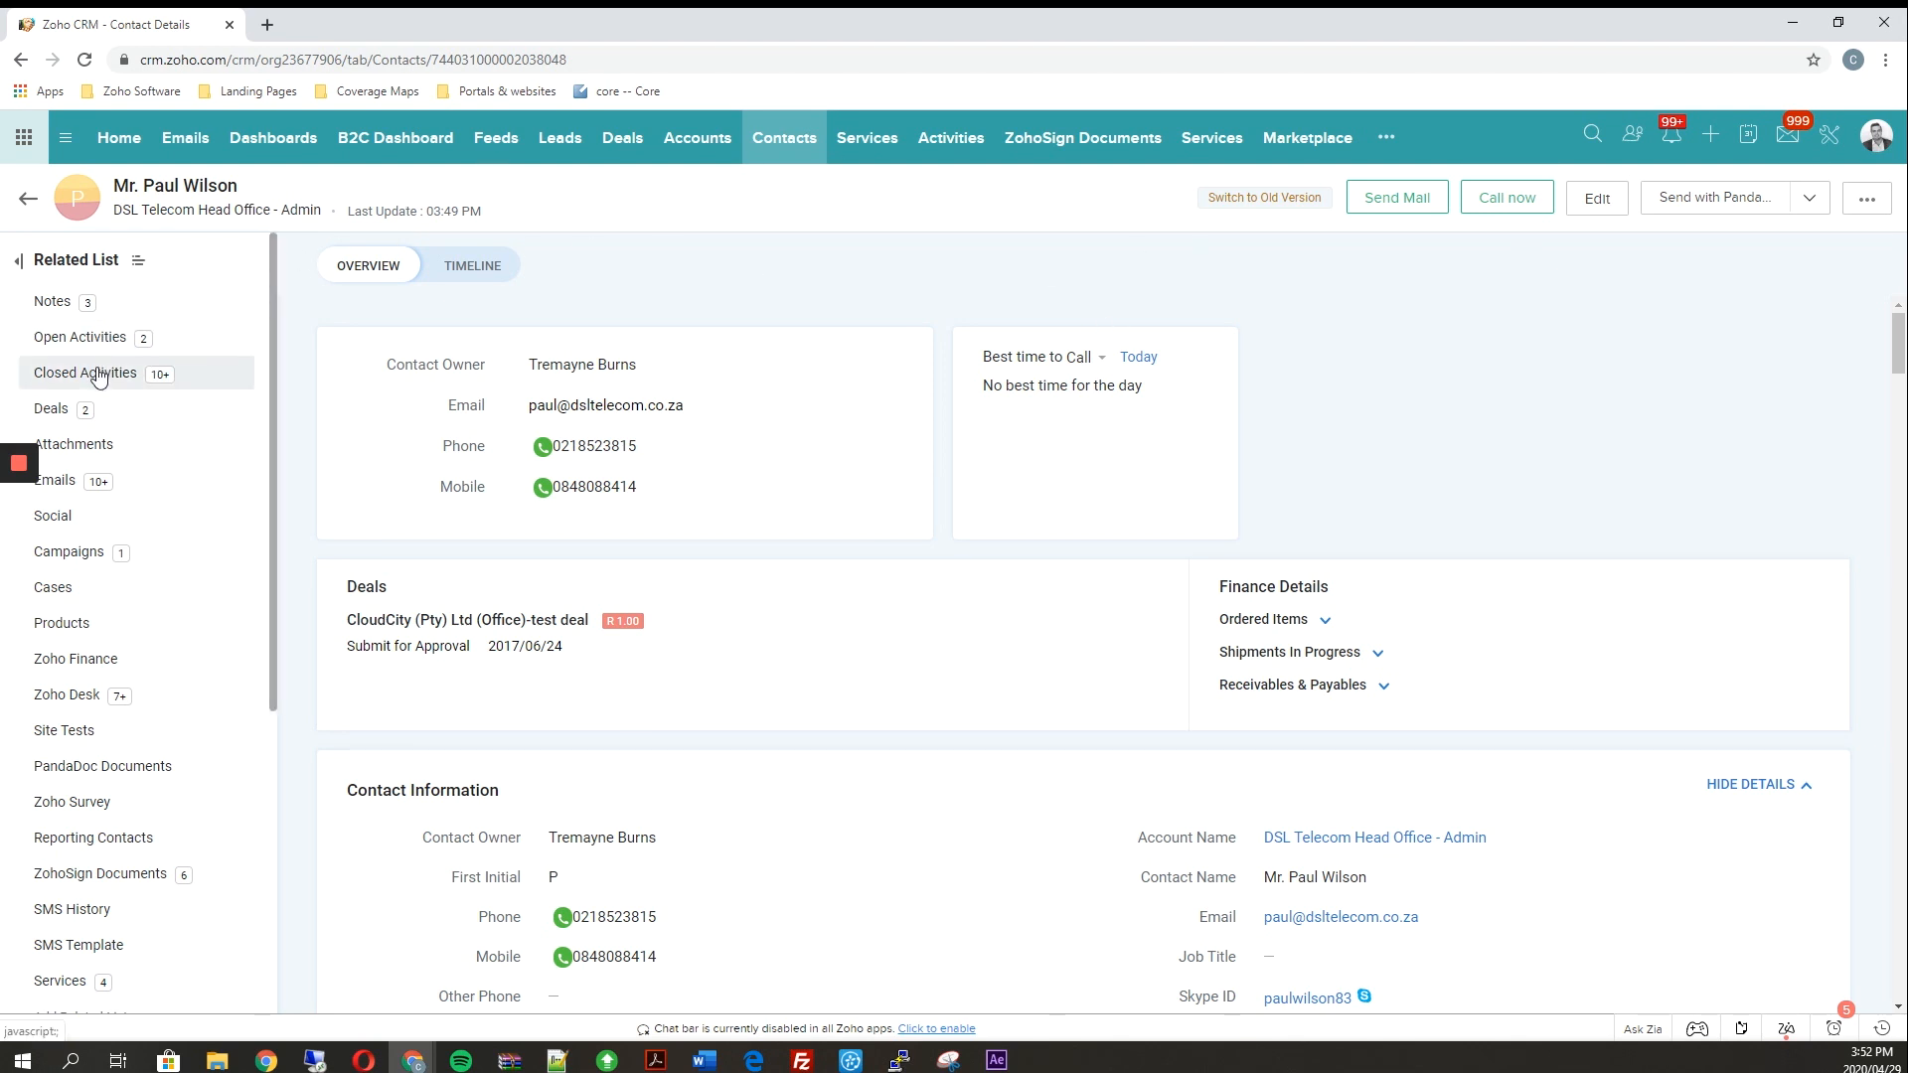
click(86, 373)
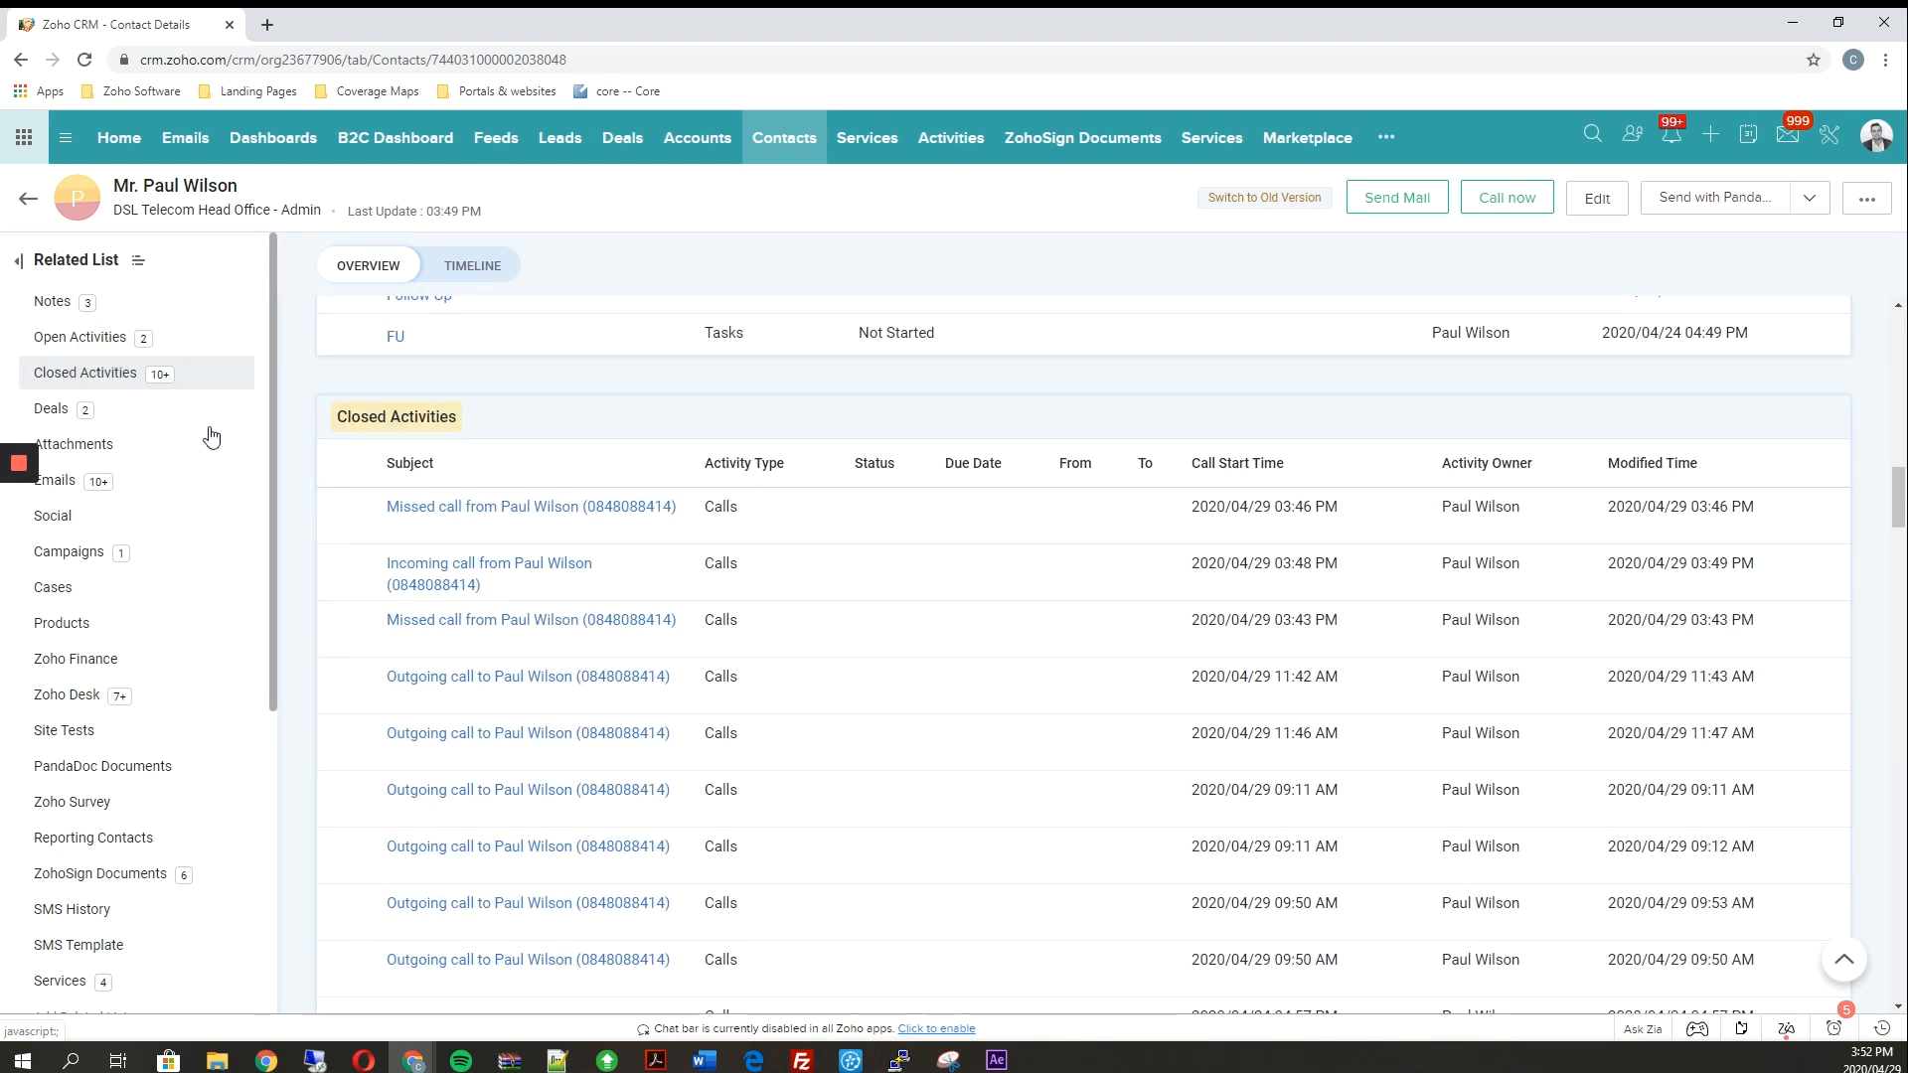
scroll(down, 3)
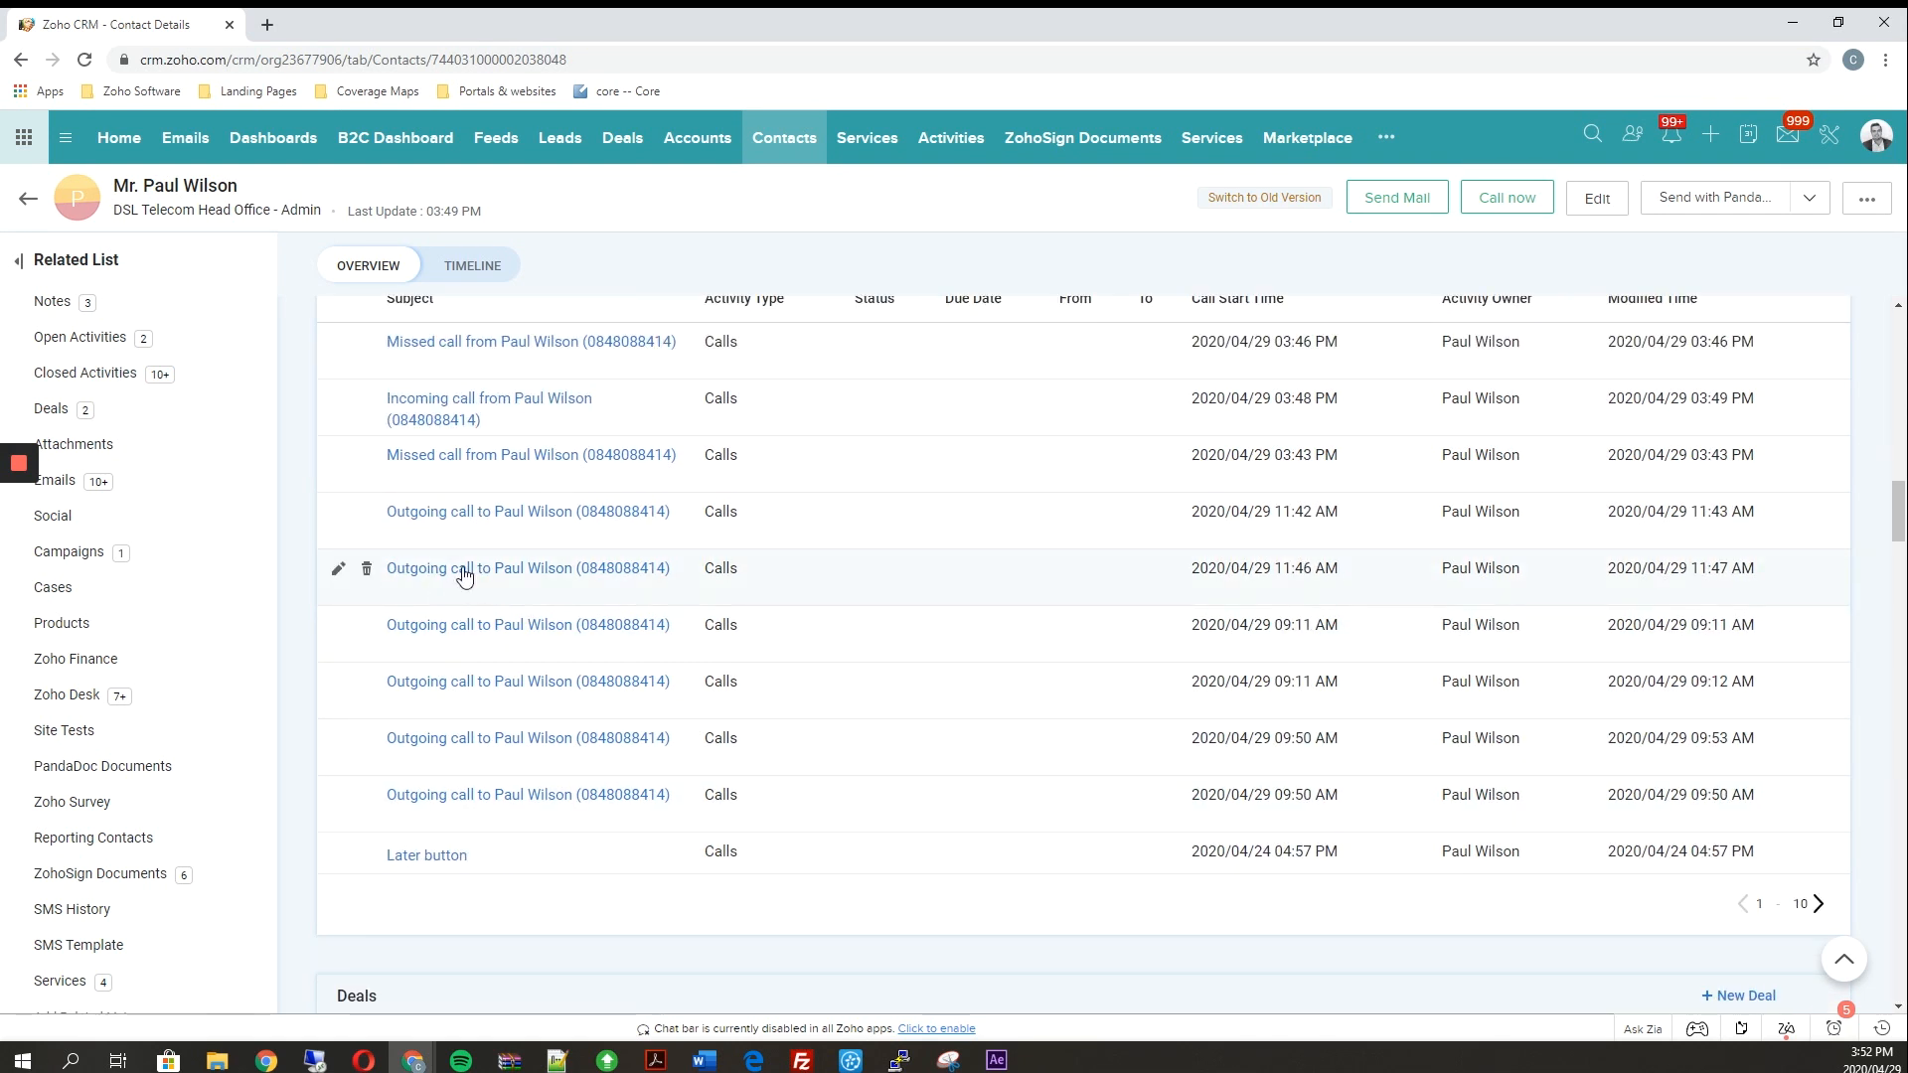
mouse_move(765, 445)
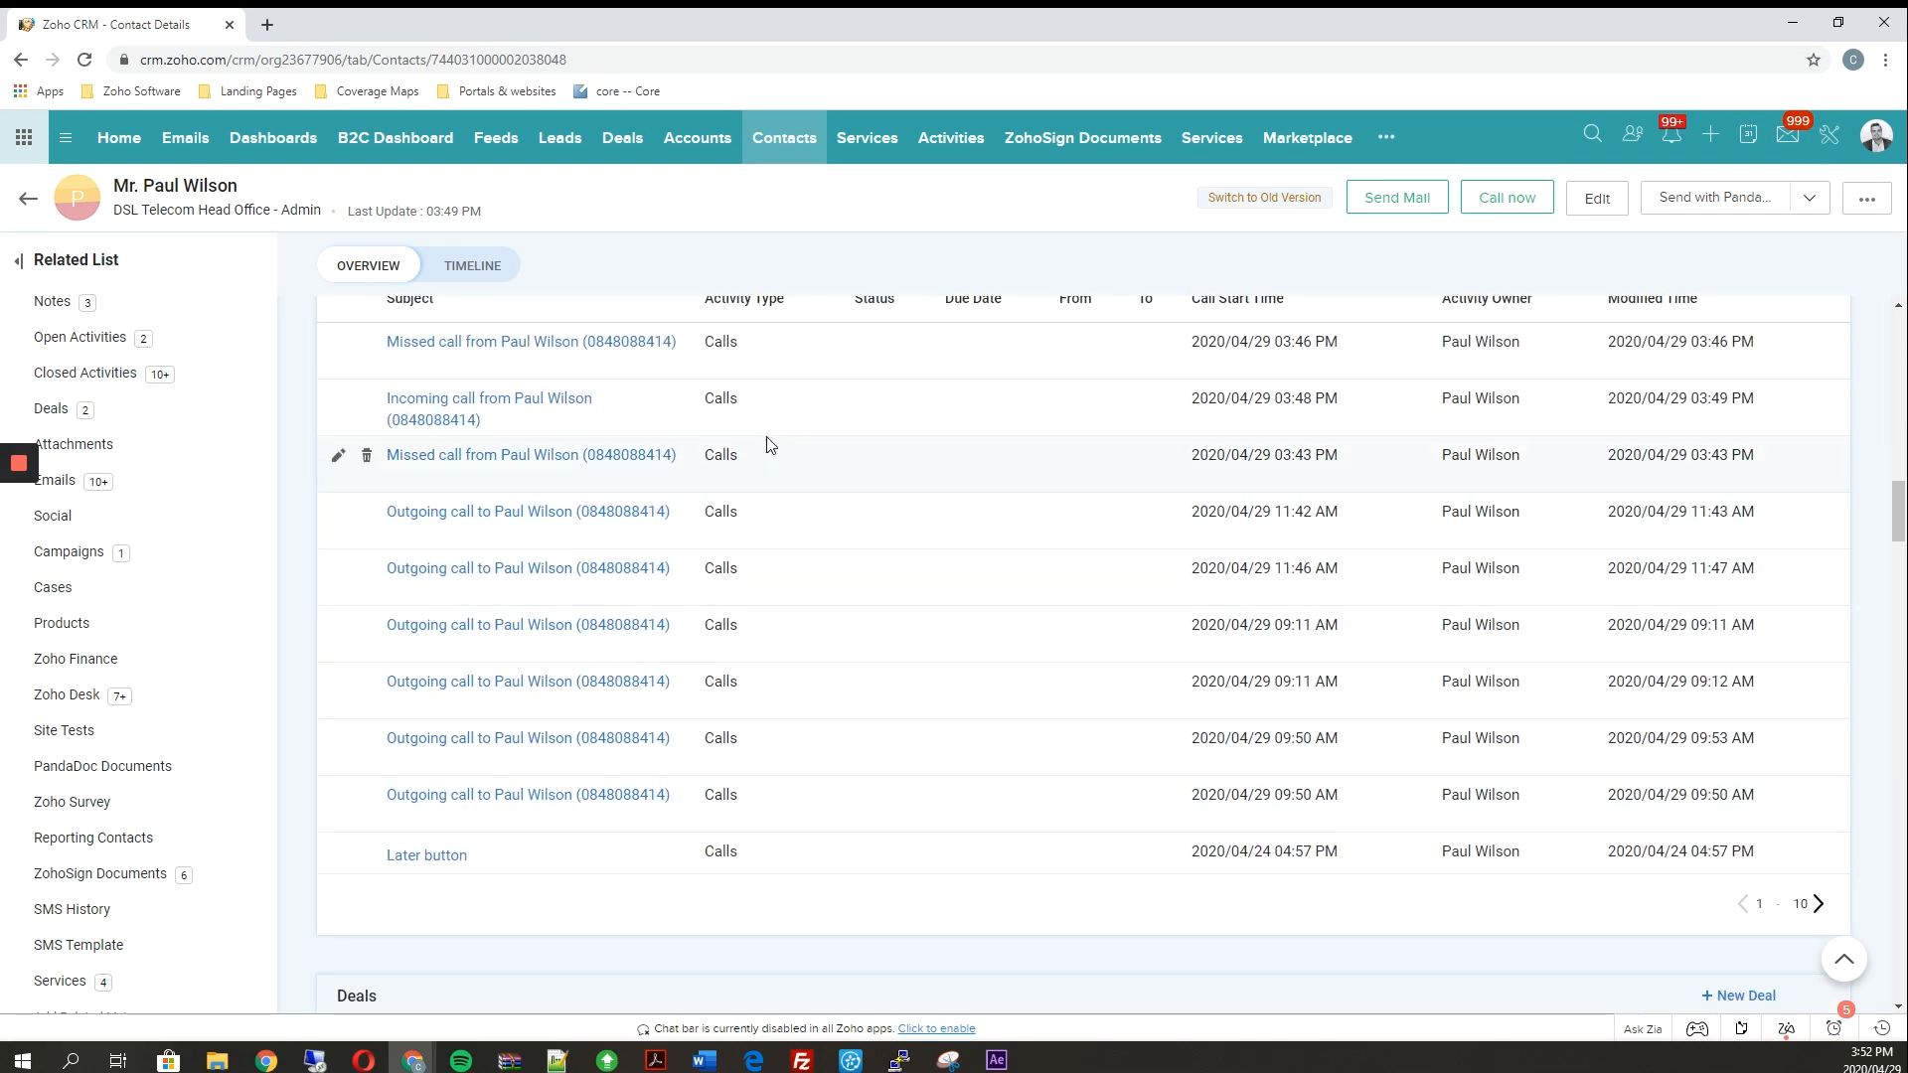
mouse_move(1339, 145)
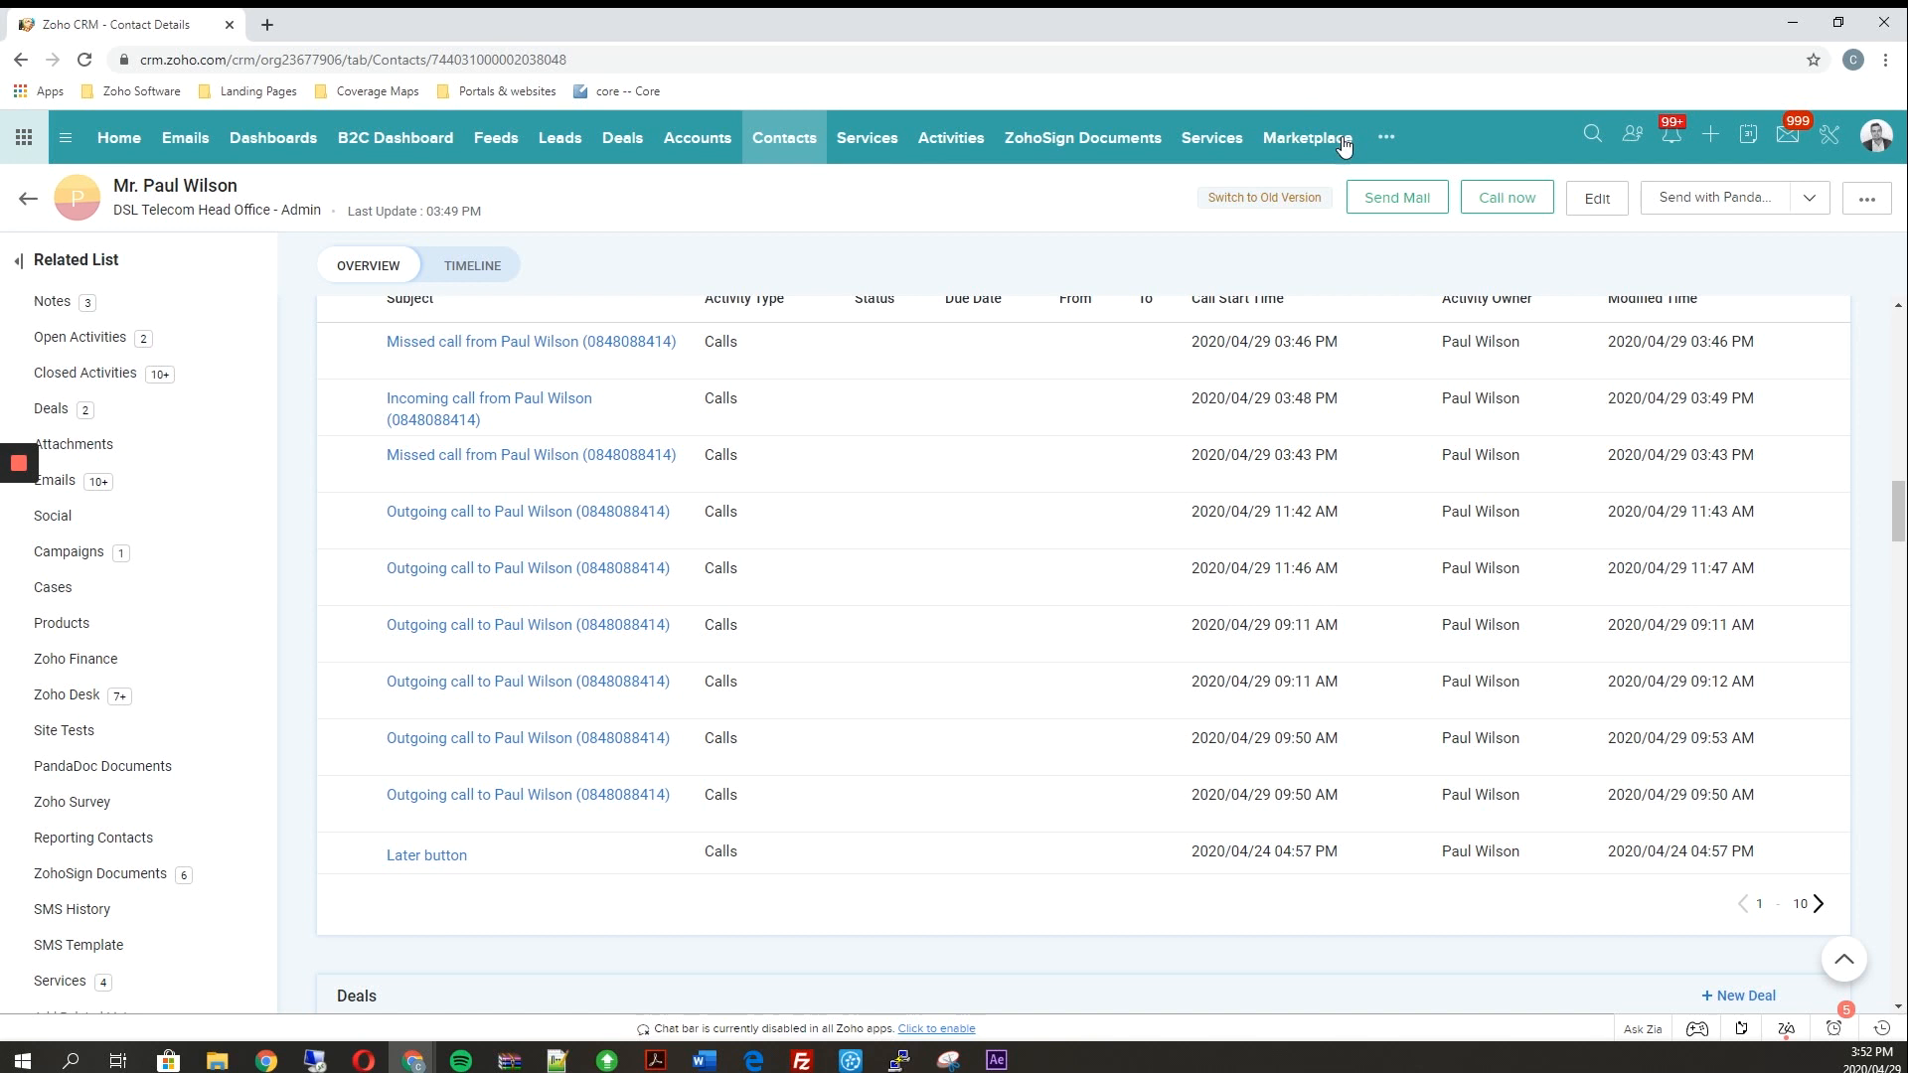
click(1386, 136)
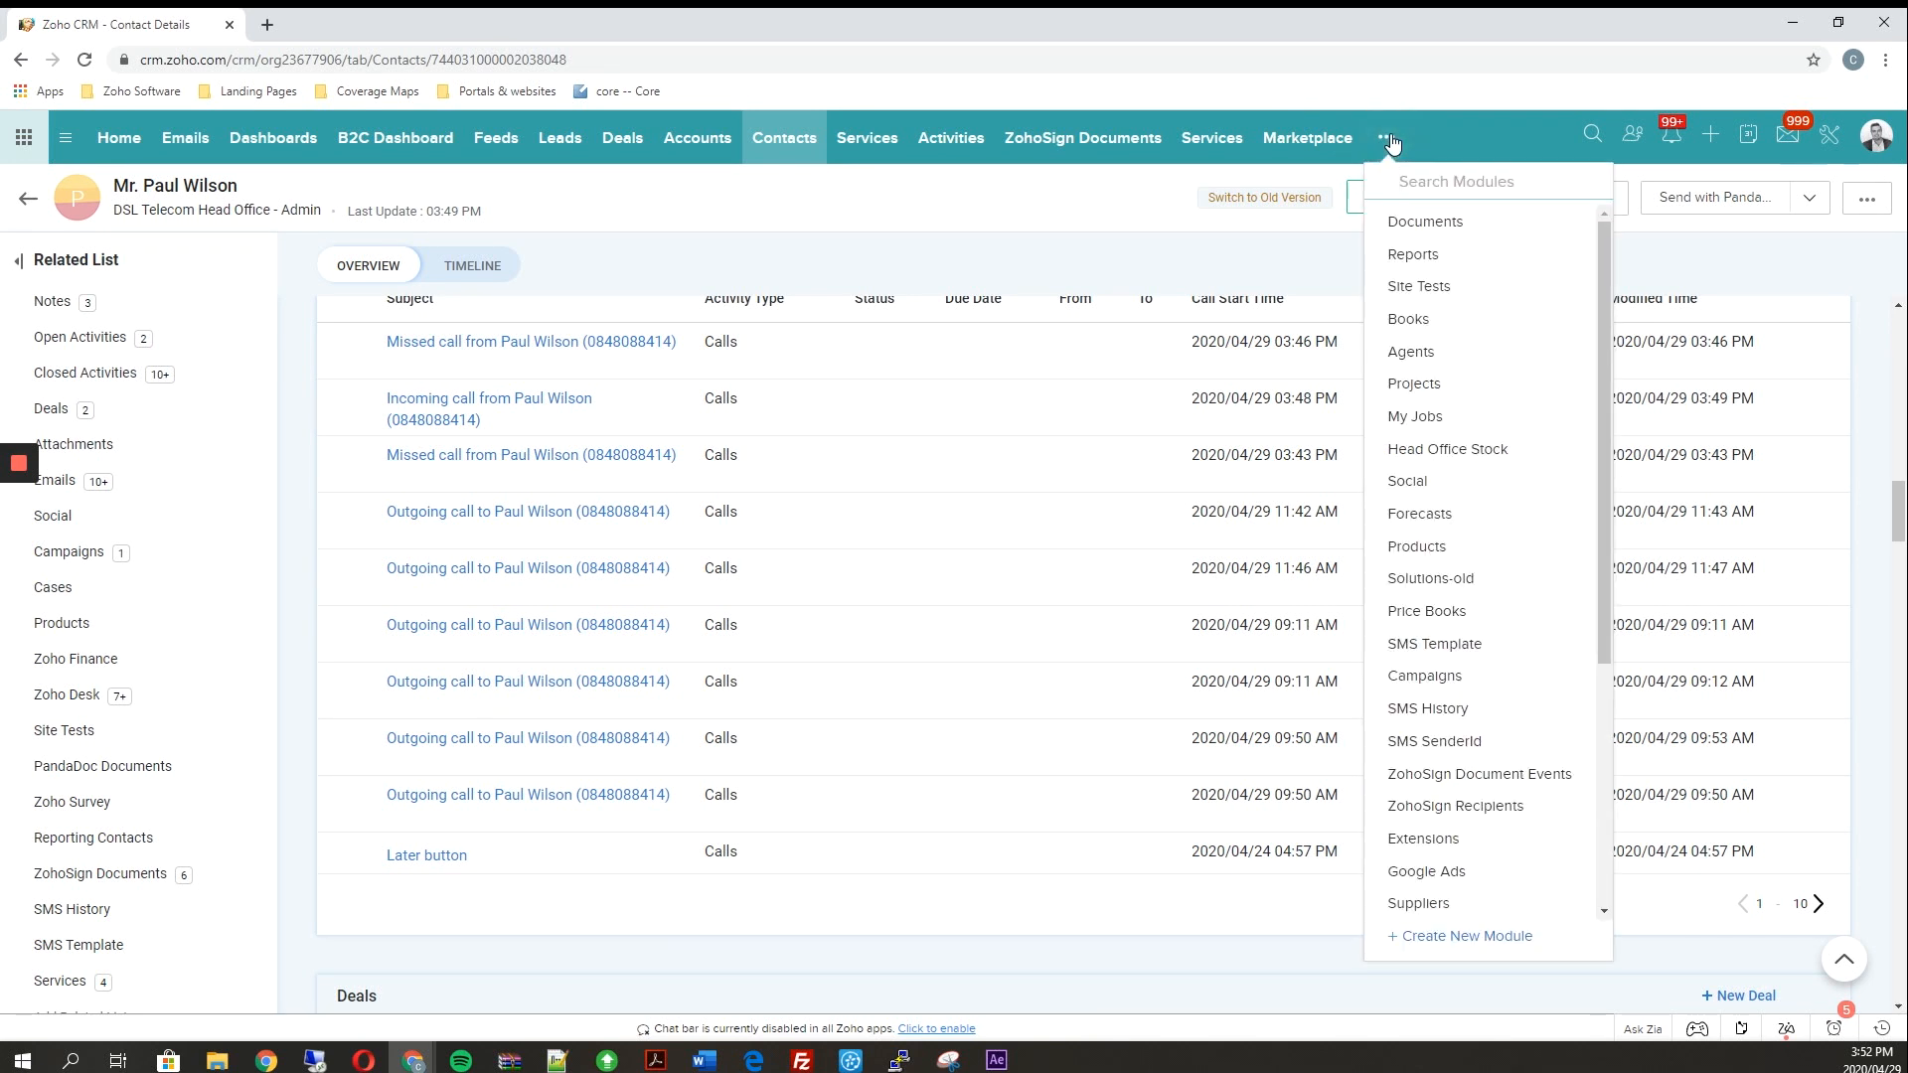
Step: Open the Call Status Report from Reports and expand its Filters dropdown
click(1412, 255)
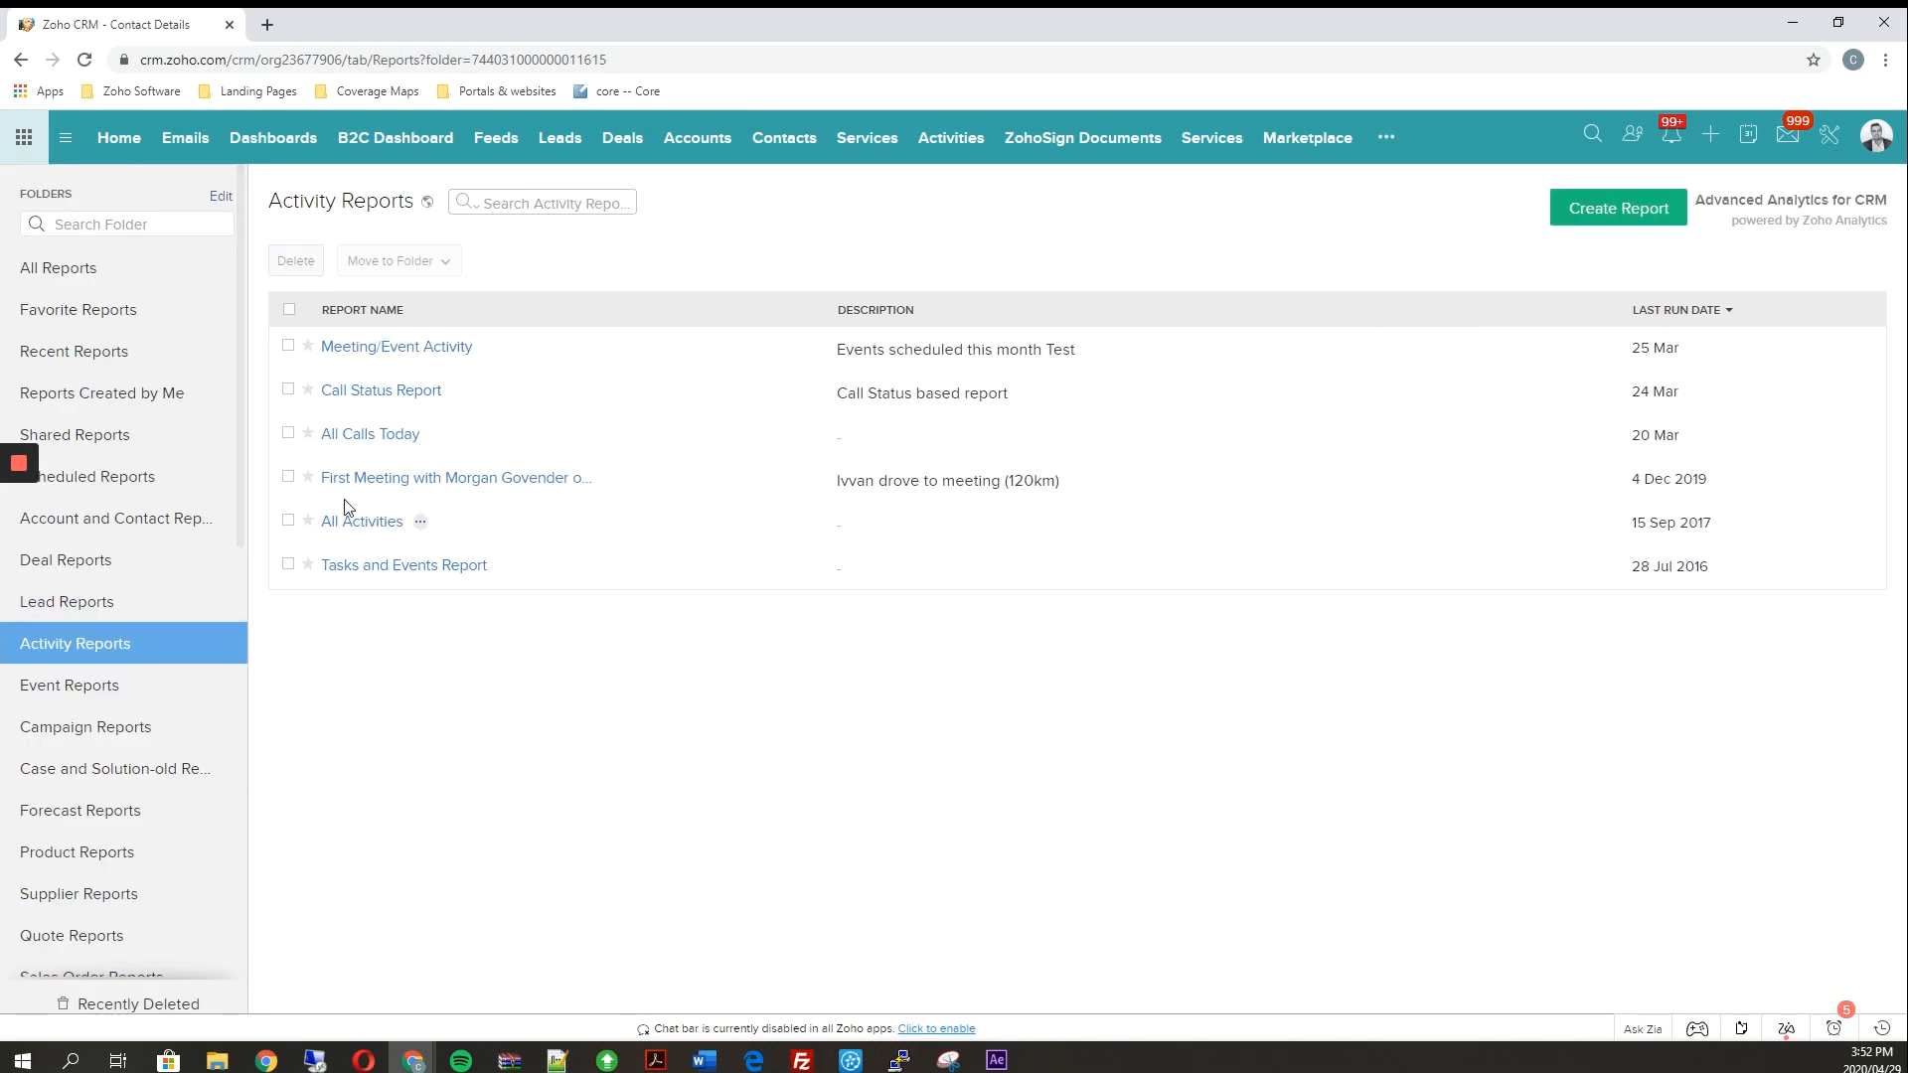
mouse_move(380, 389)
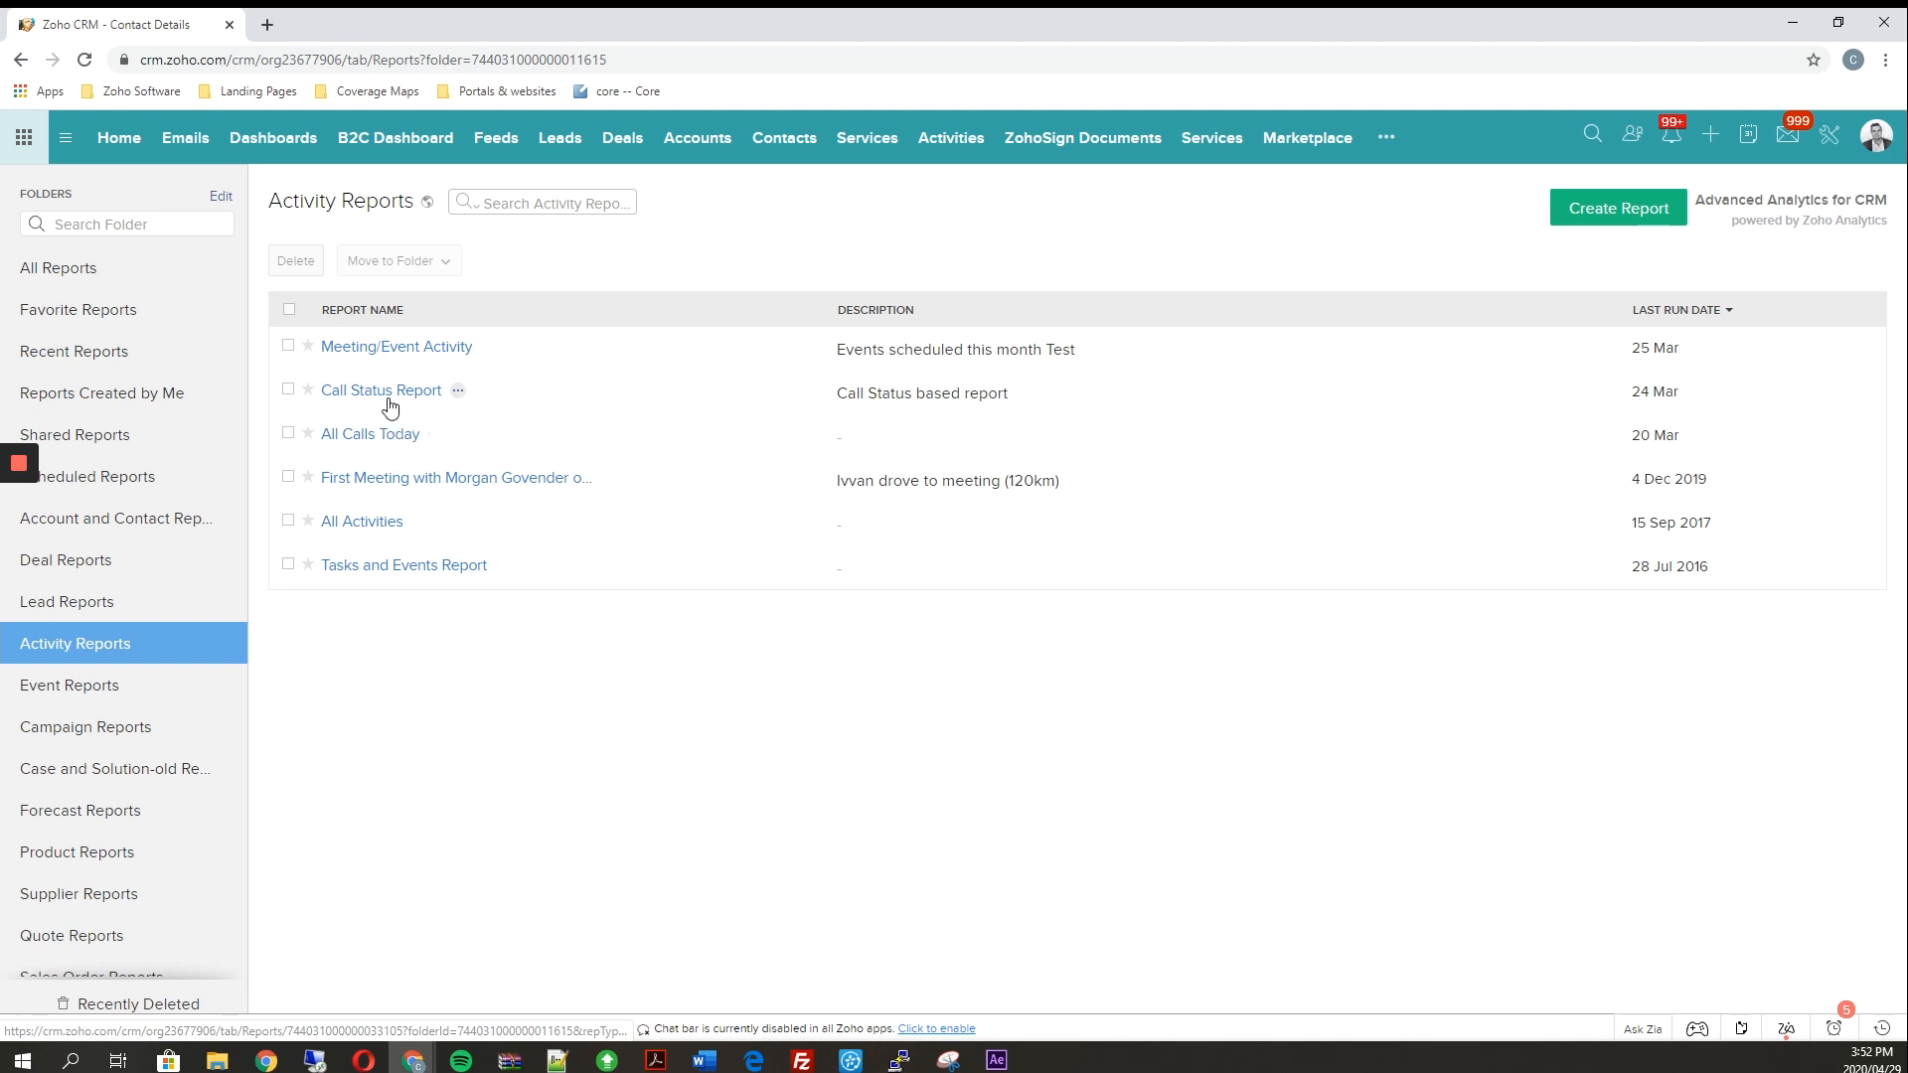
click(379, 390)
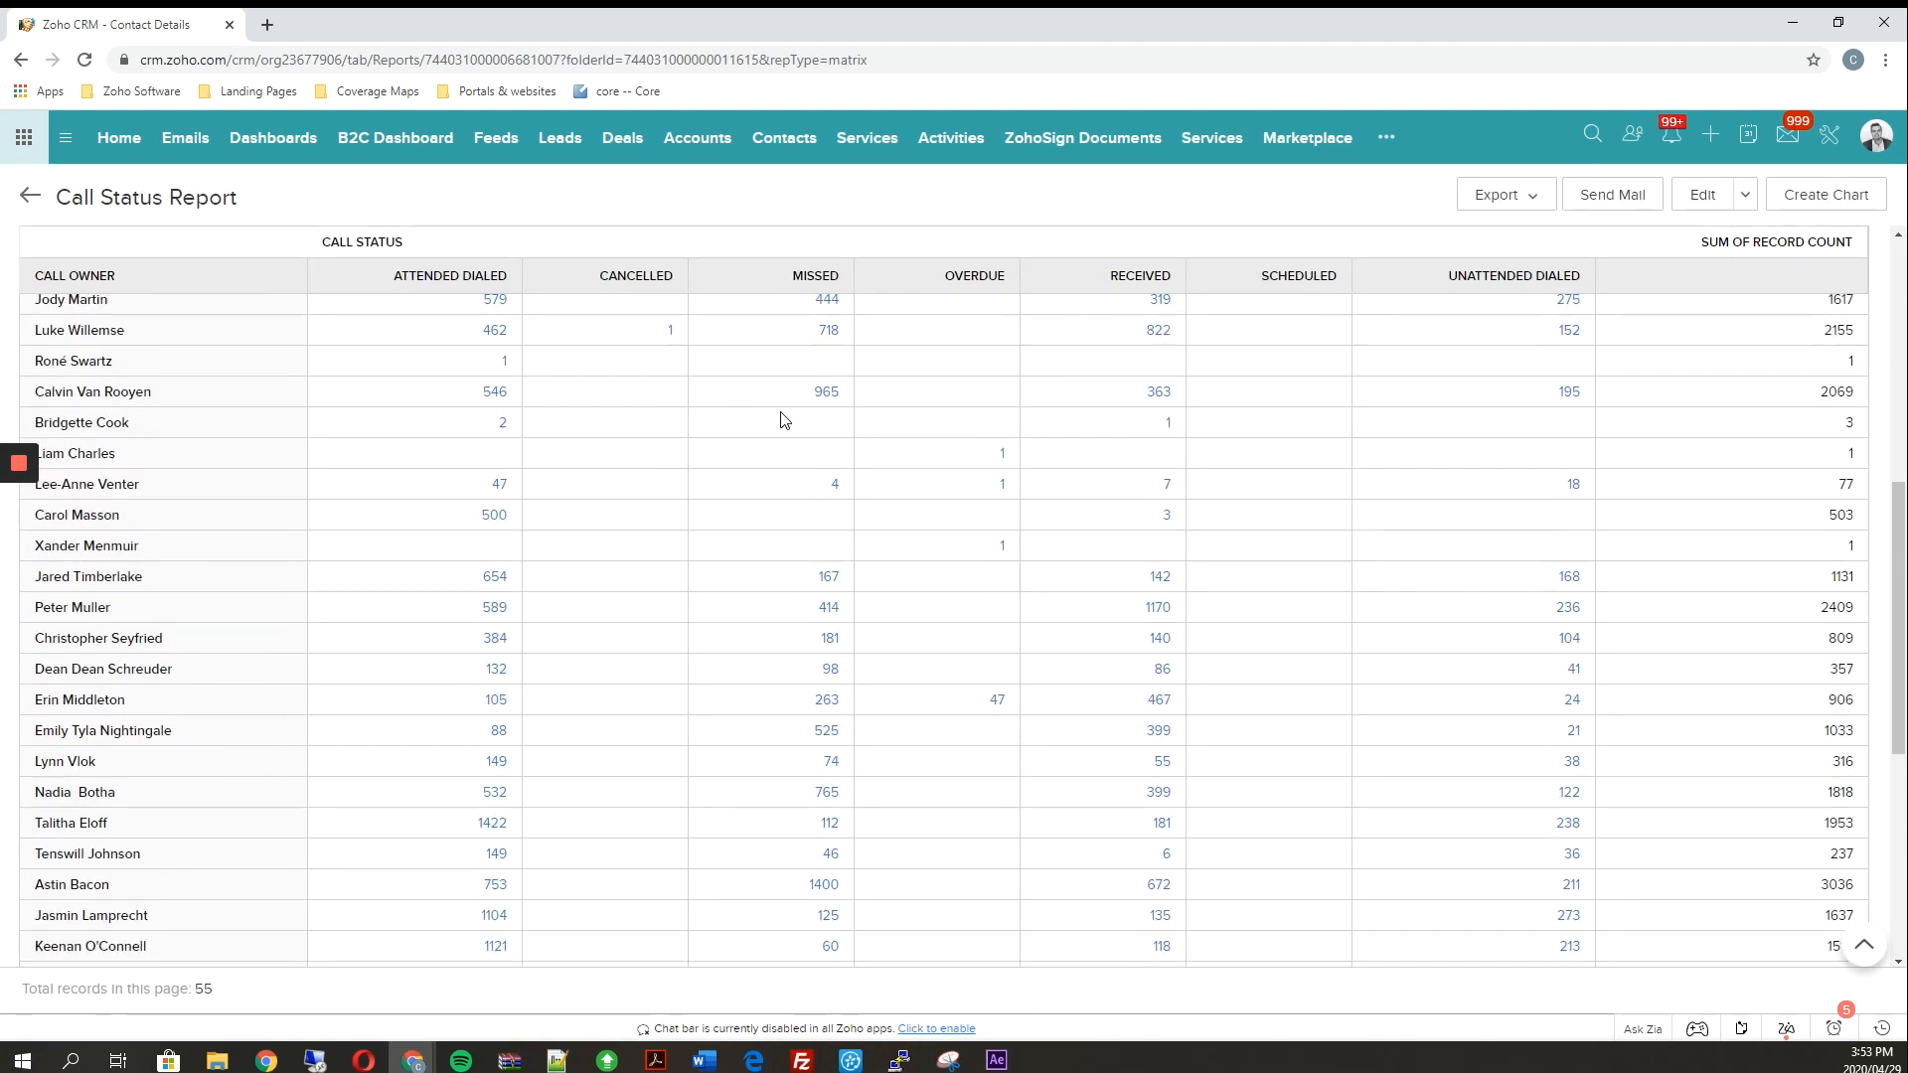
scroll(down, 3)
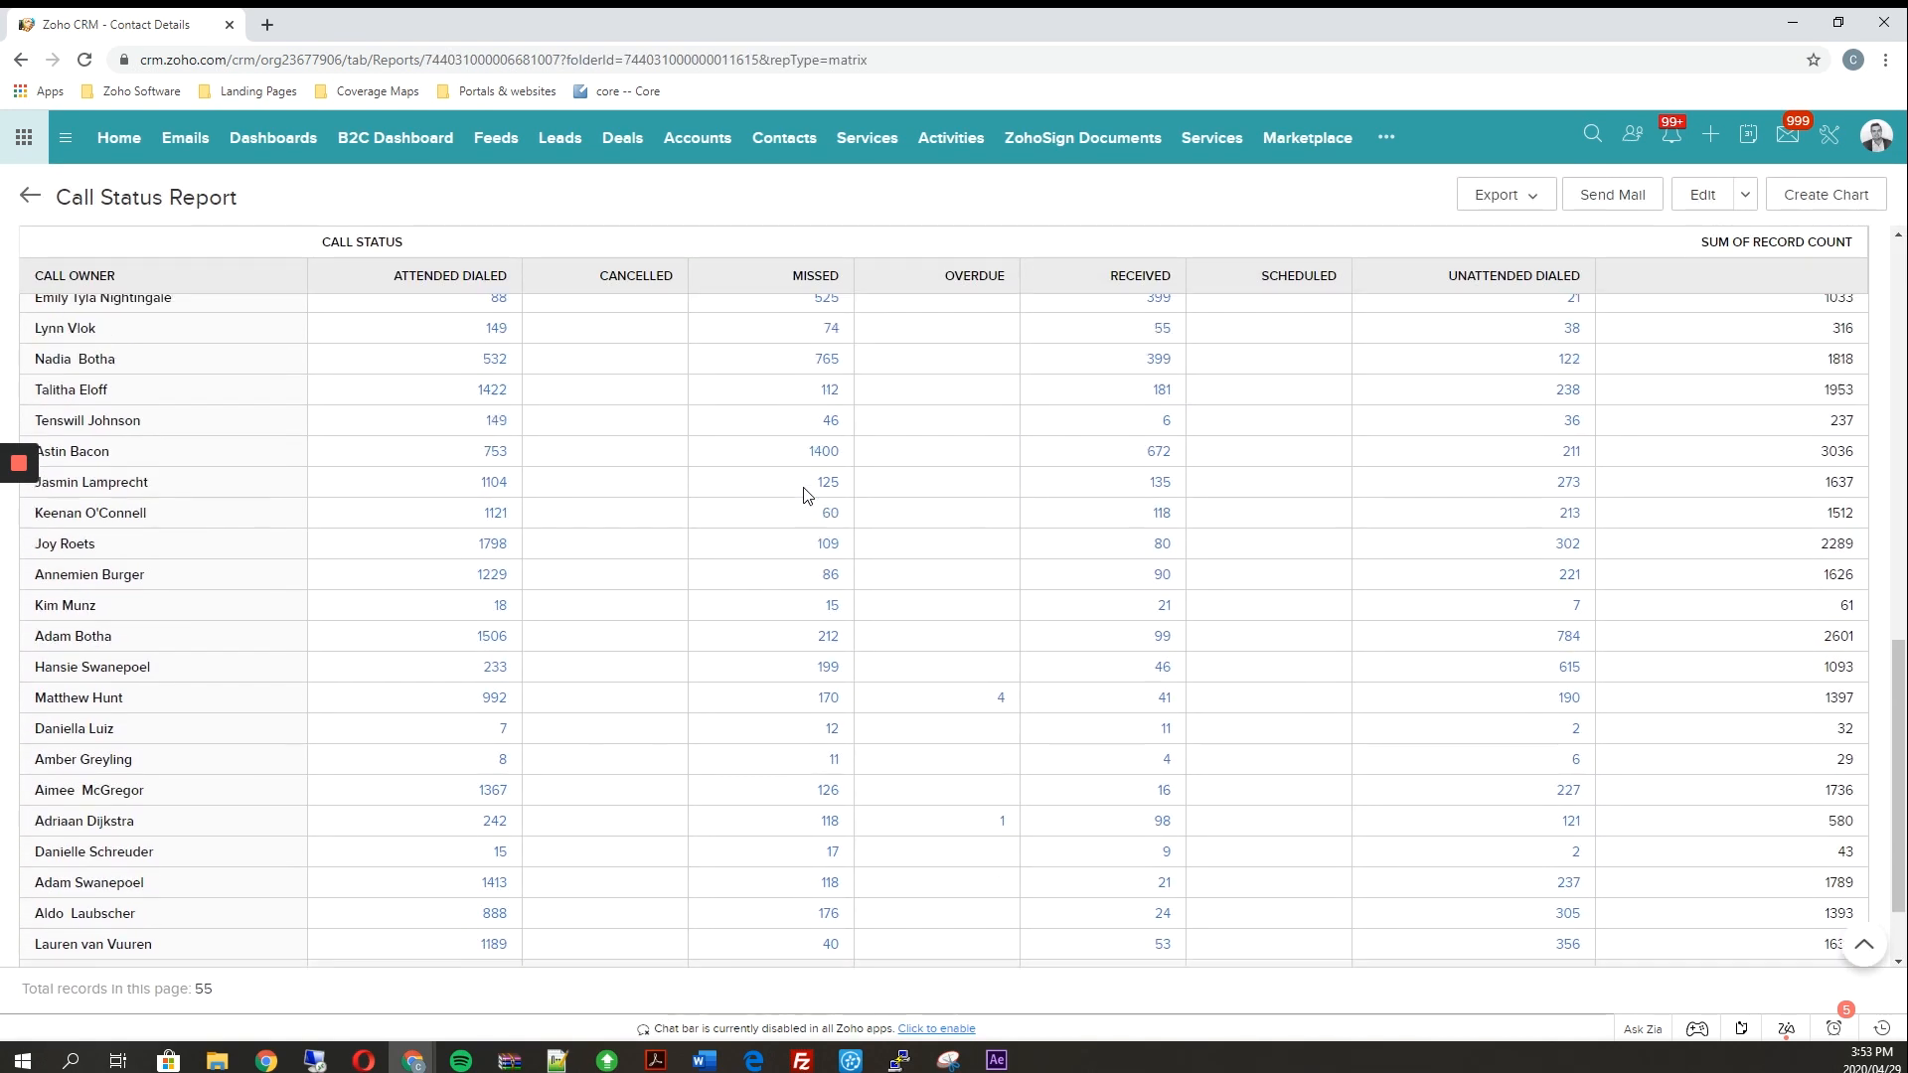
scroll(up, 3)
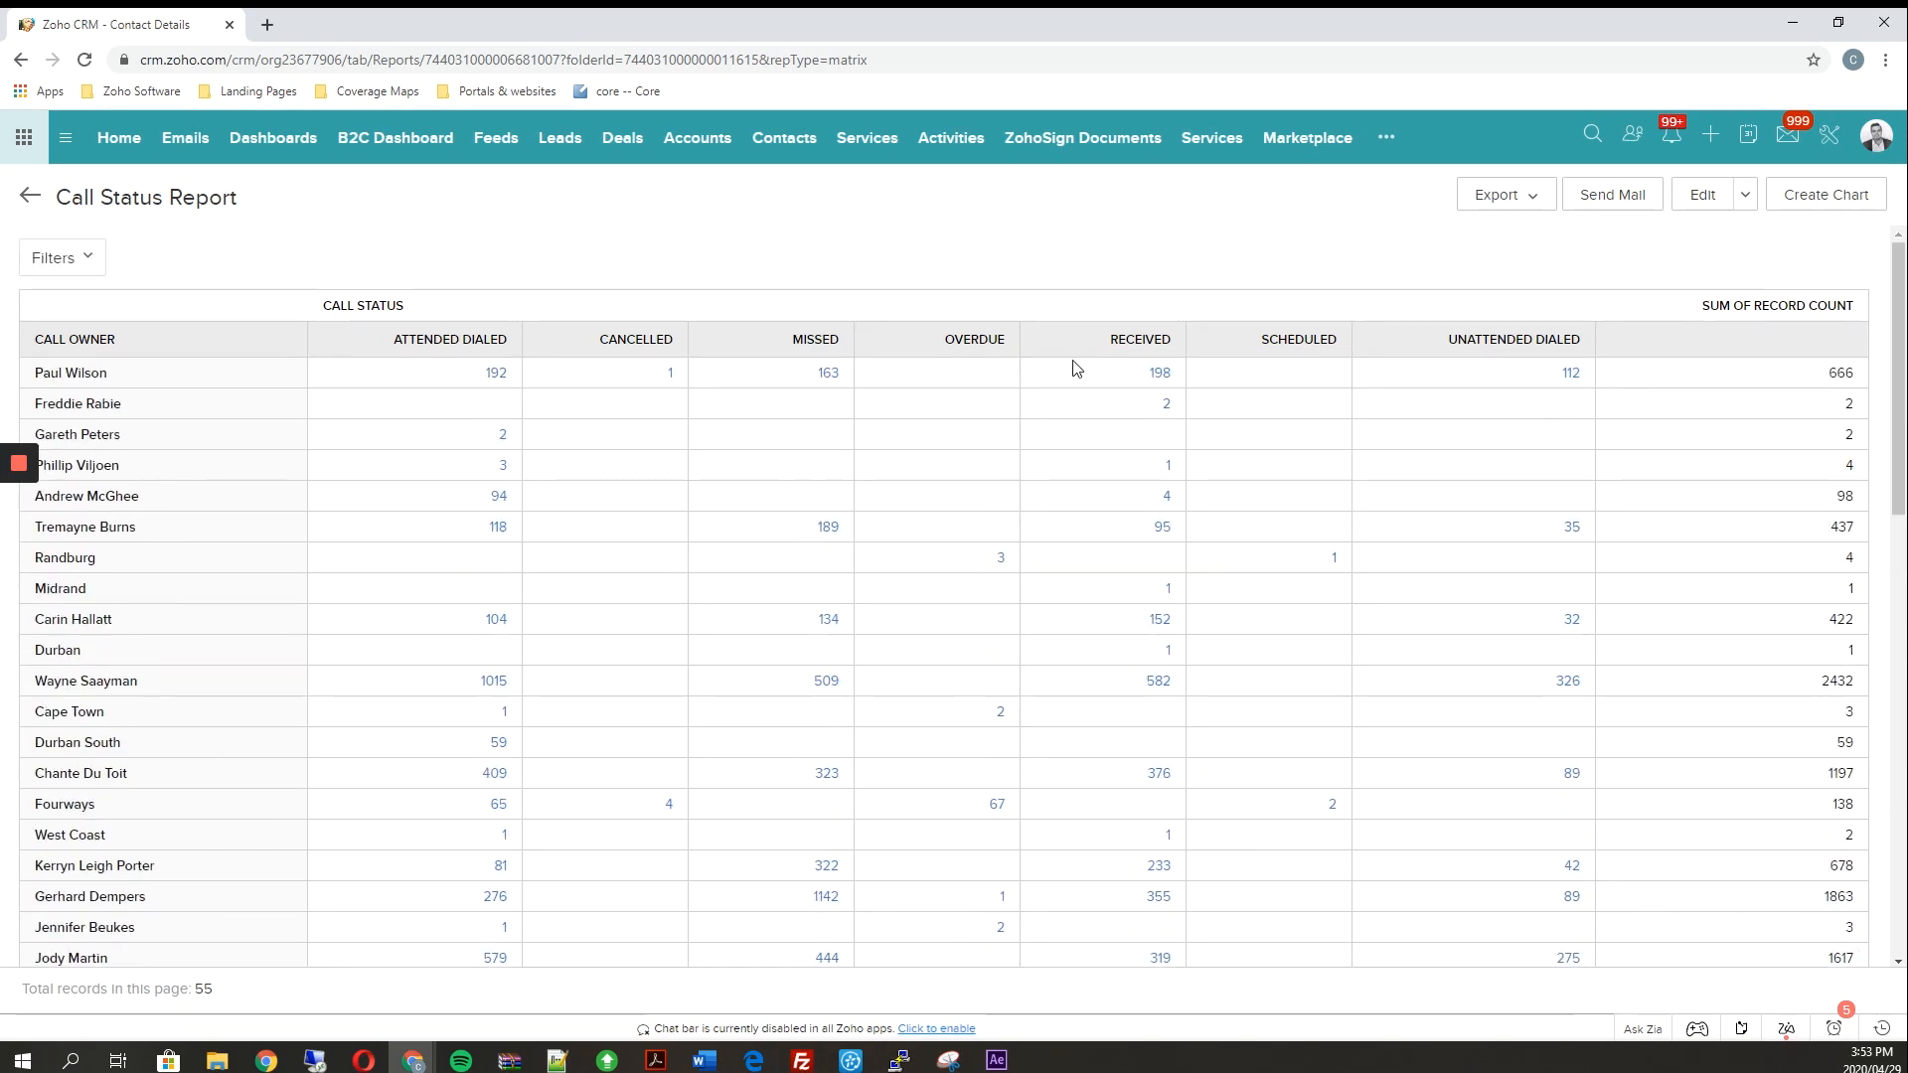
mouse_move(180, 338)
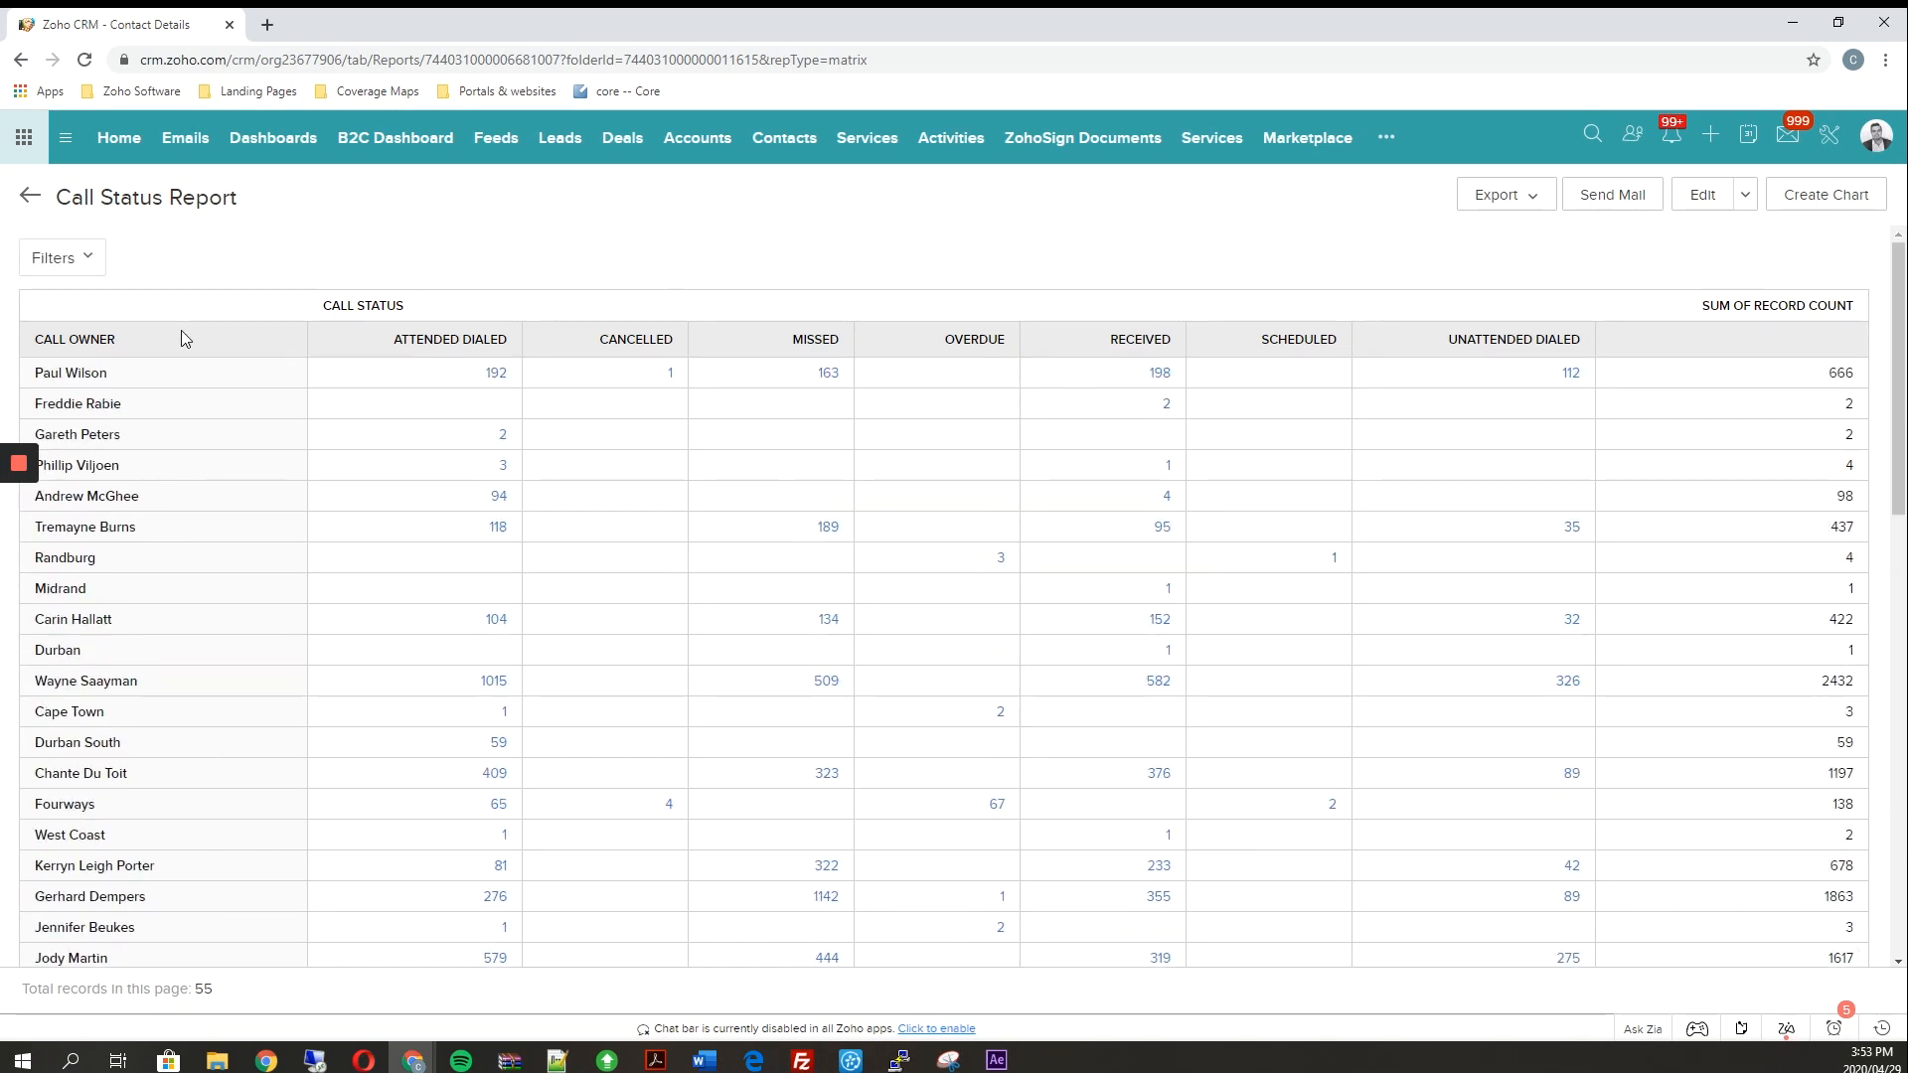
click(60, 256)
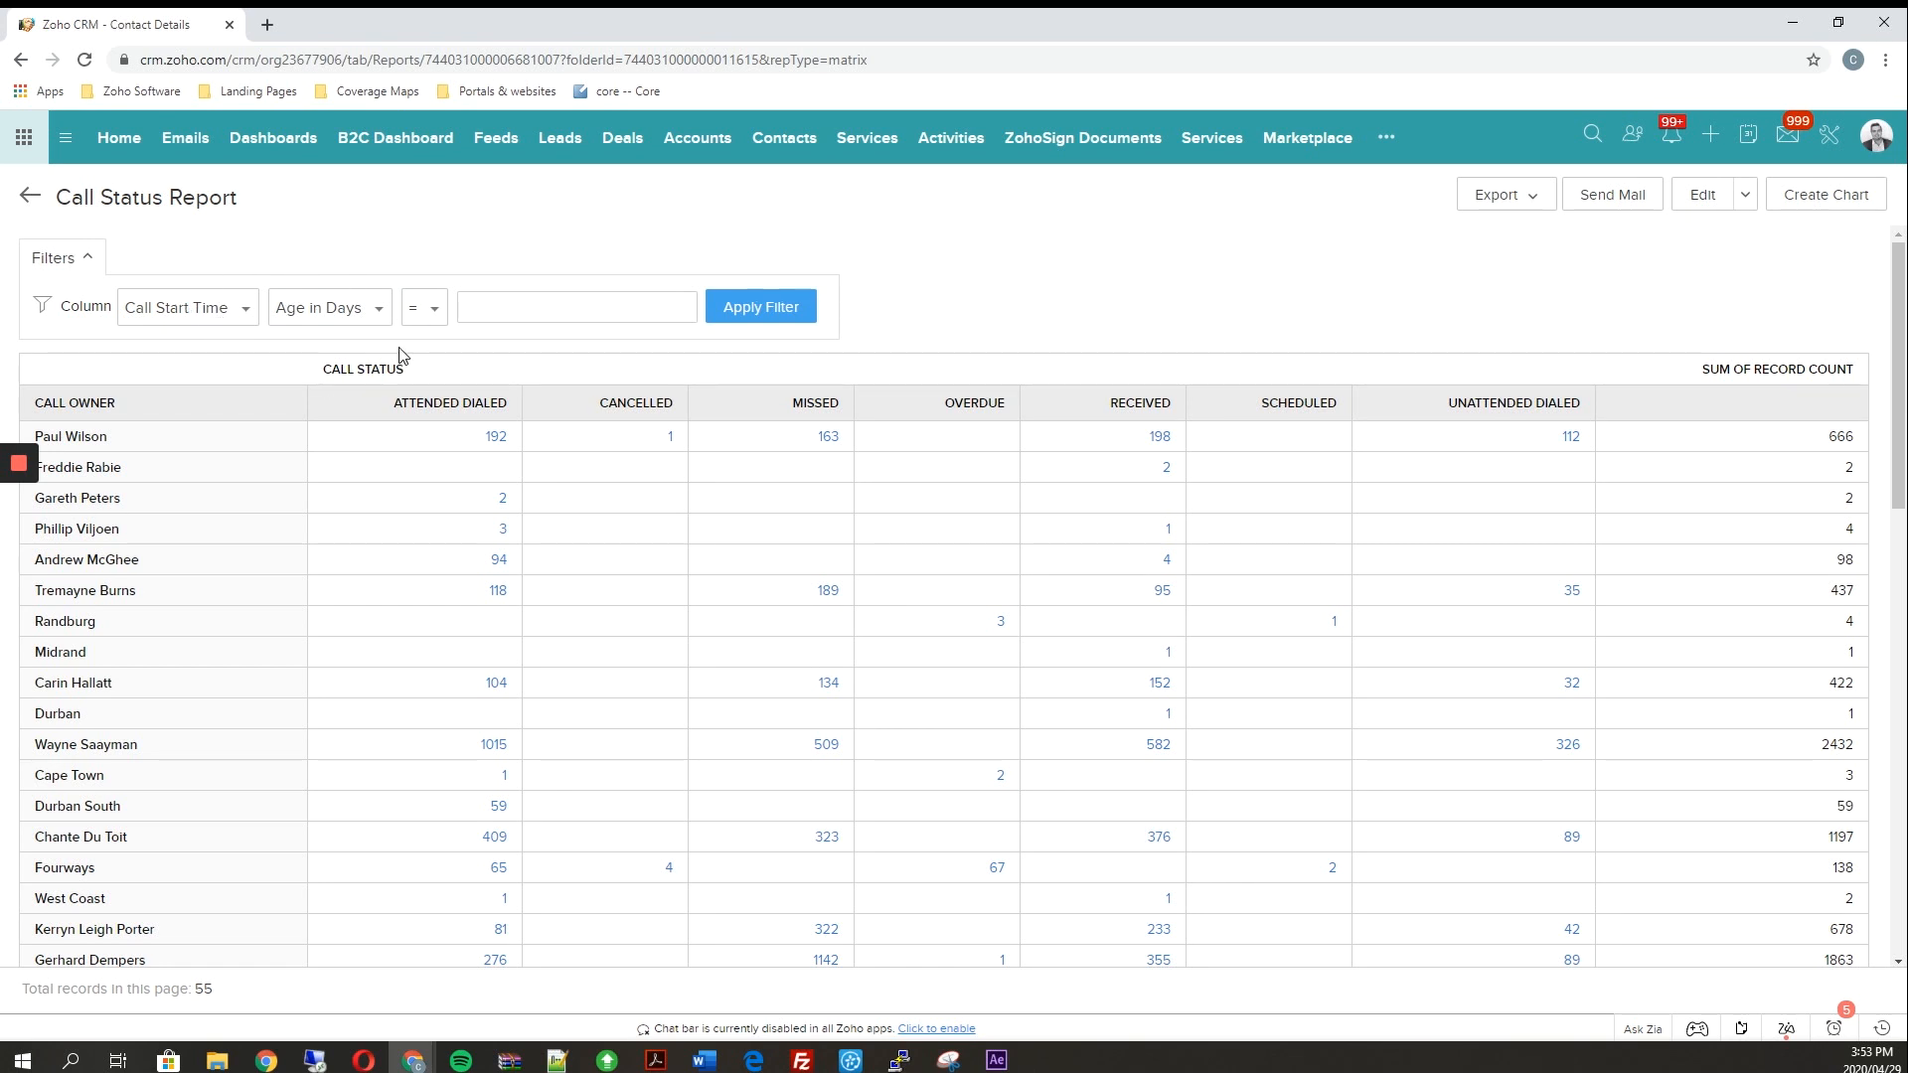
Step: Apply a Call Start Time filter of Today to the report
click(322, 307)
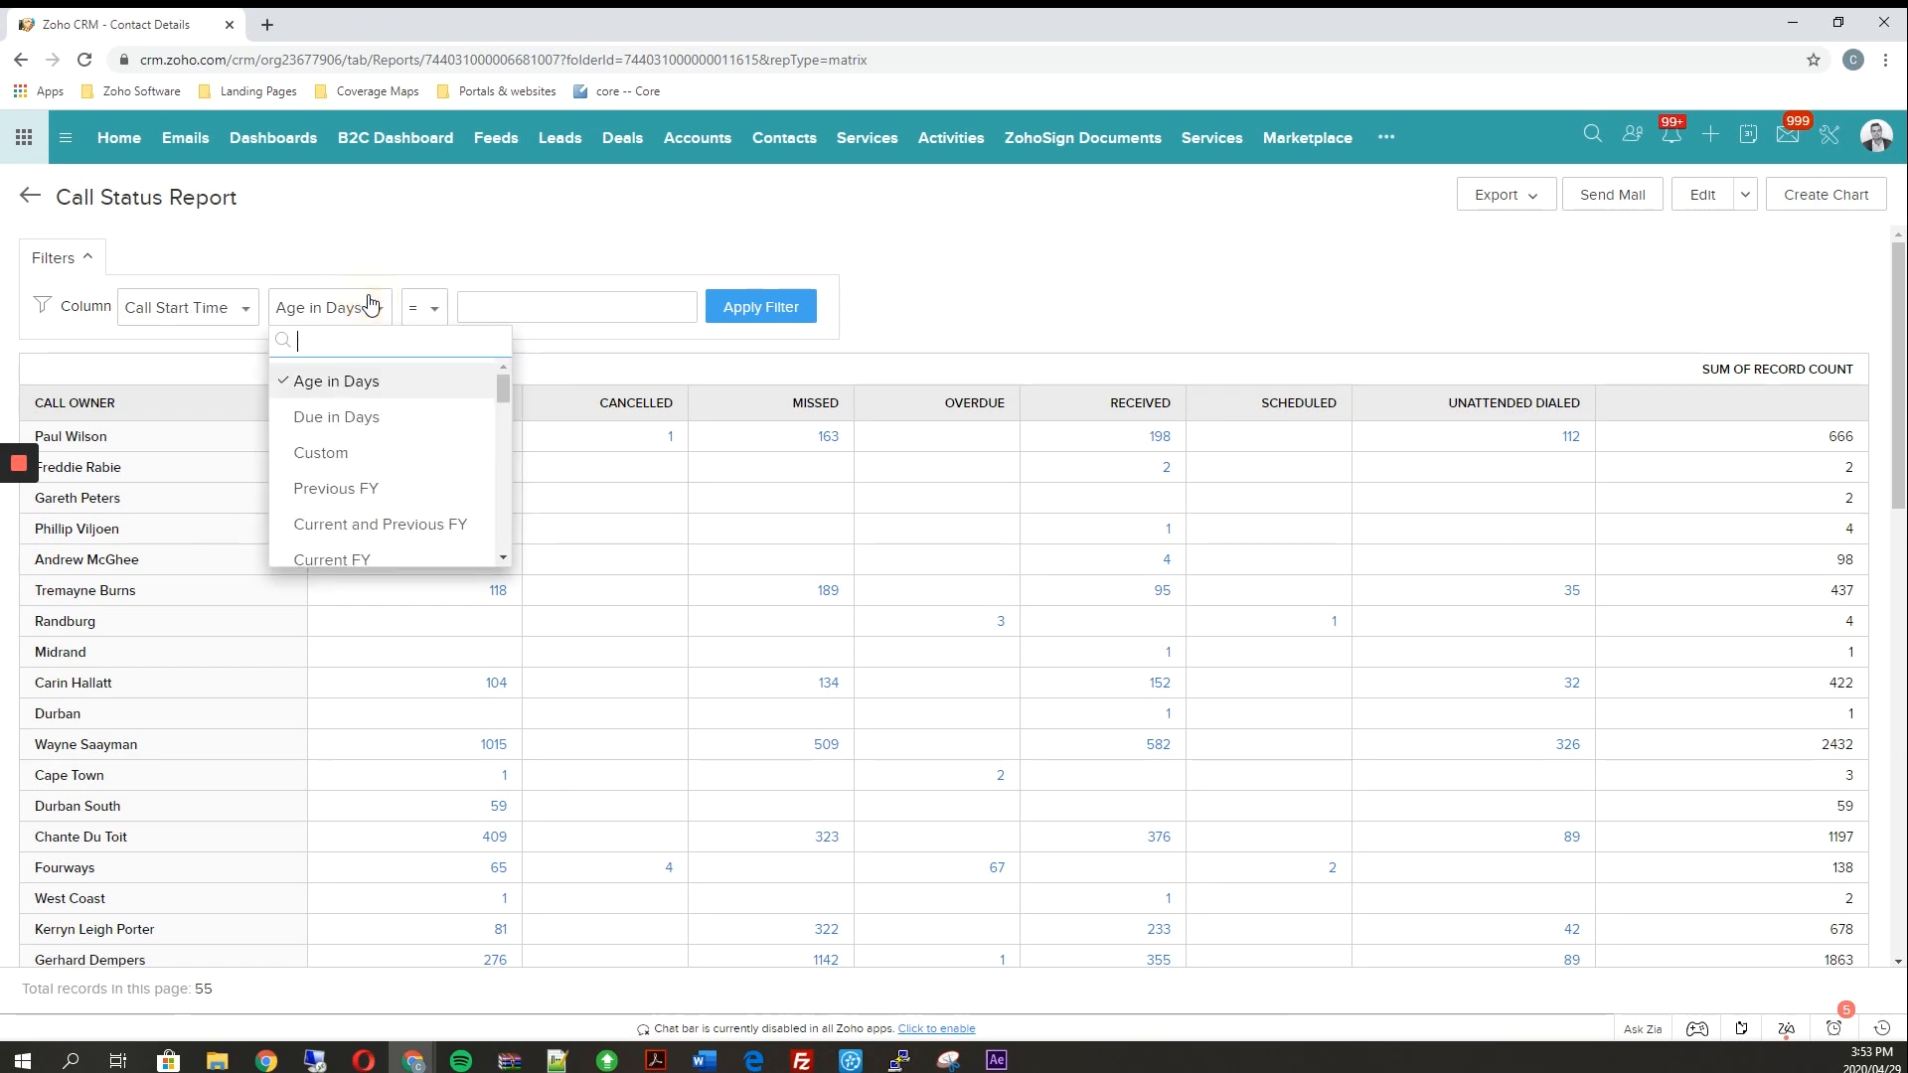
scroll(down, 3)
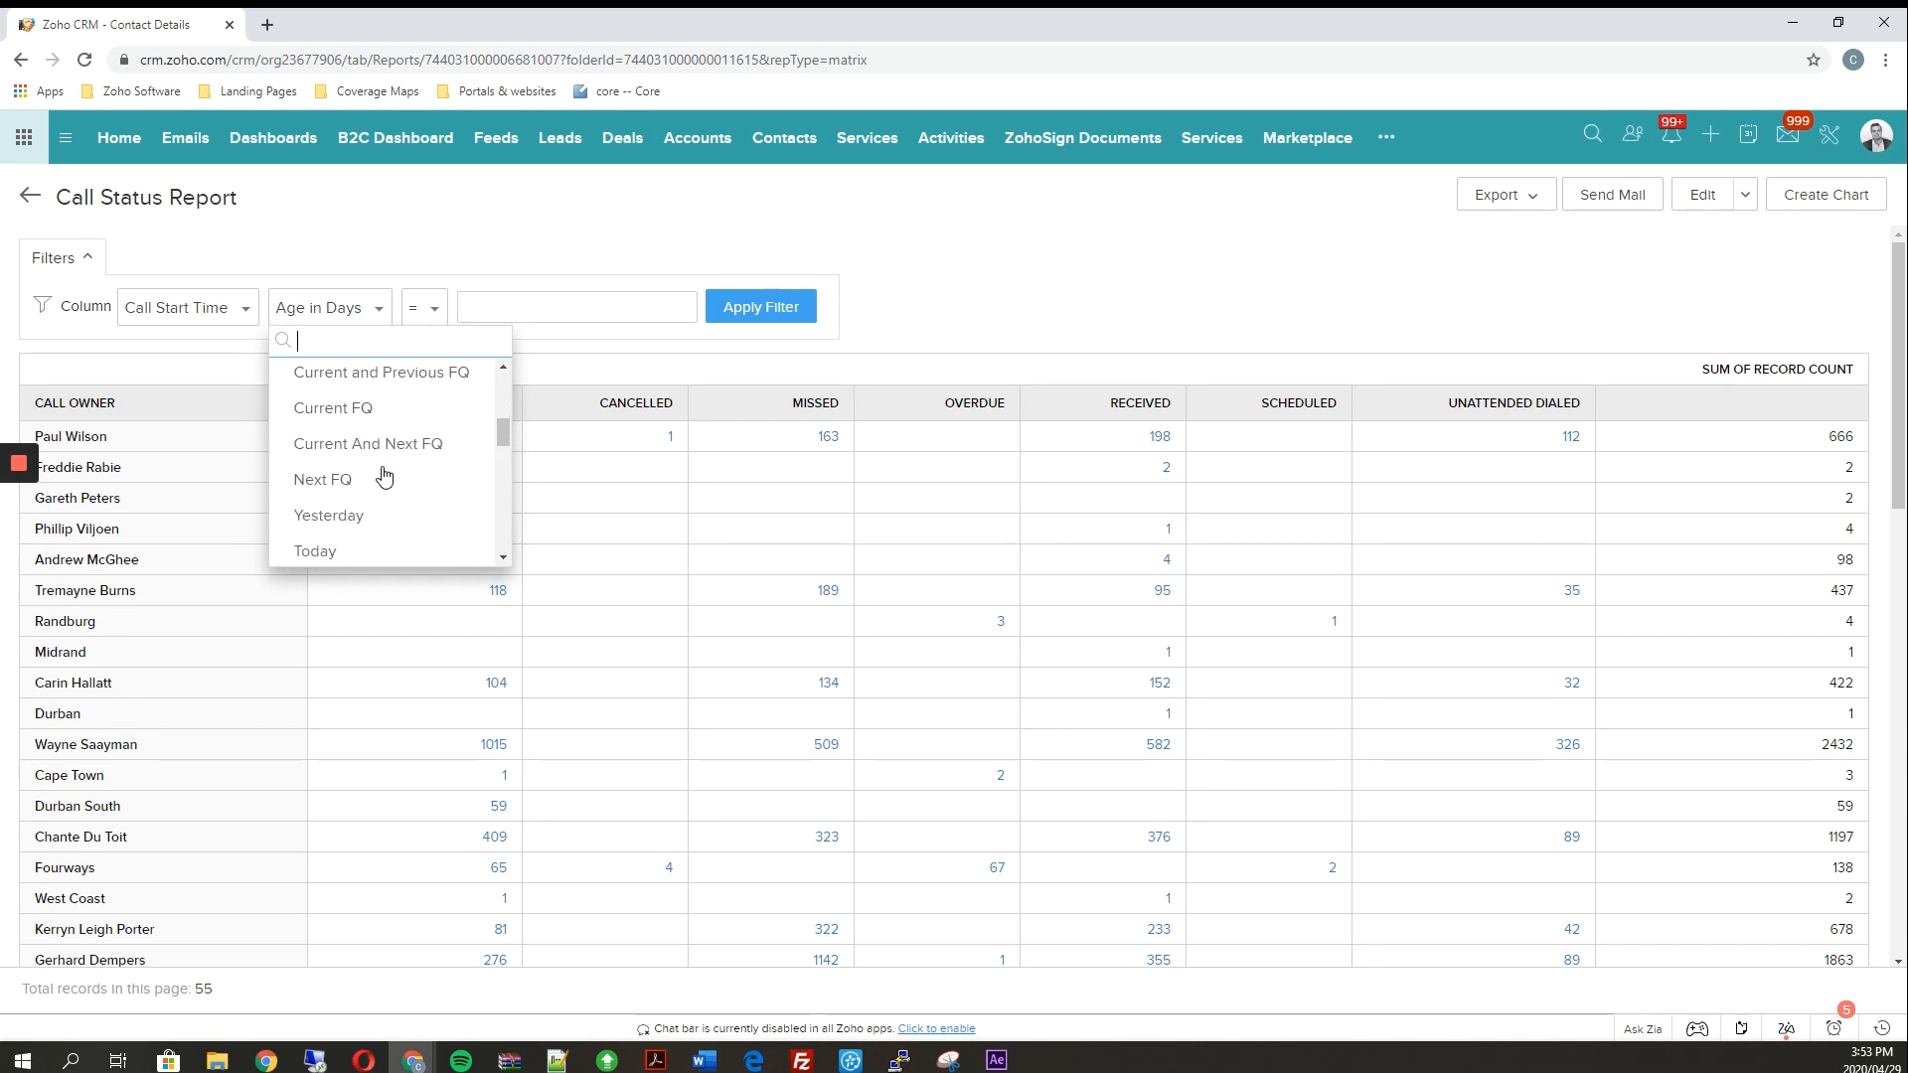
click(314, 549)
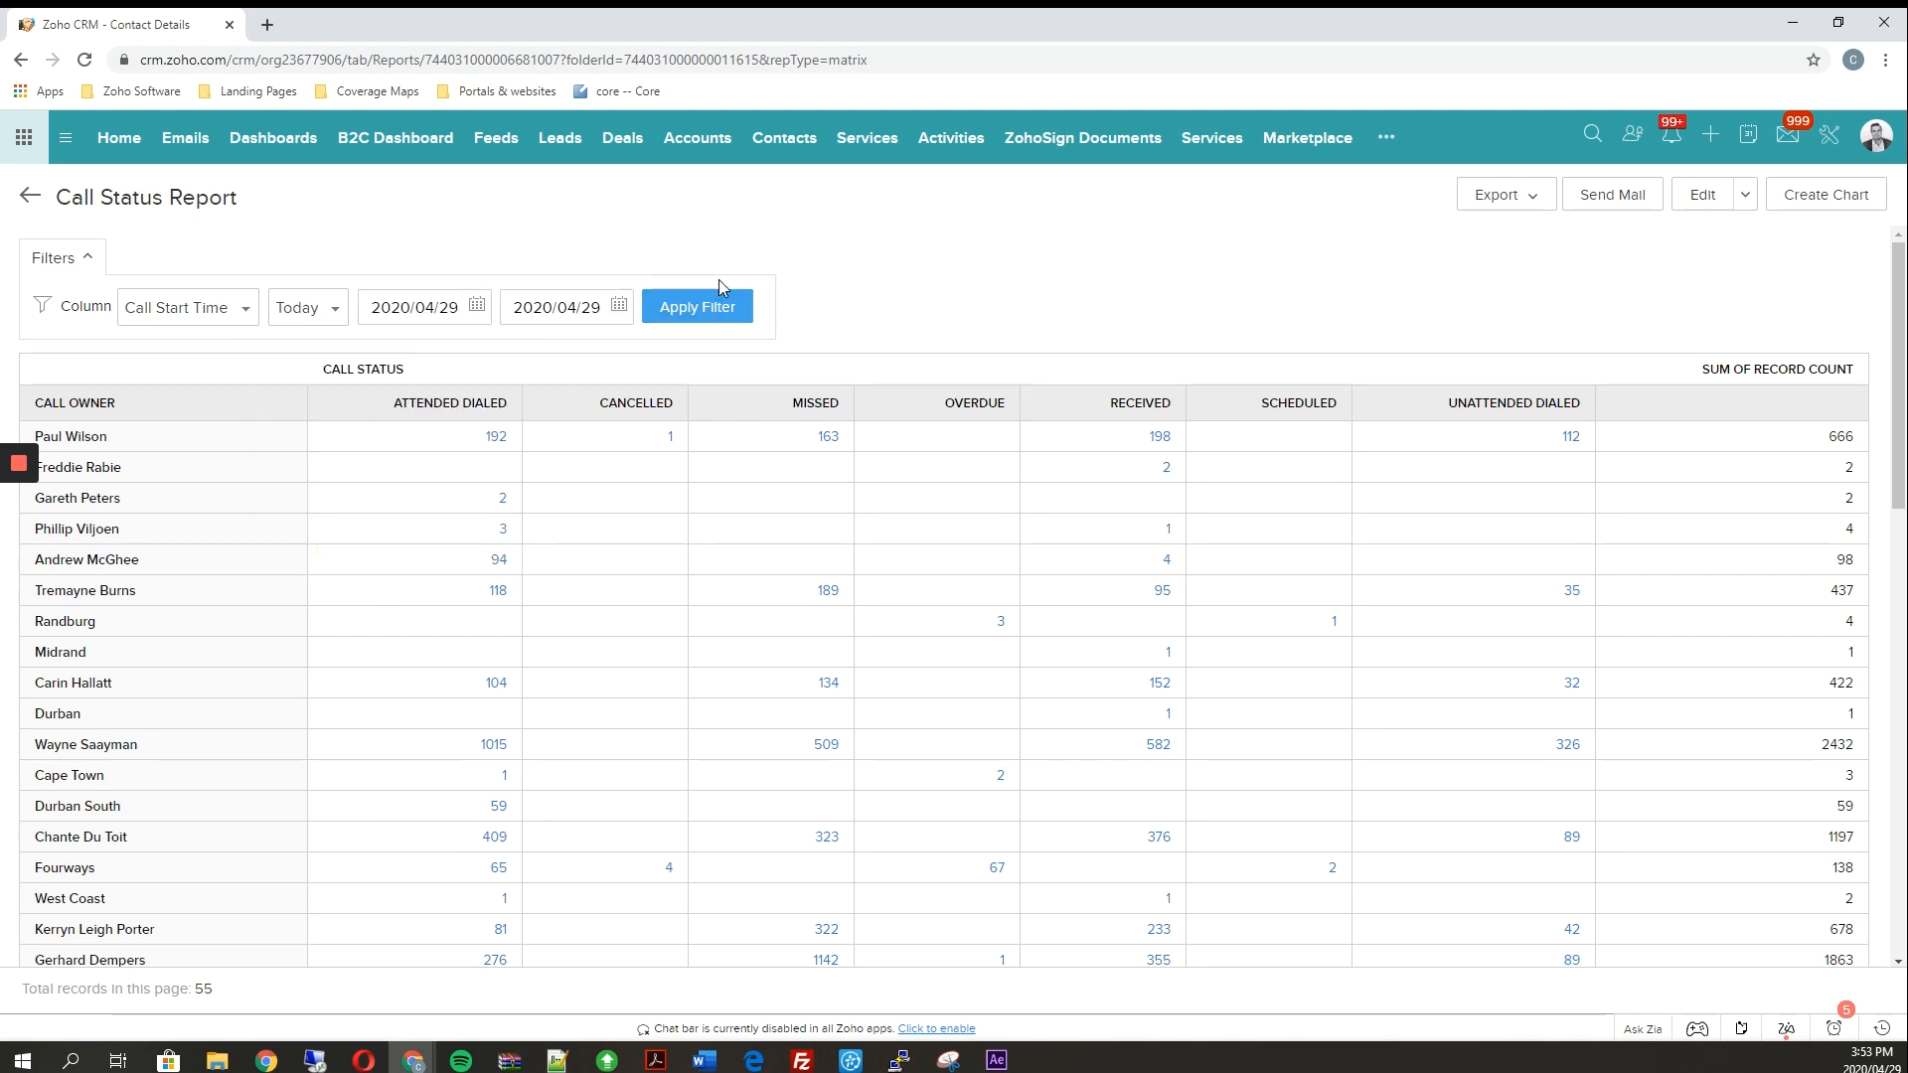
click(695, 307)
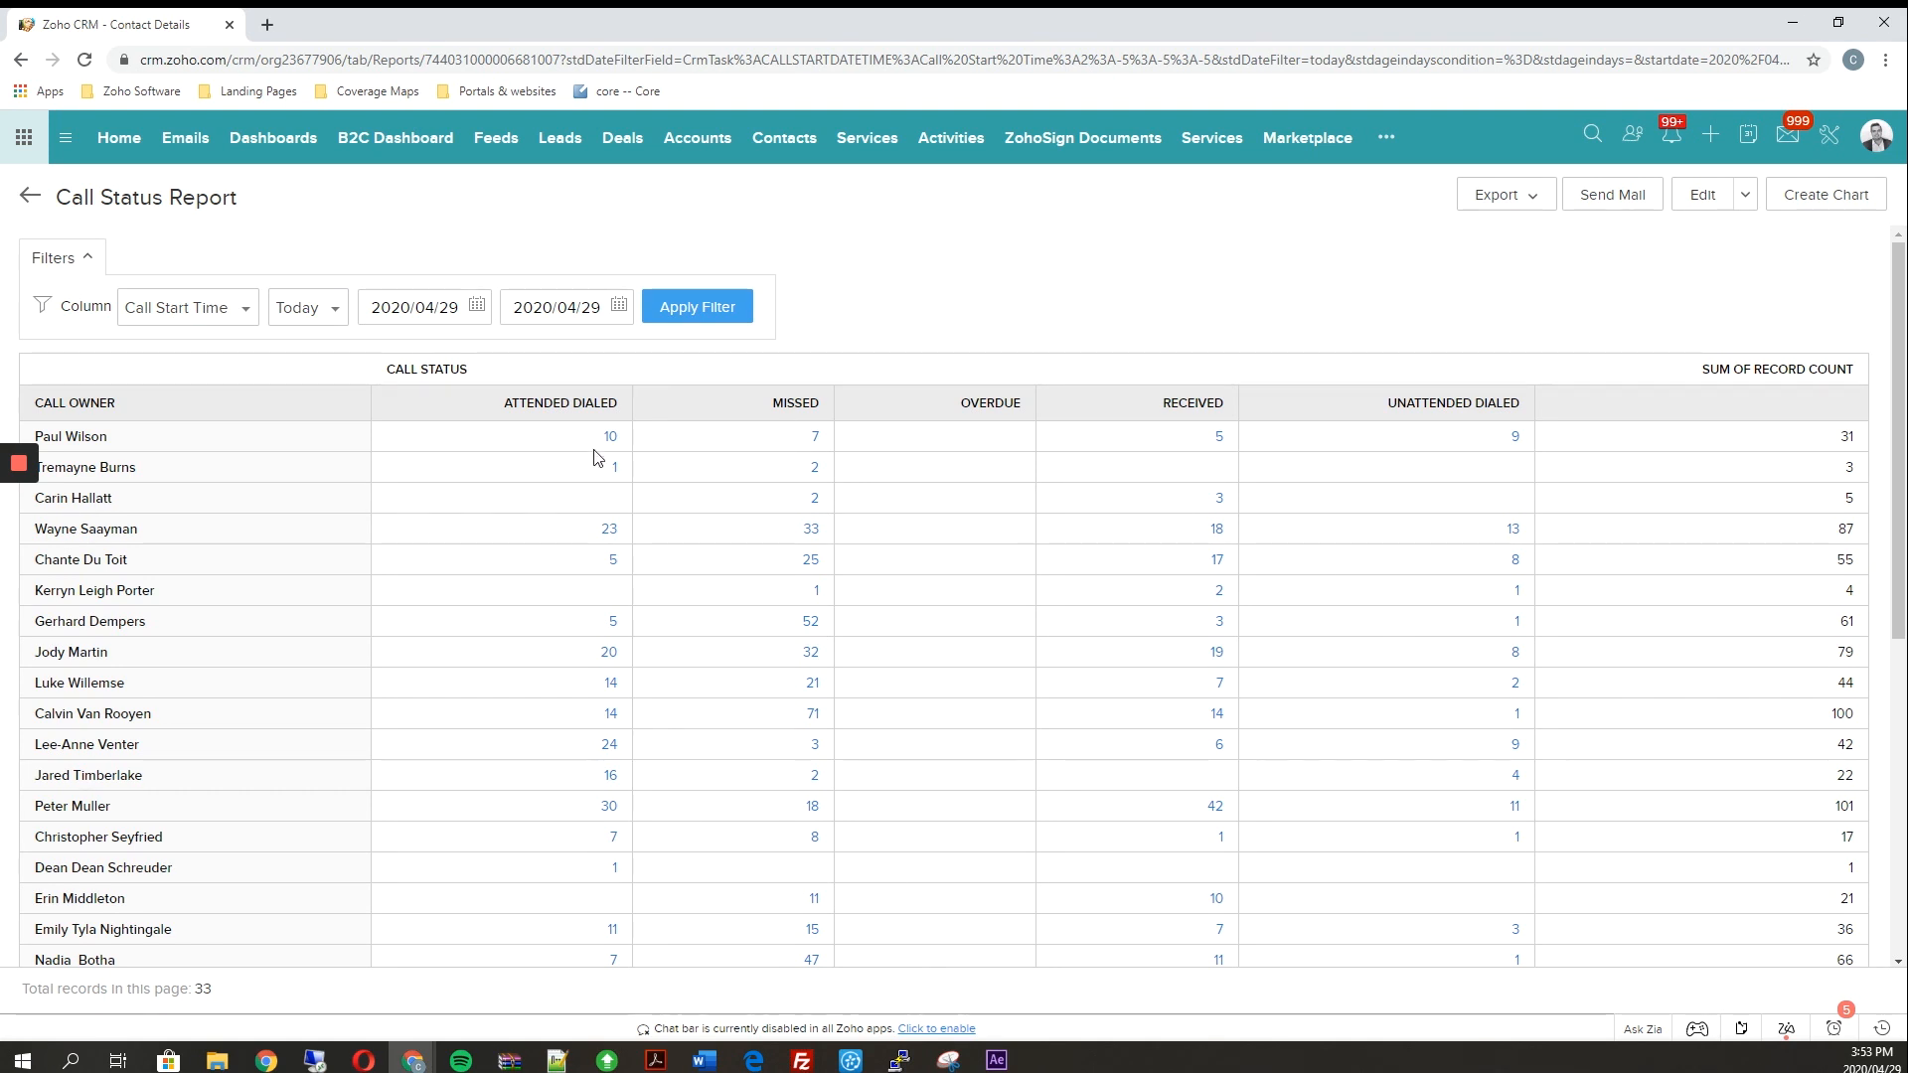
mouse_move(1468, 598)
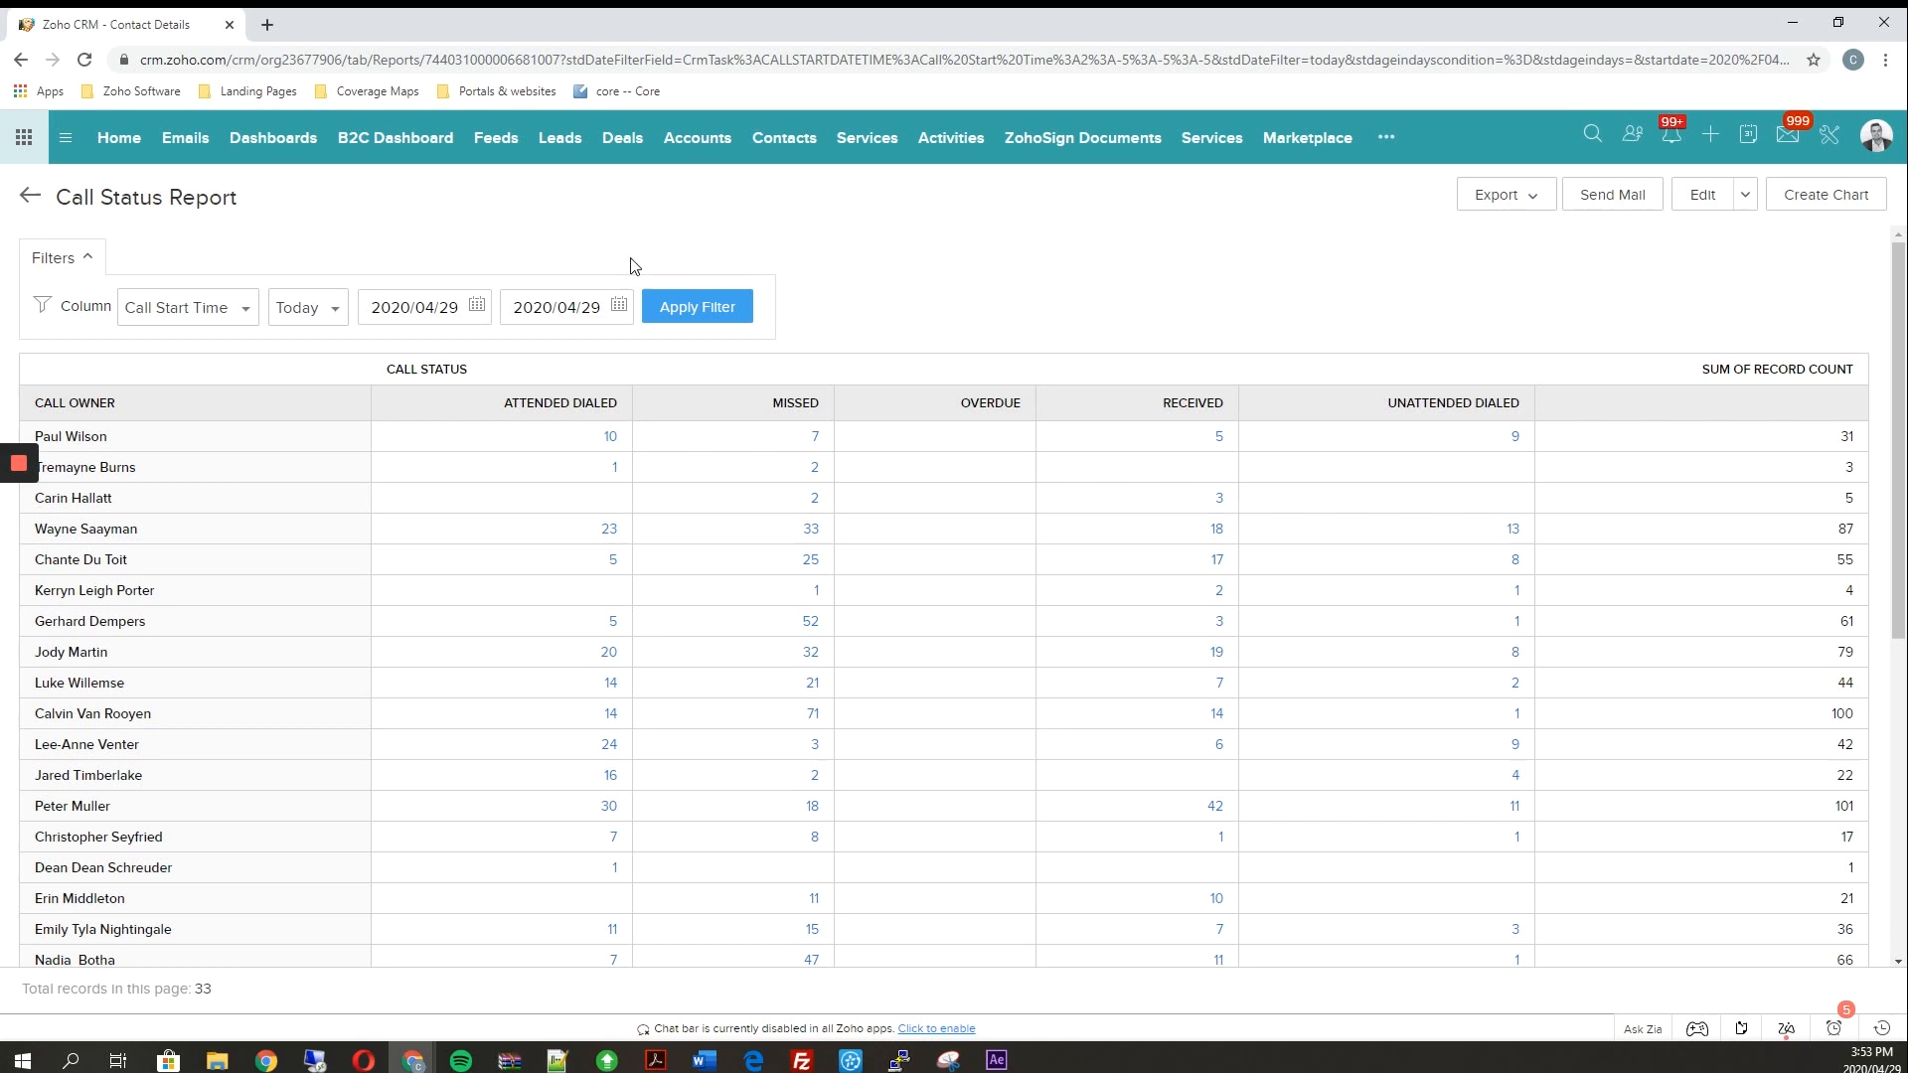
mouse_move(394, 137)
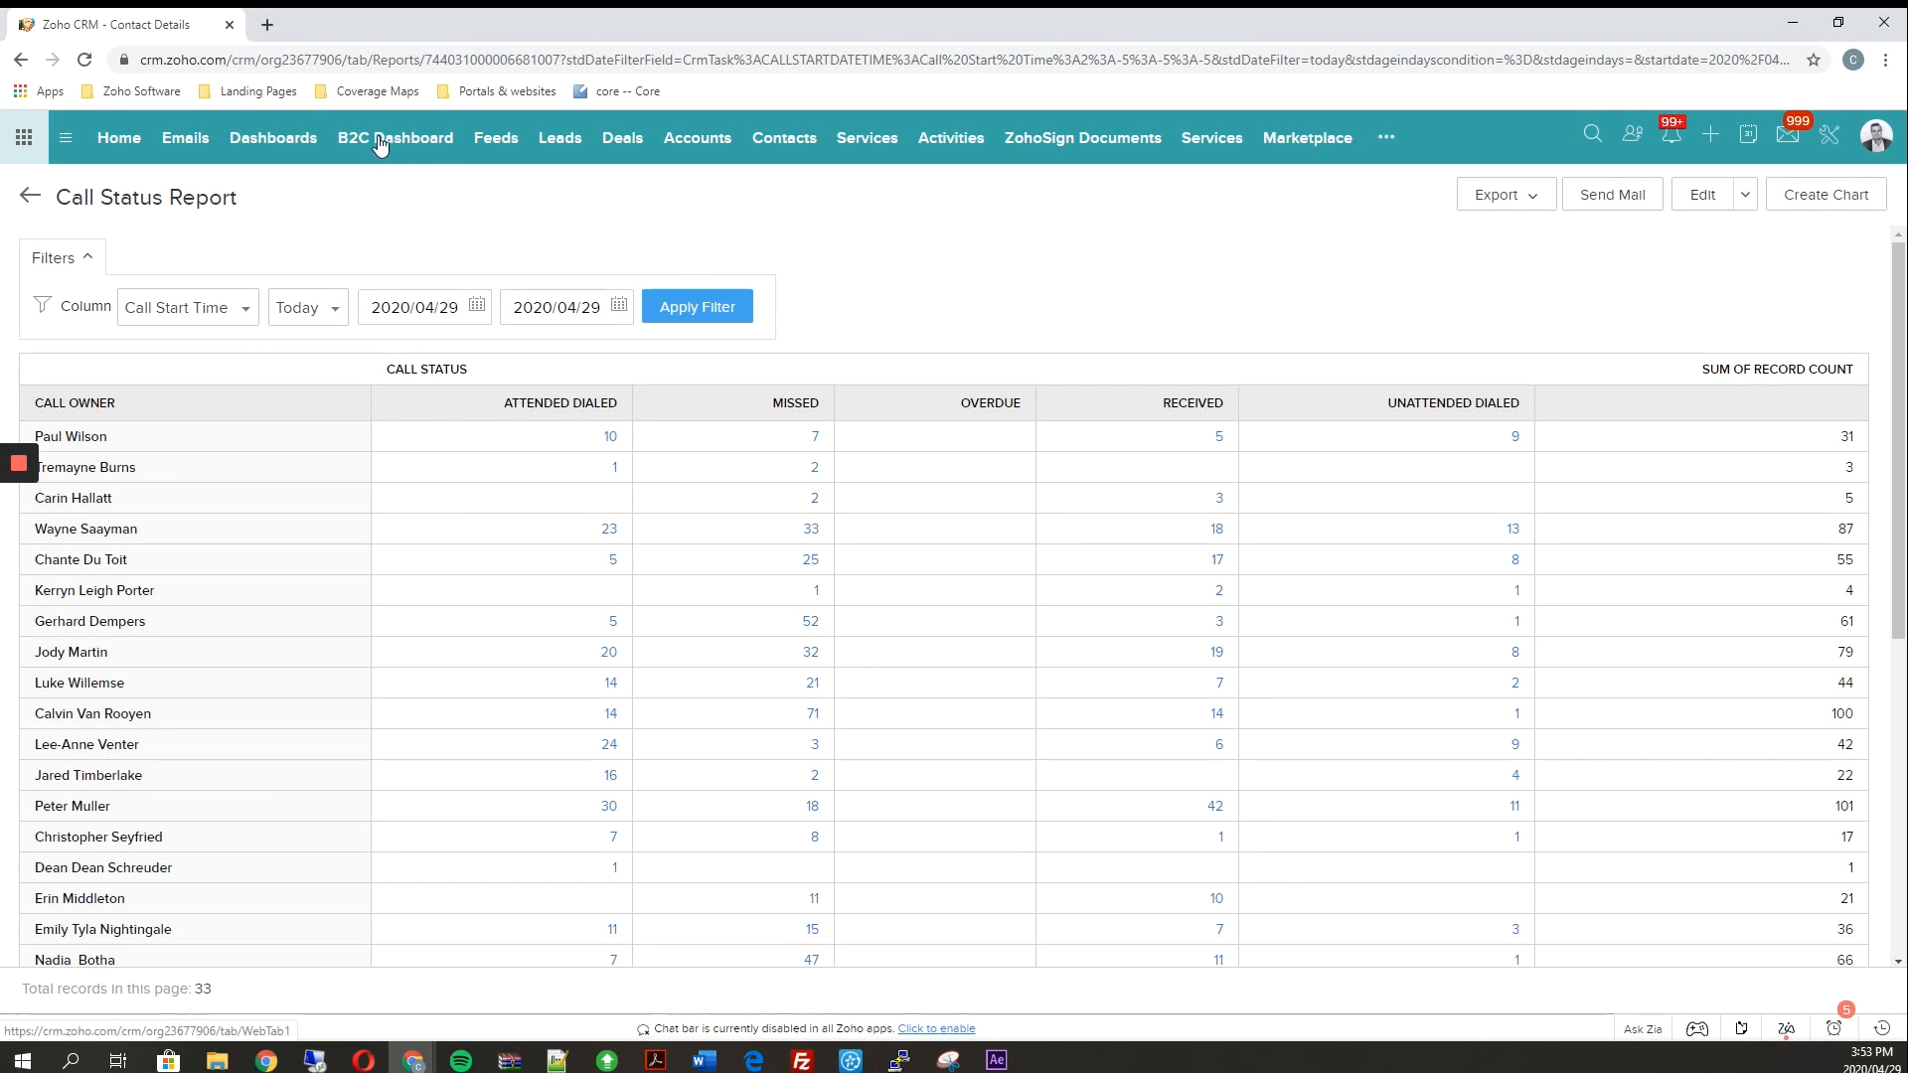
Step: Go to Dashboards and bring up the B2C - Call Analytics dashboard
click(272, 137)
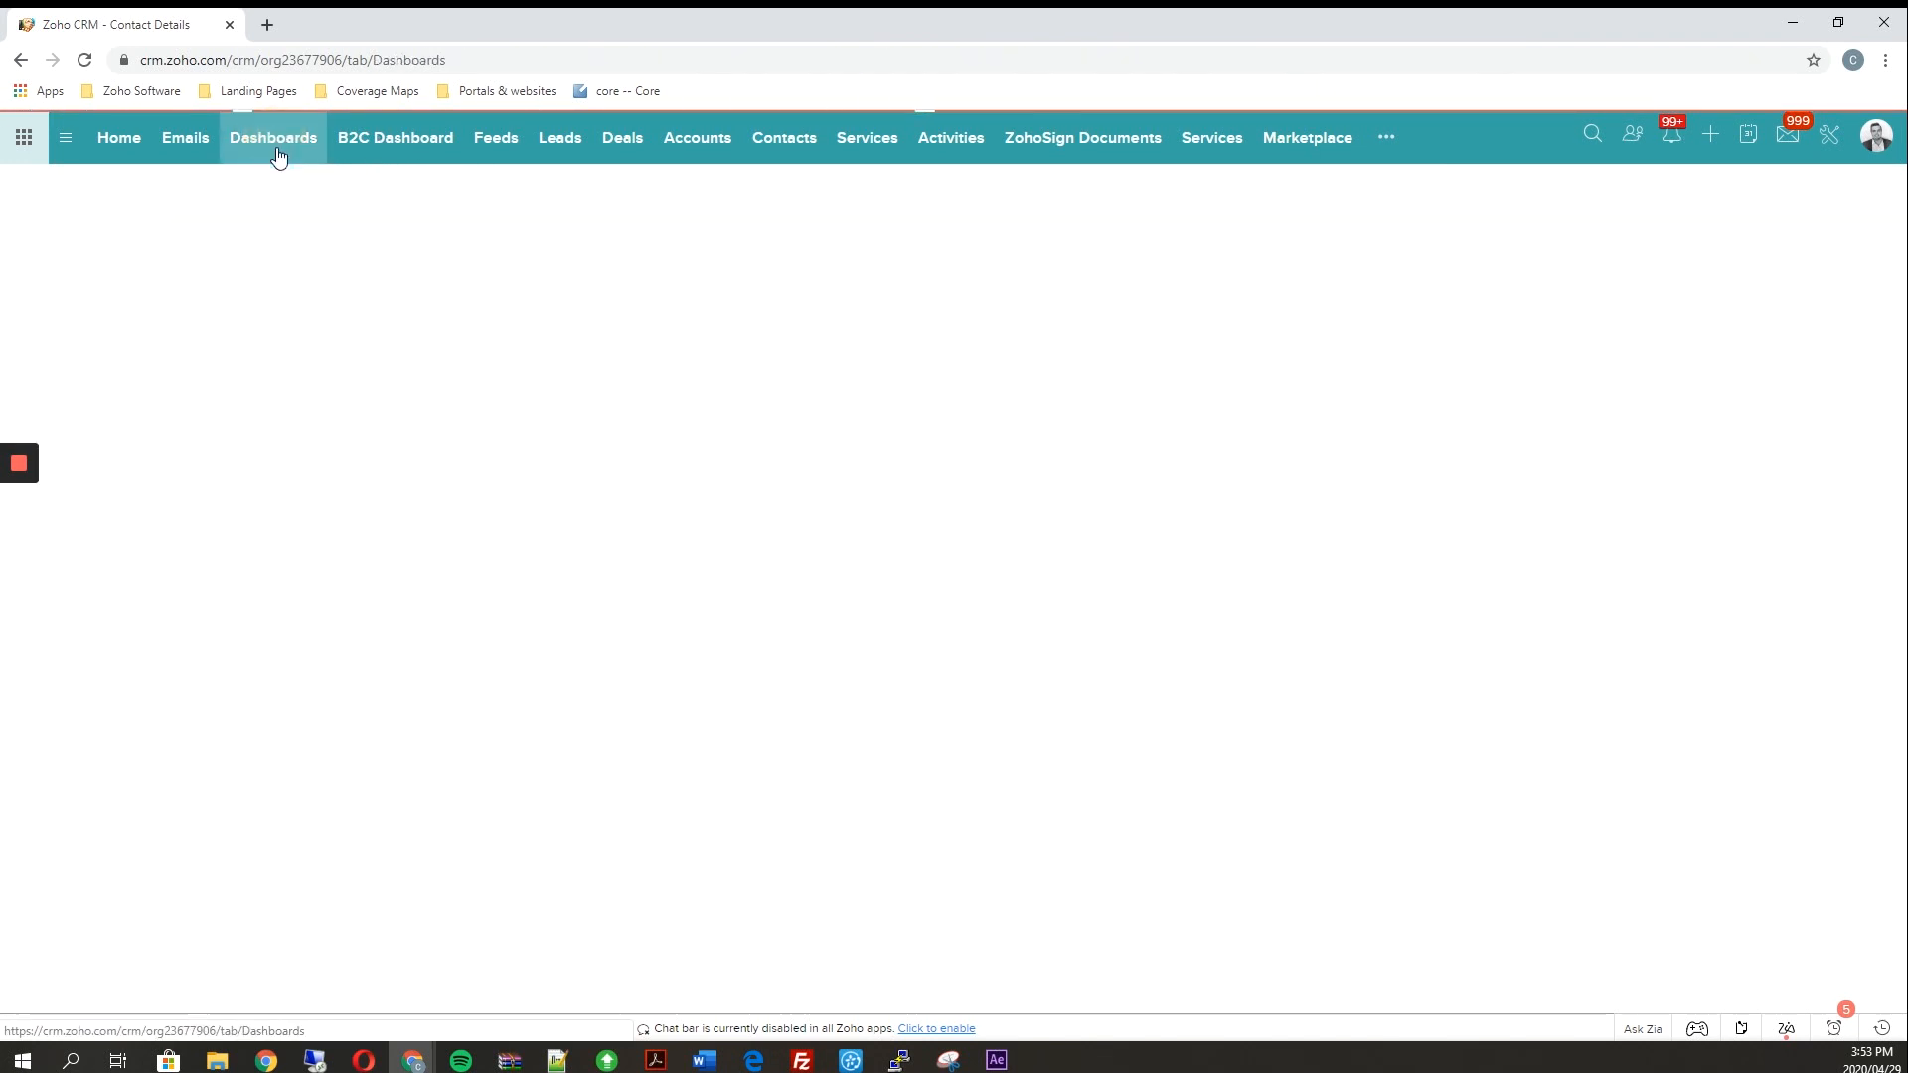
click(273, 137)
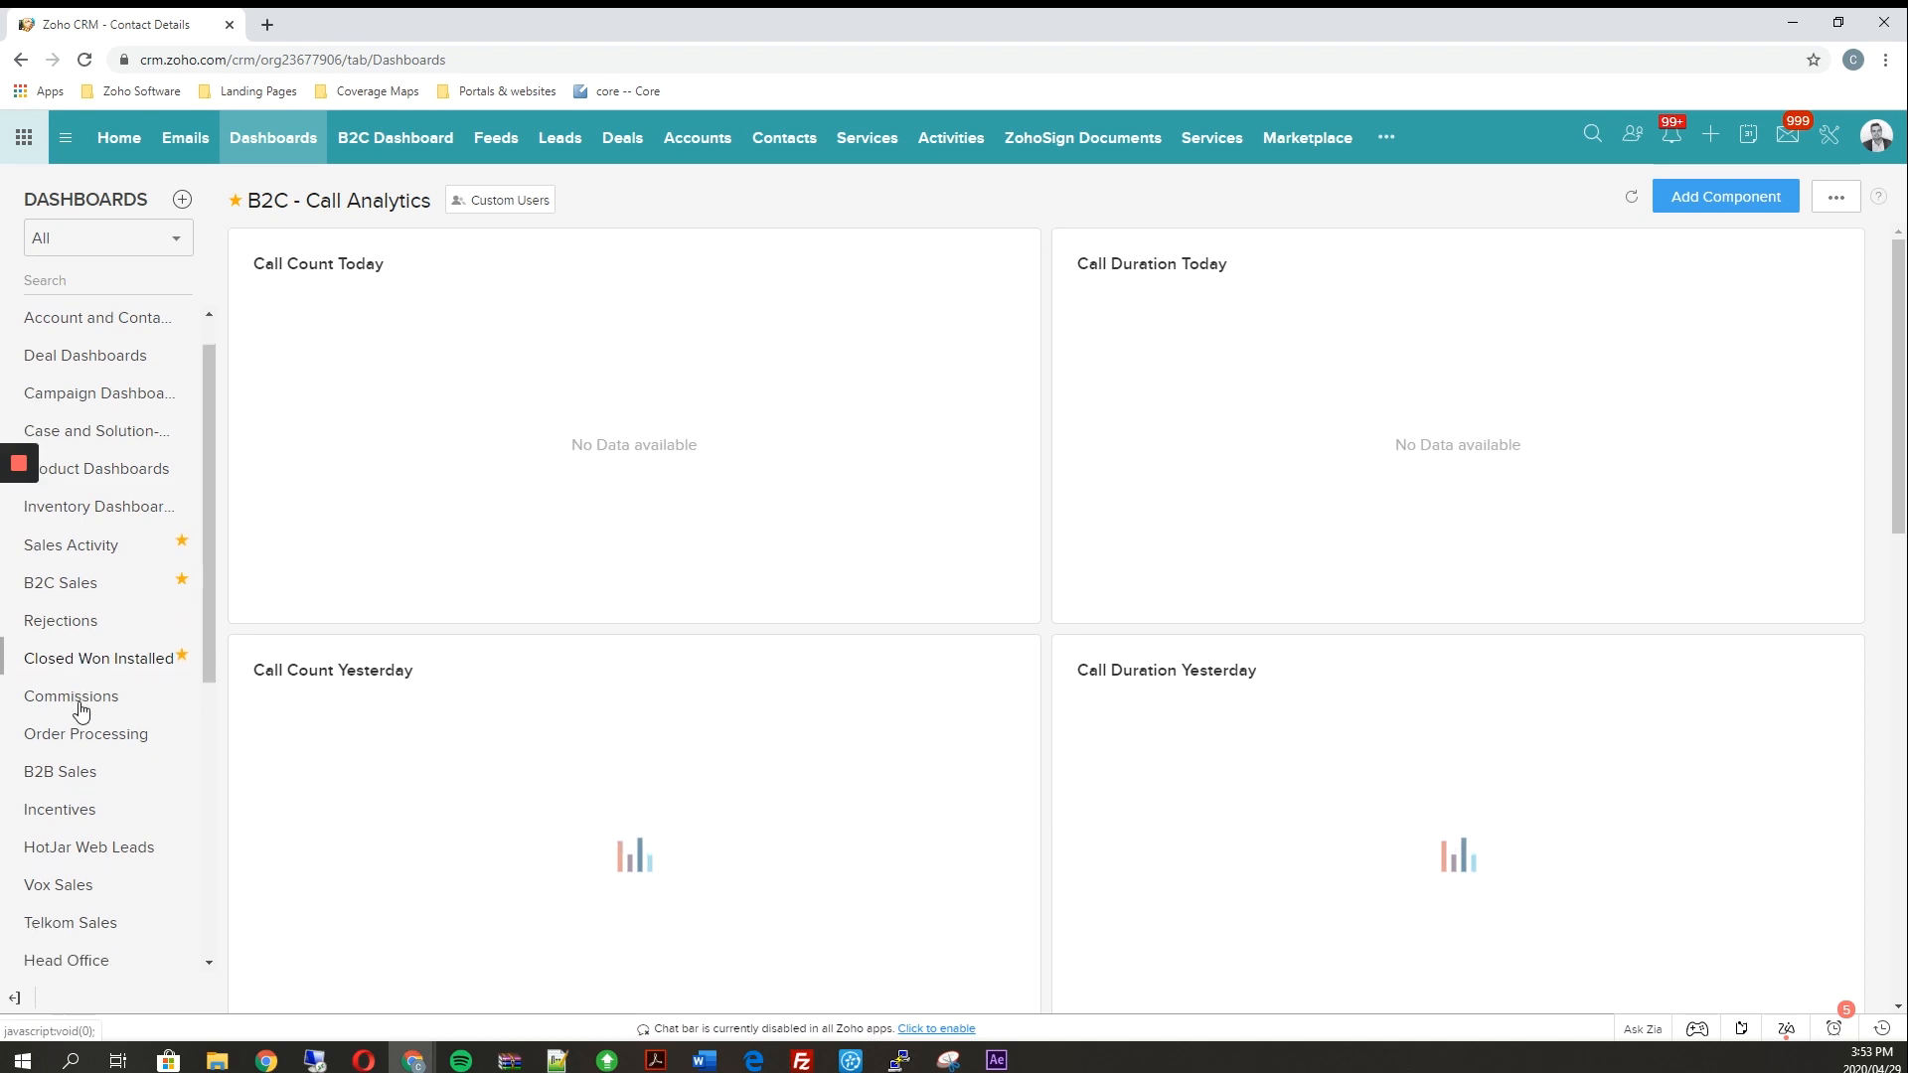
scroll(down, 3)
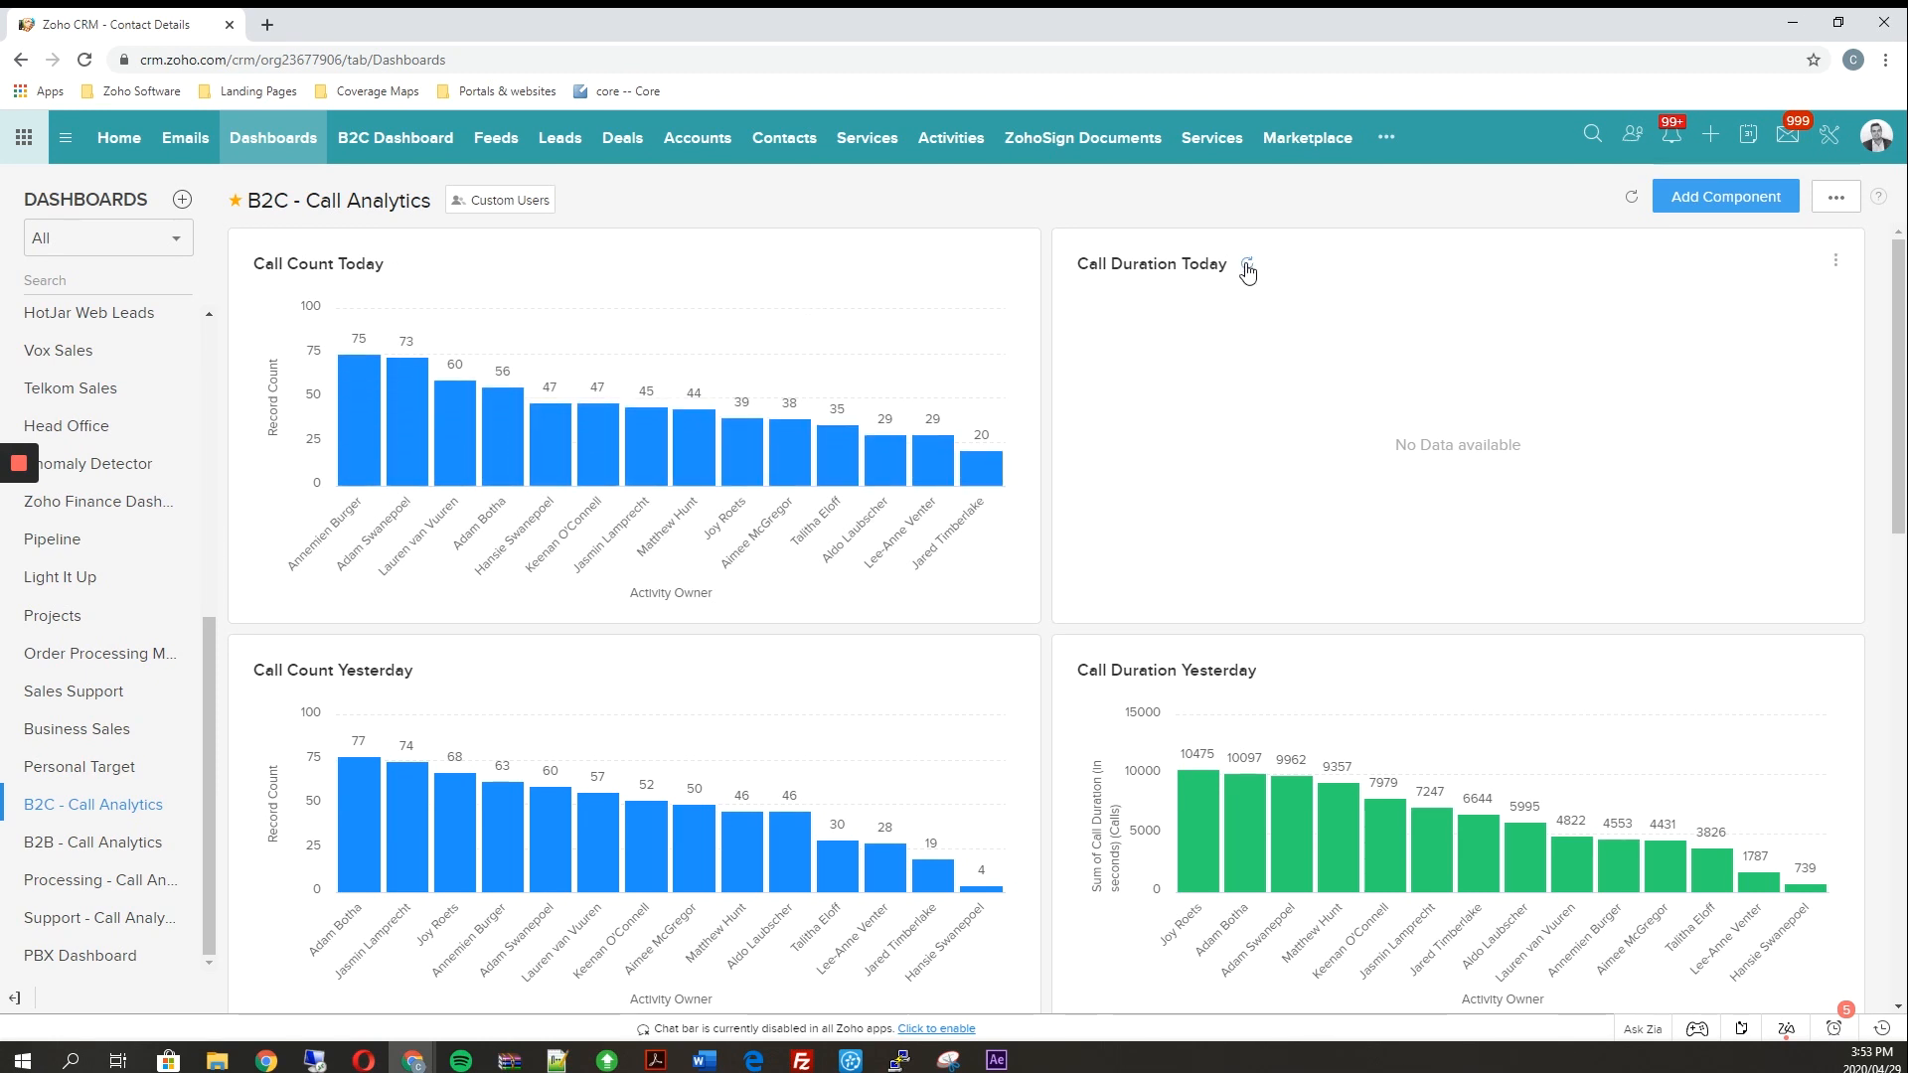
Step: Refresh the dashboard components to load the call count and duration charts
click(1630, 198)
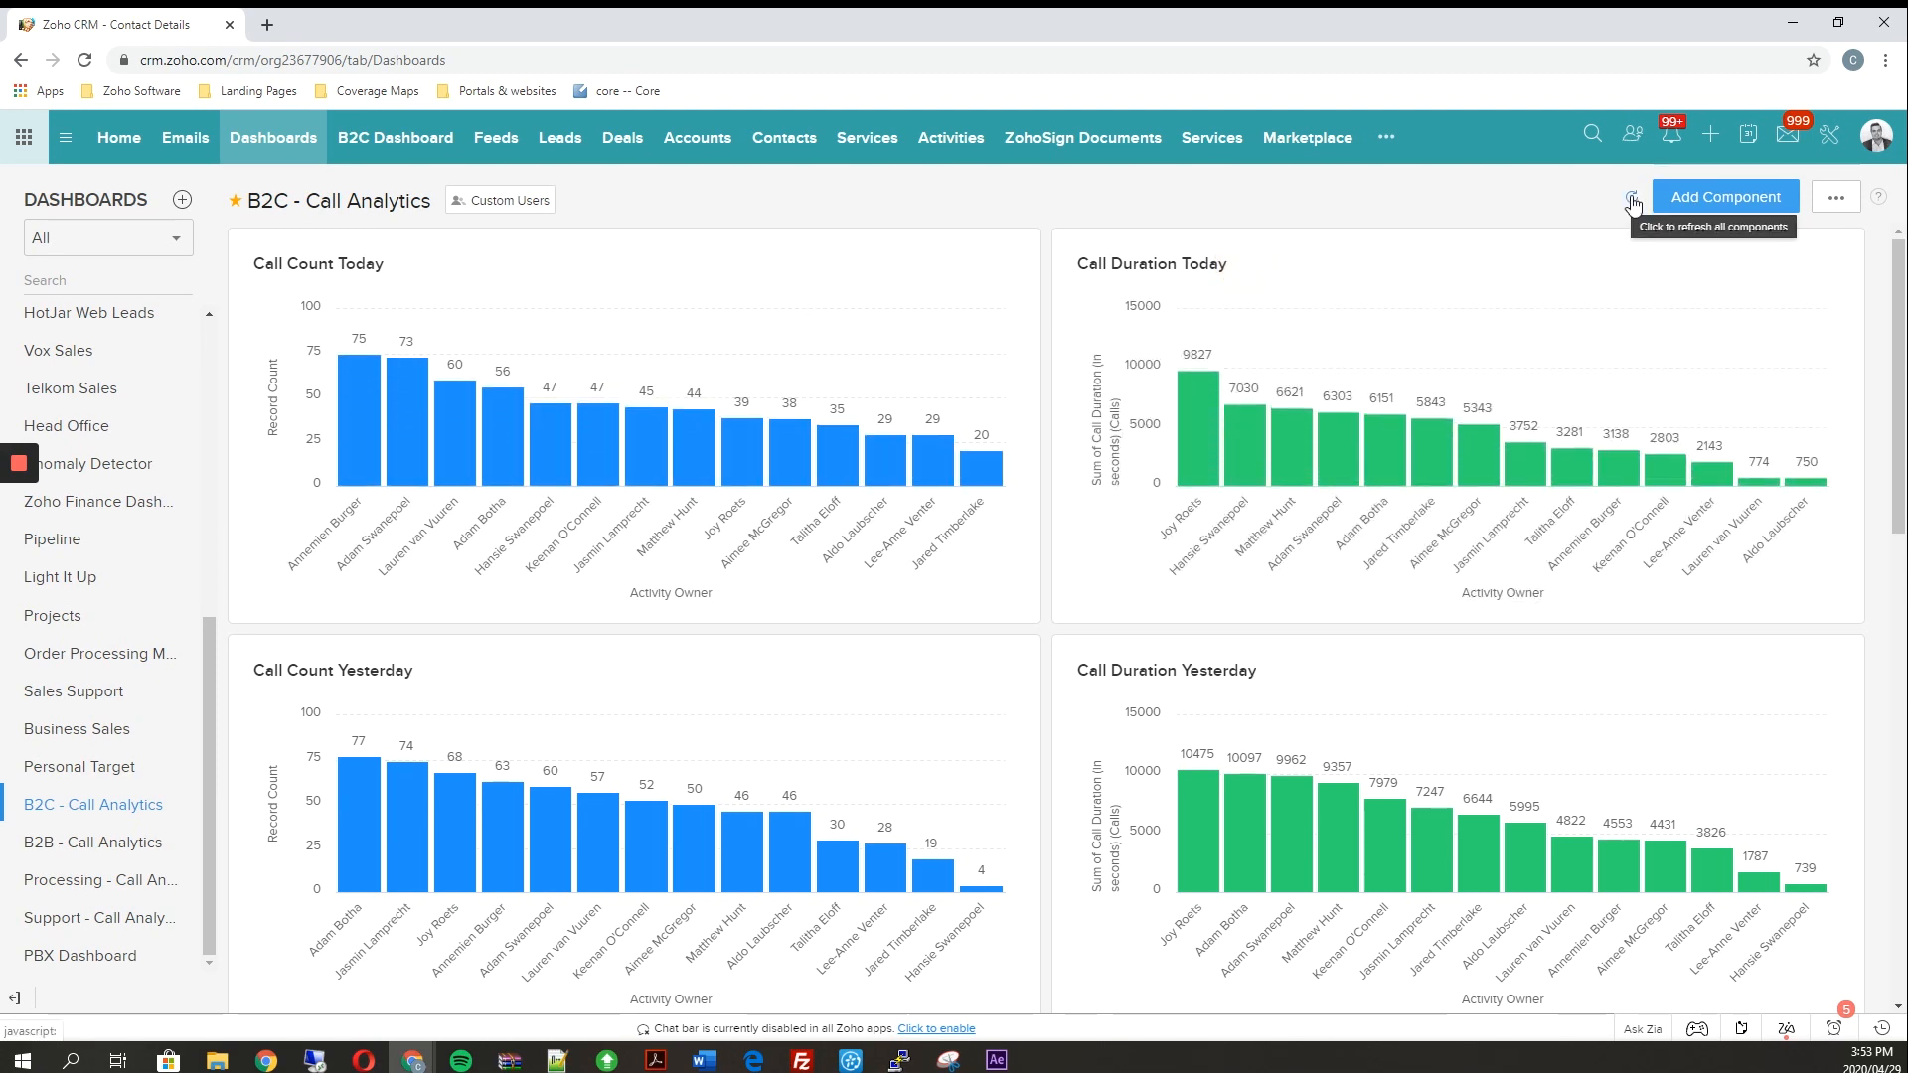
click(1631, 197)
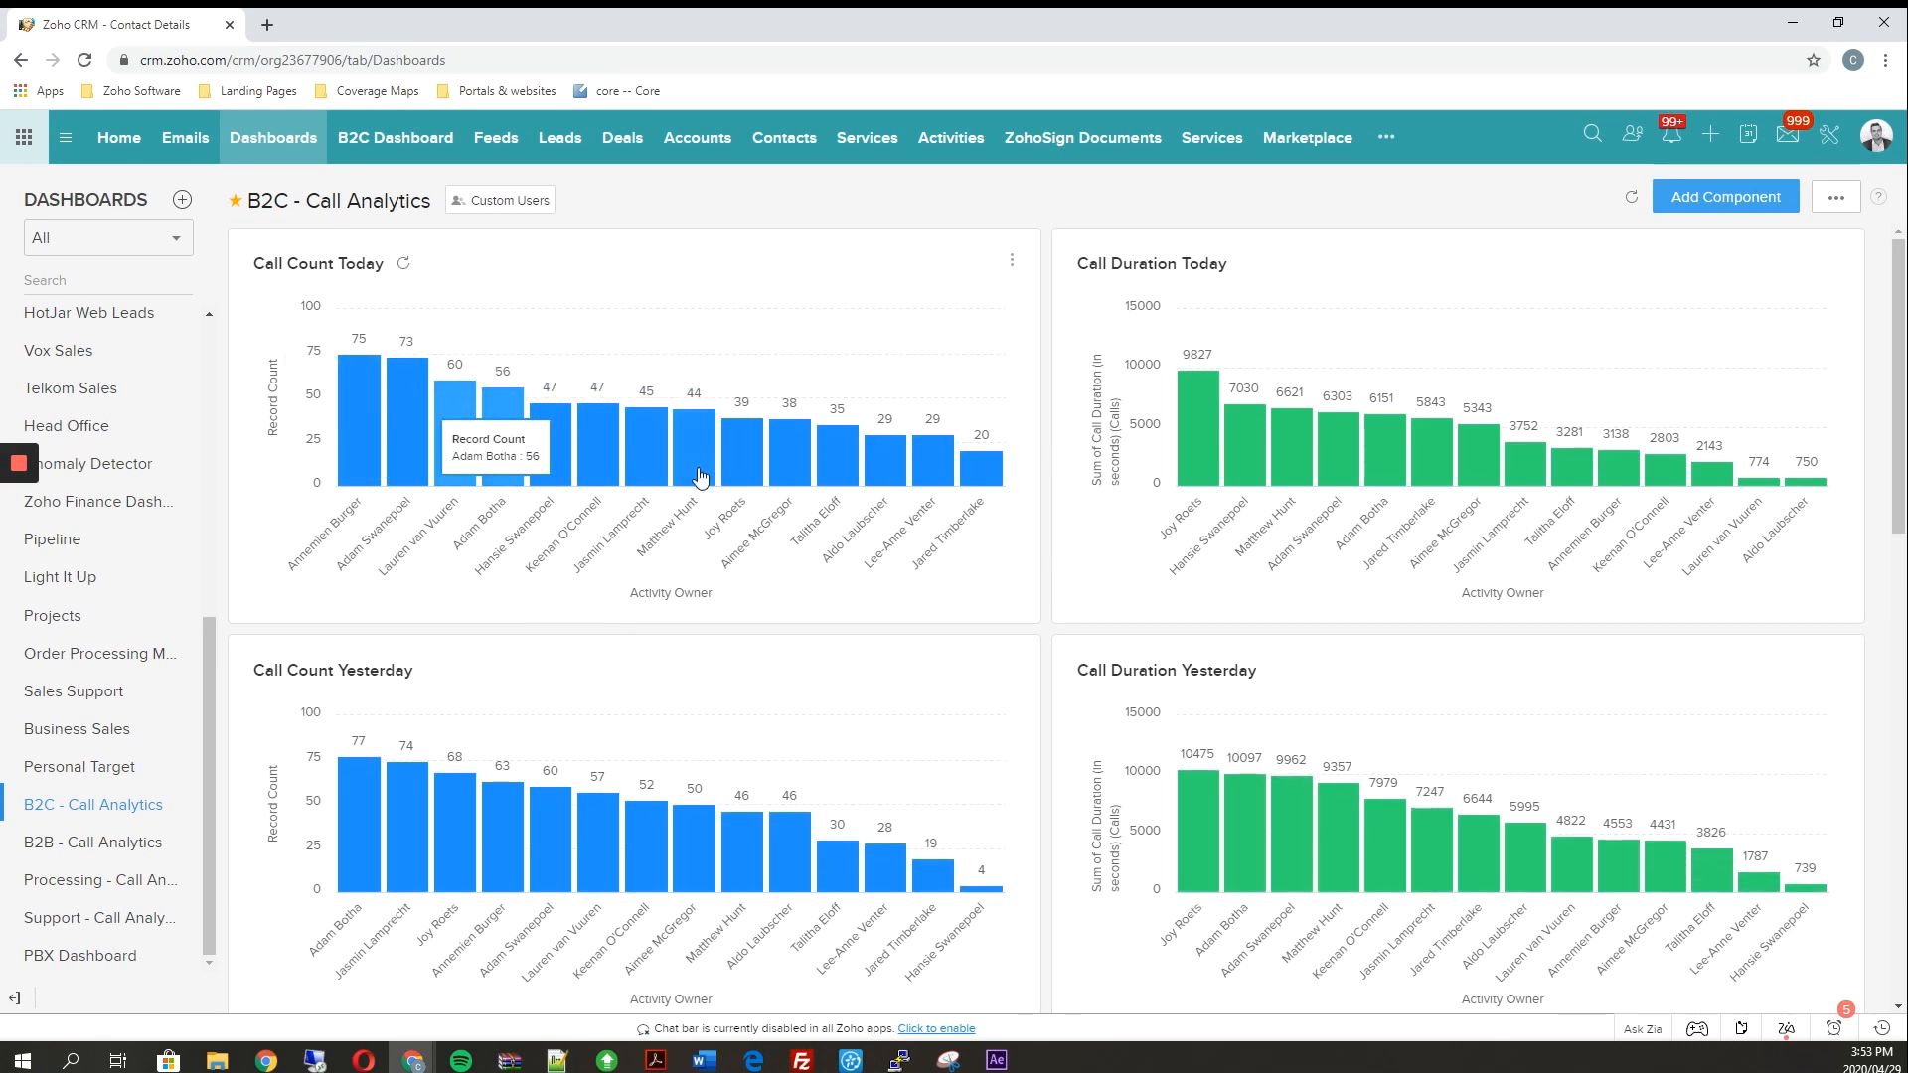
mouse_move(1479, 438)
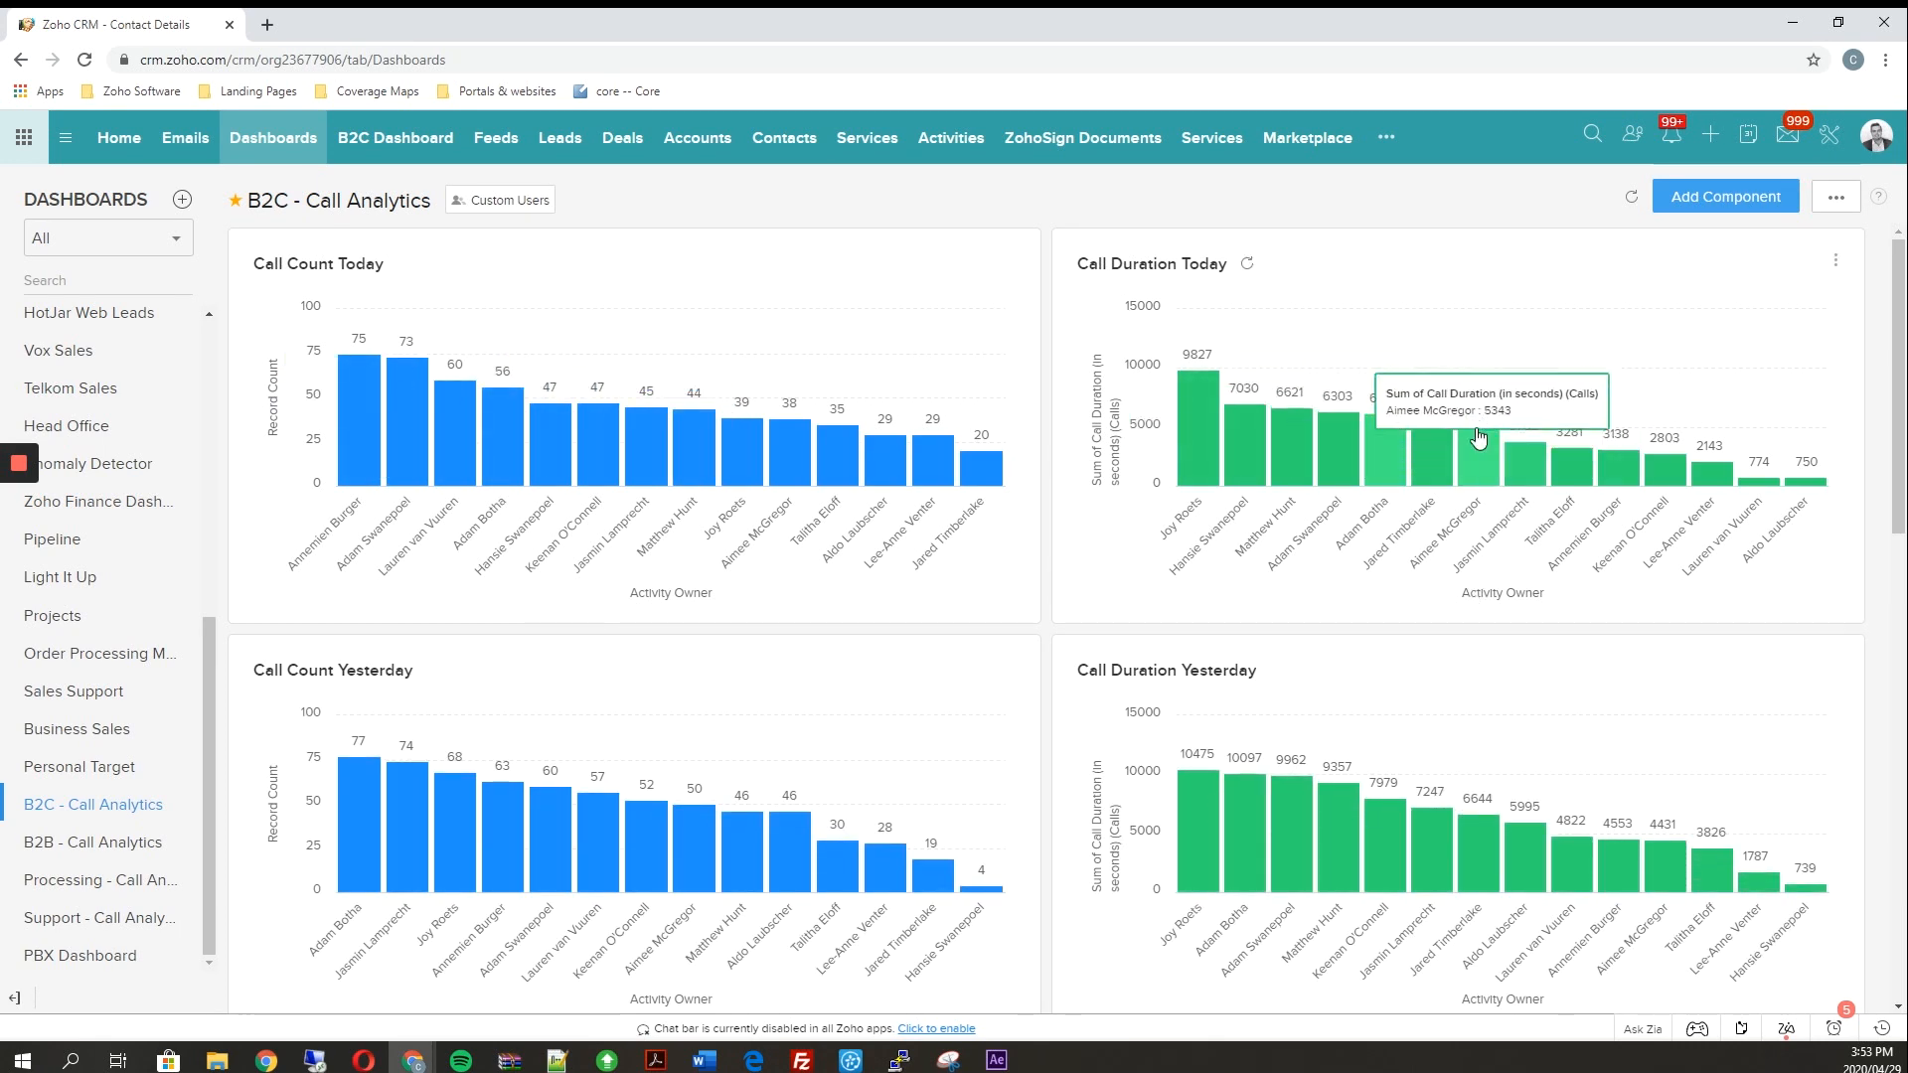
mouse_move(1241, 371)
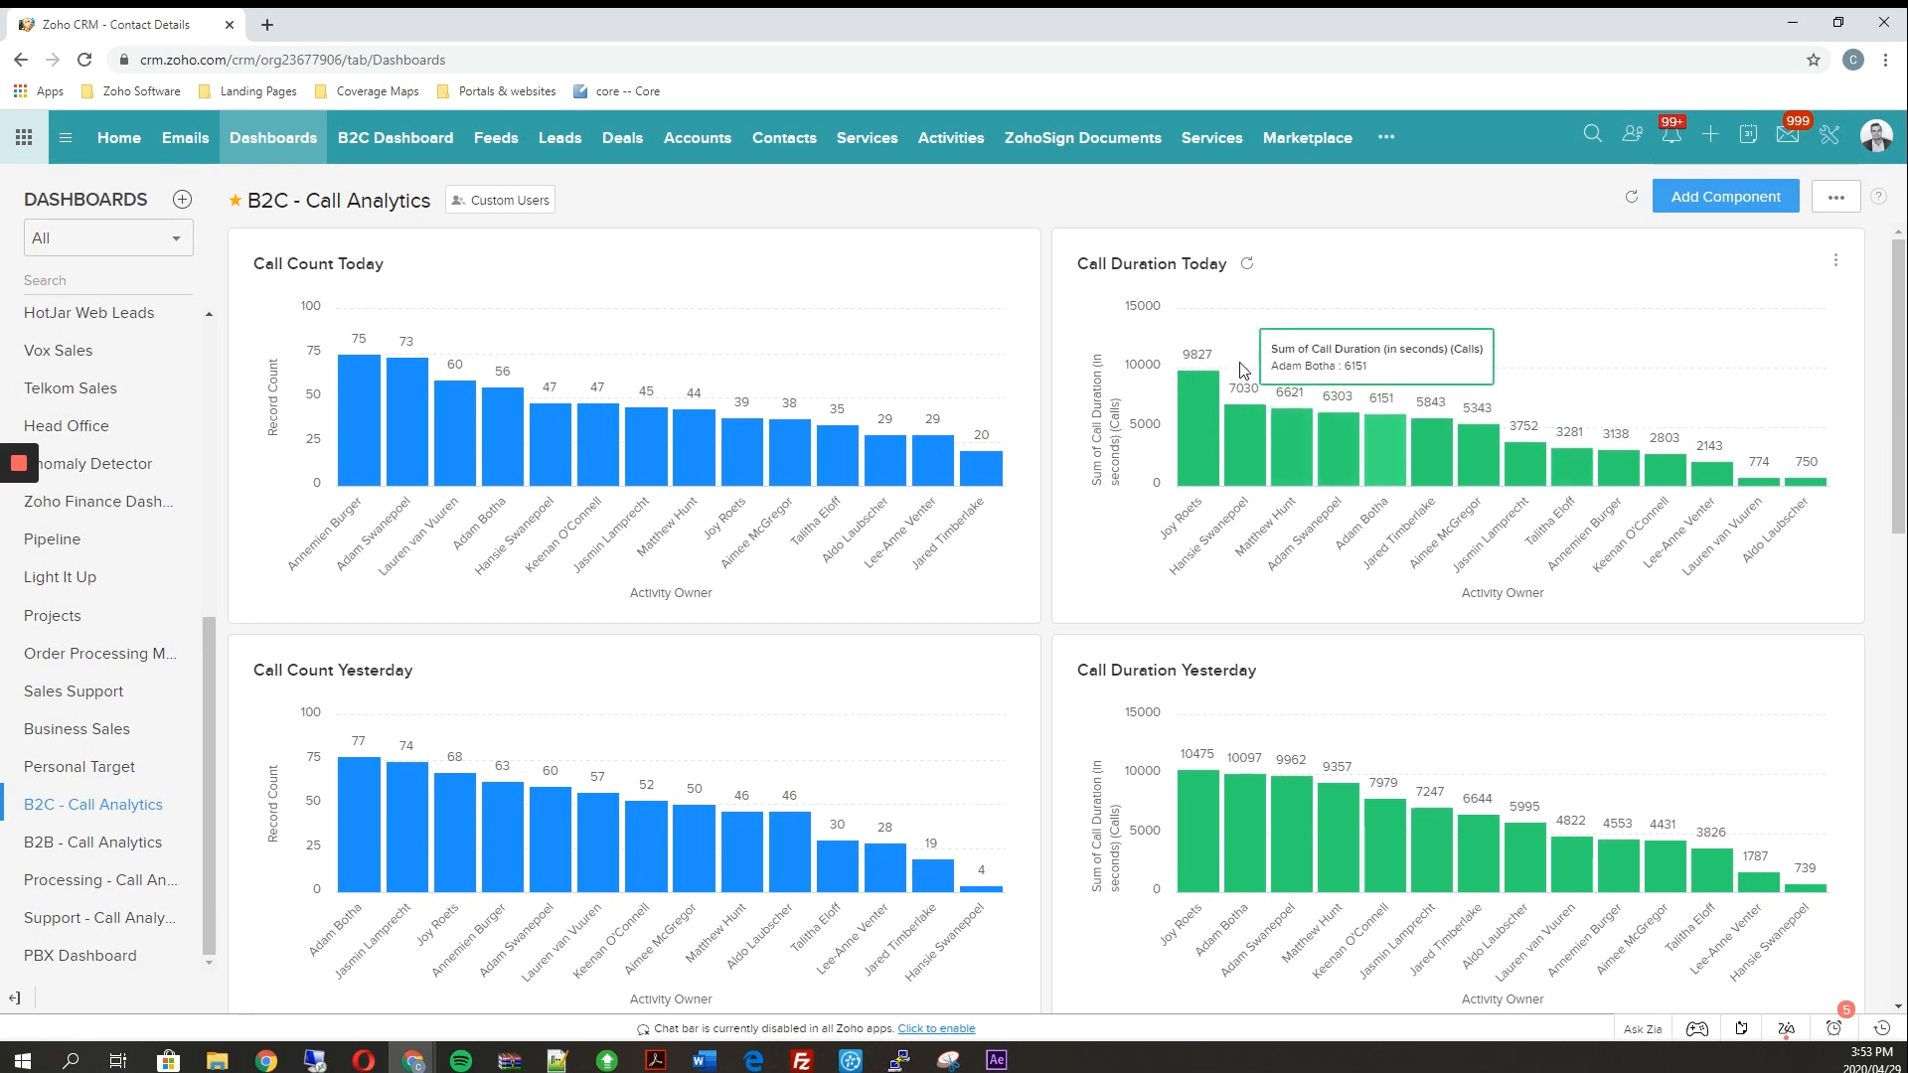
mouse_move(1208, 369)
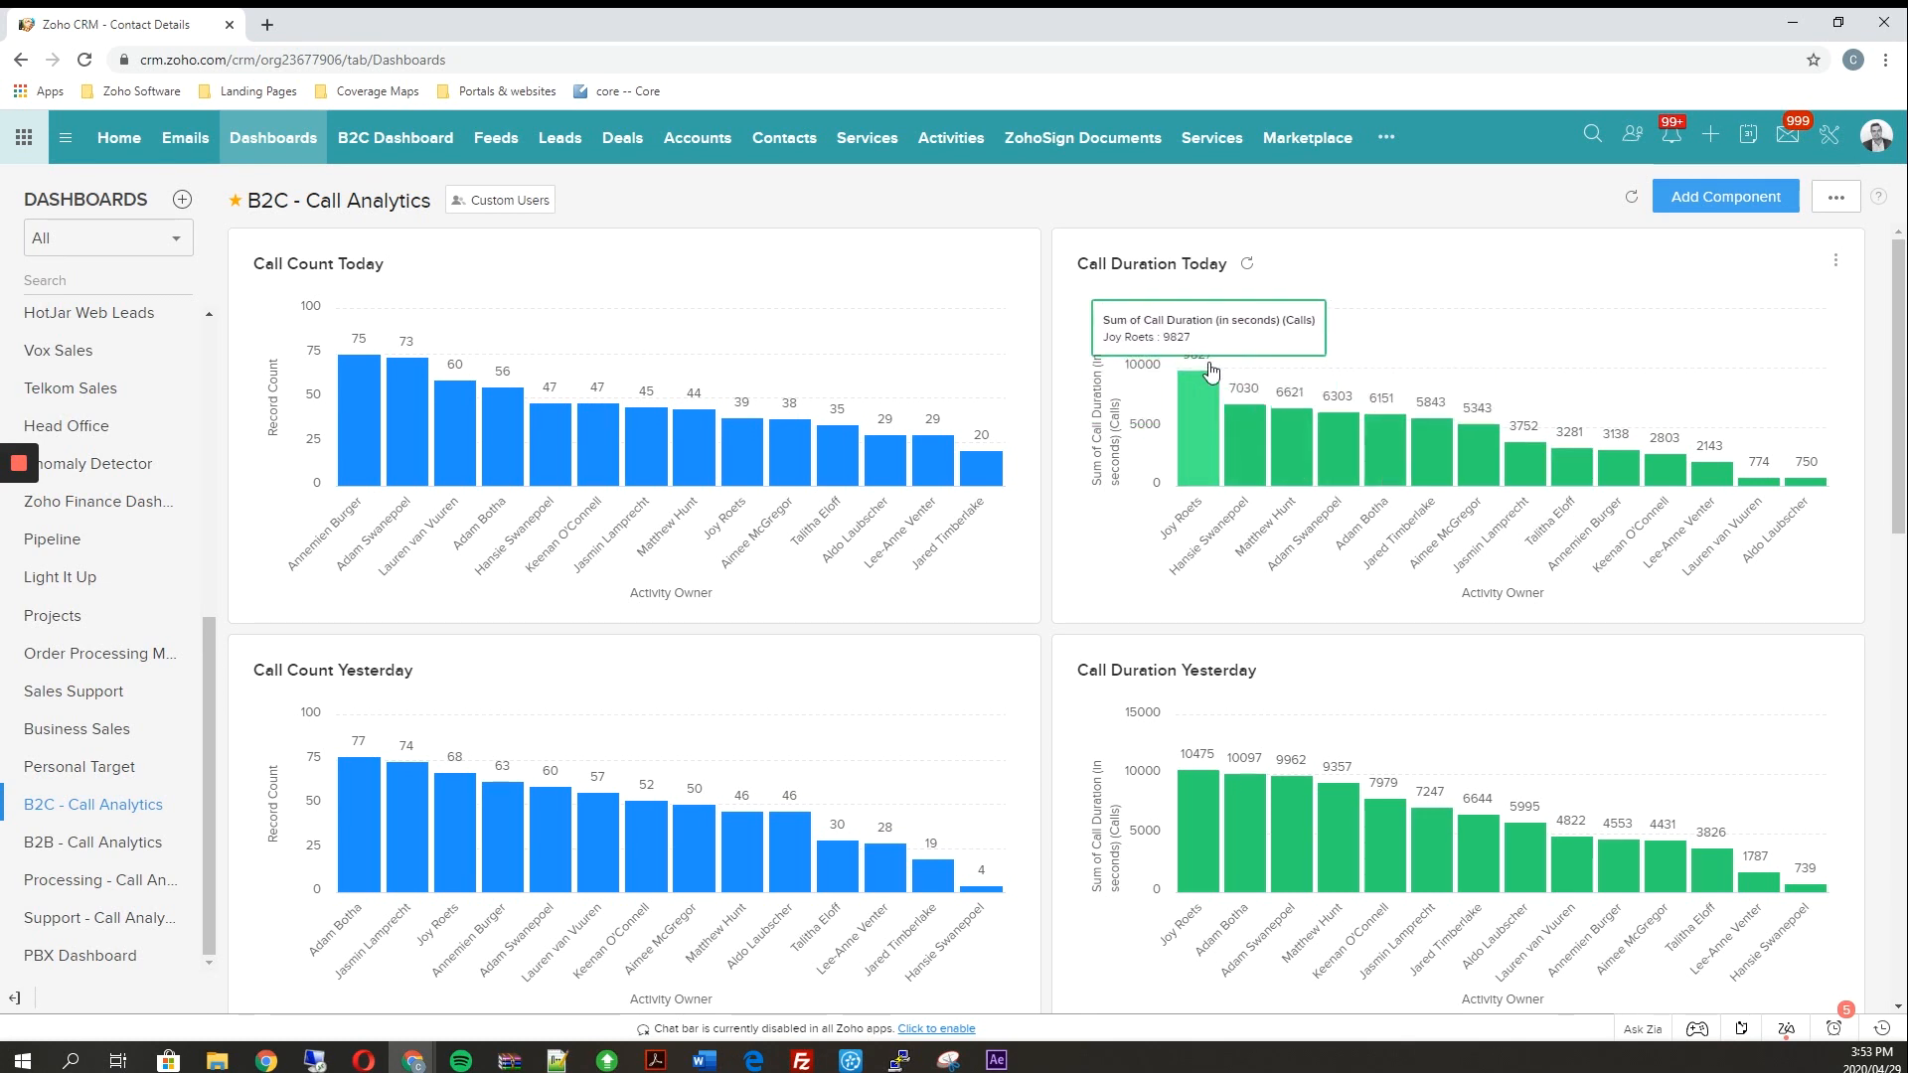
mouse_move(411, 426)
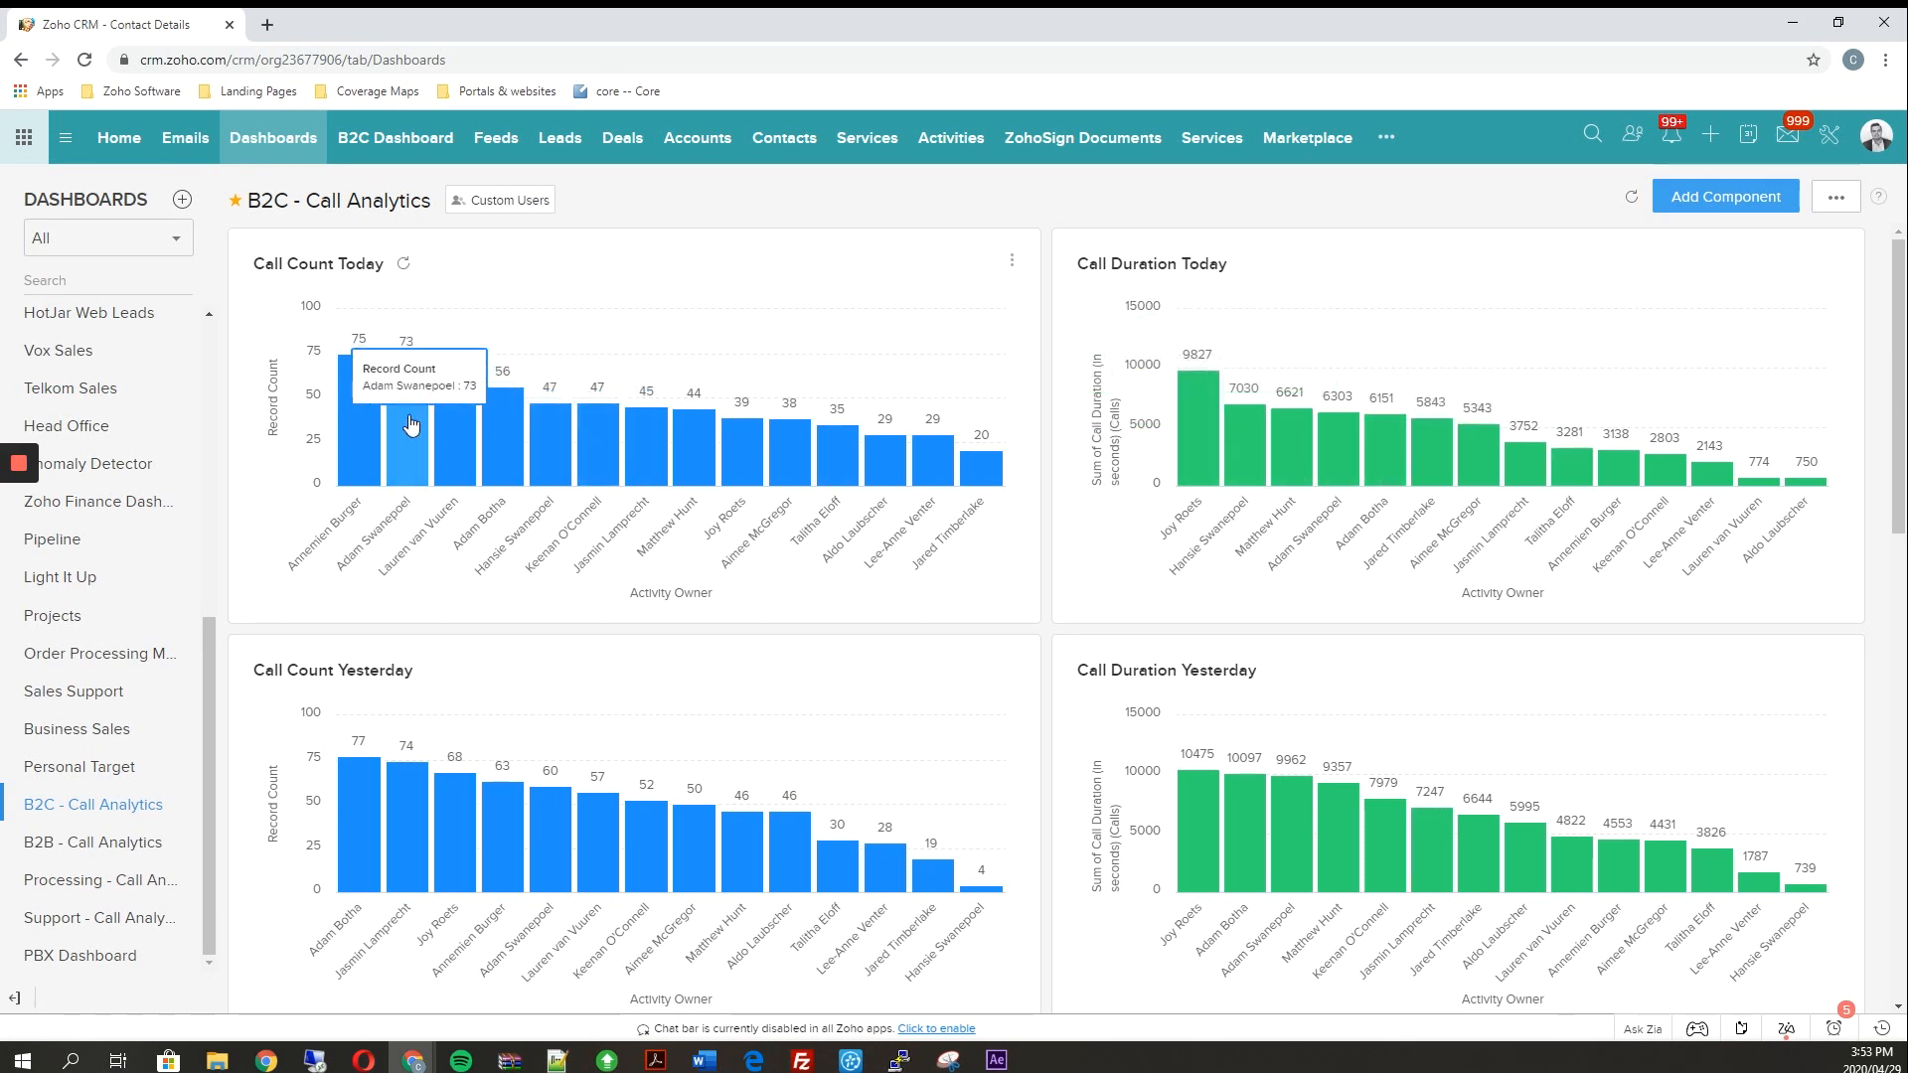
mouse_move(356, 456)
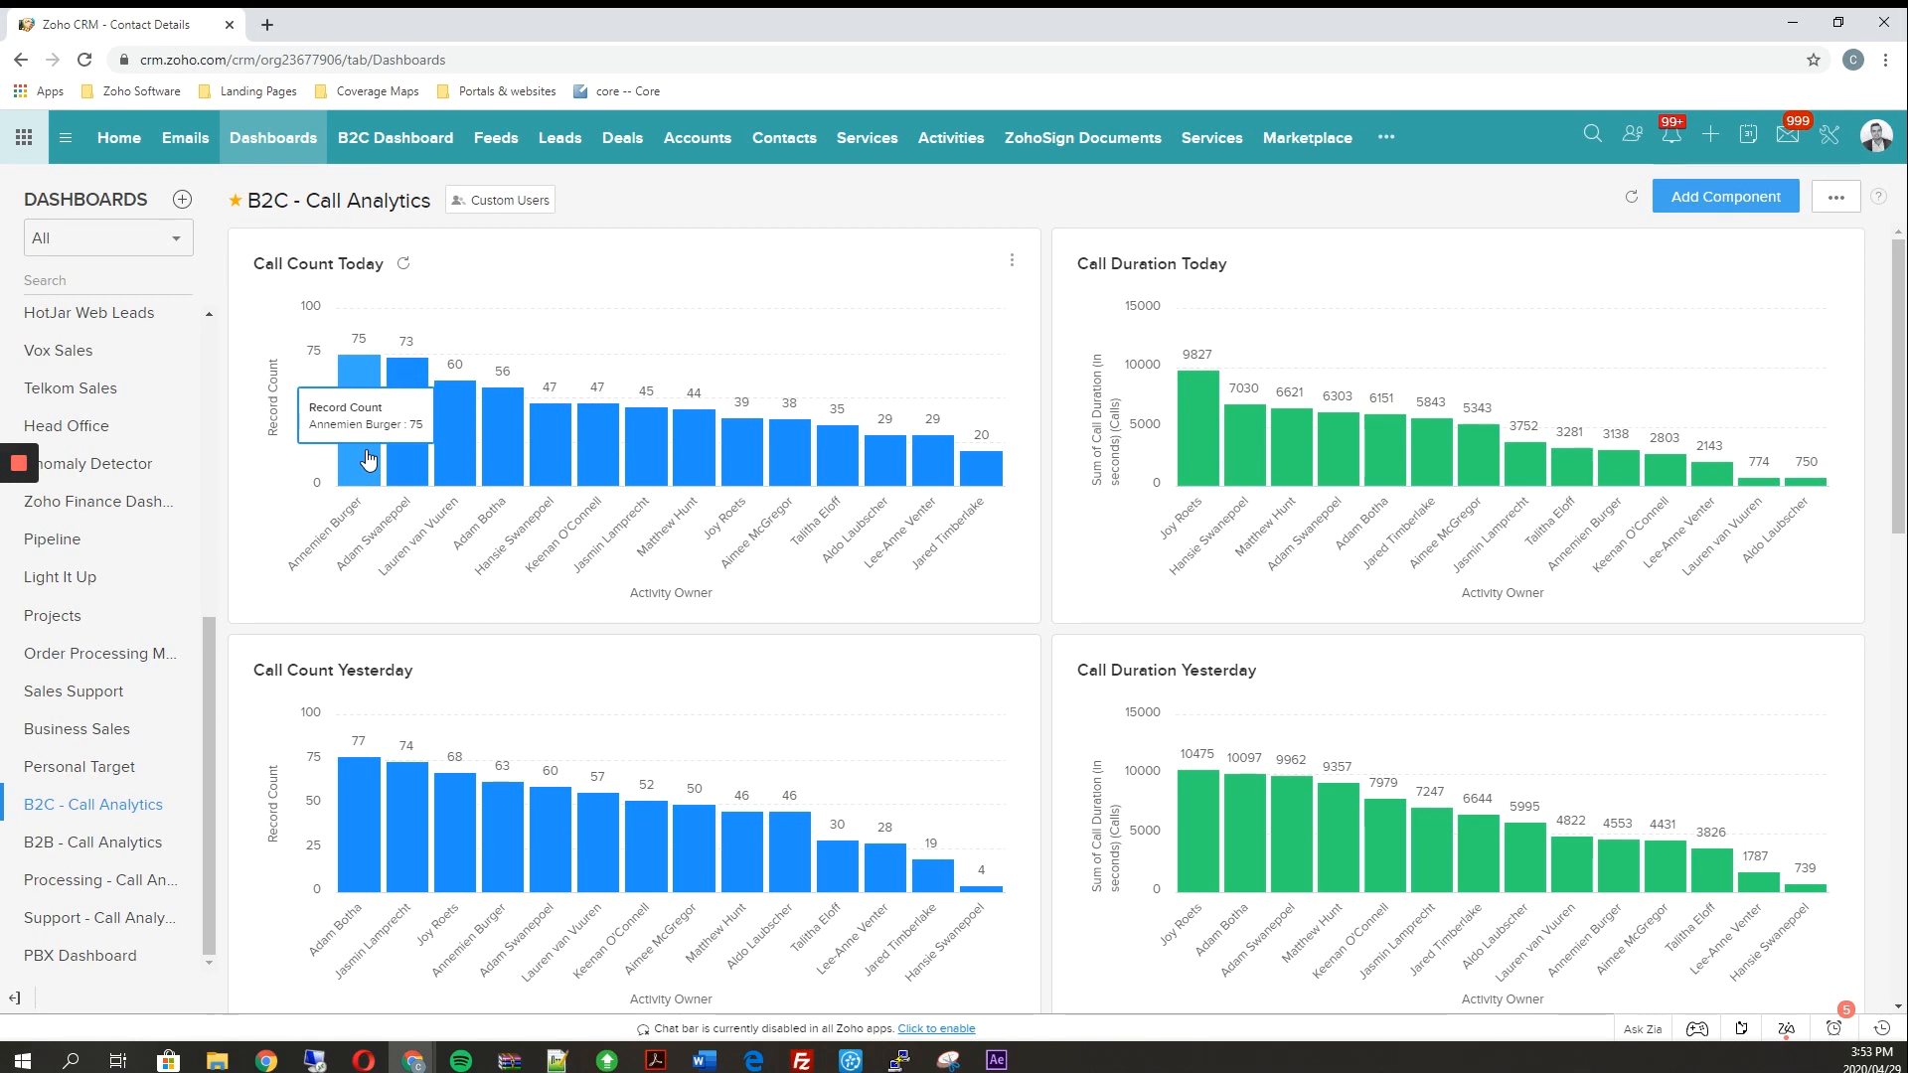
mouse_move(855, 428)
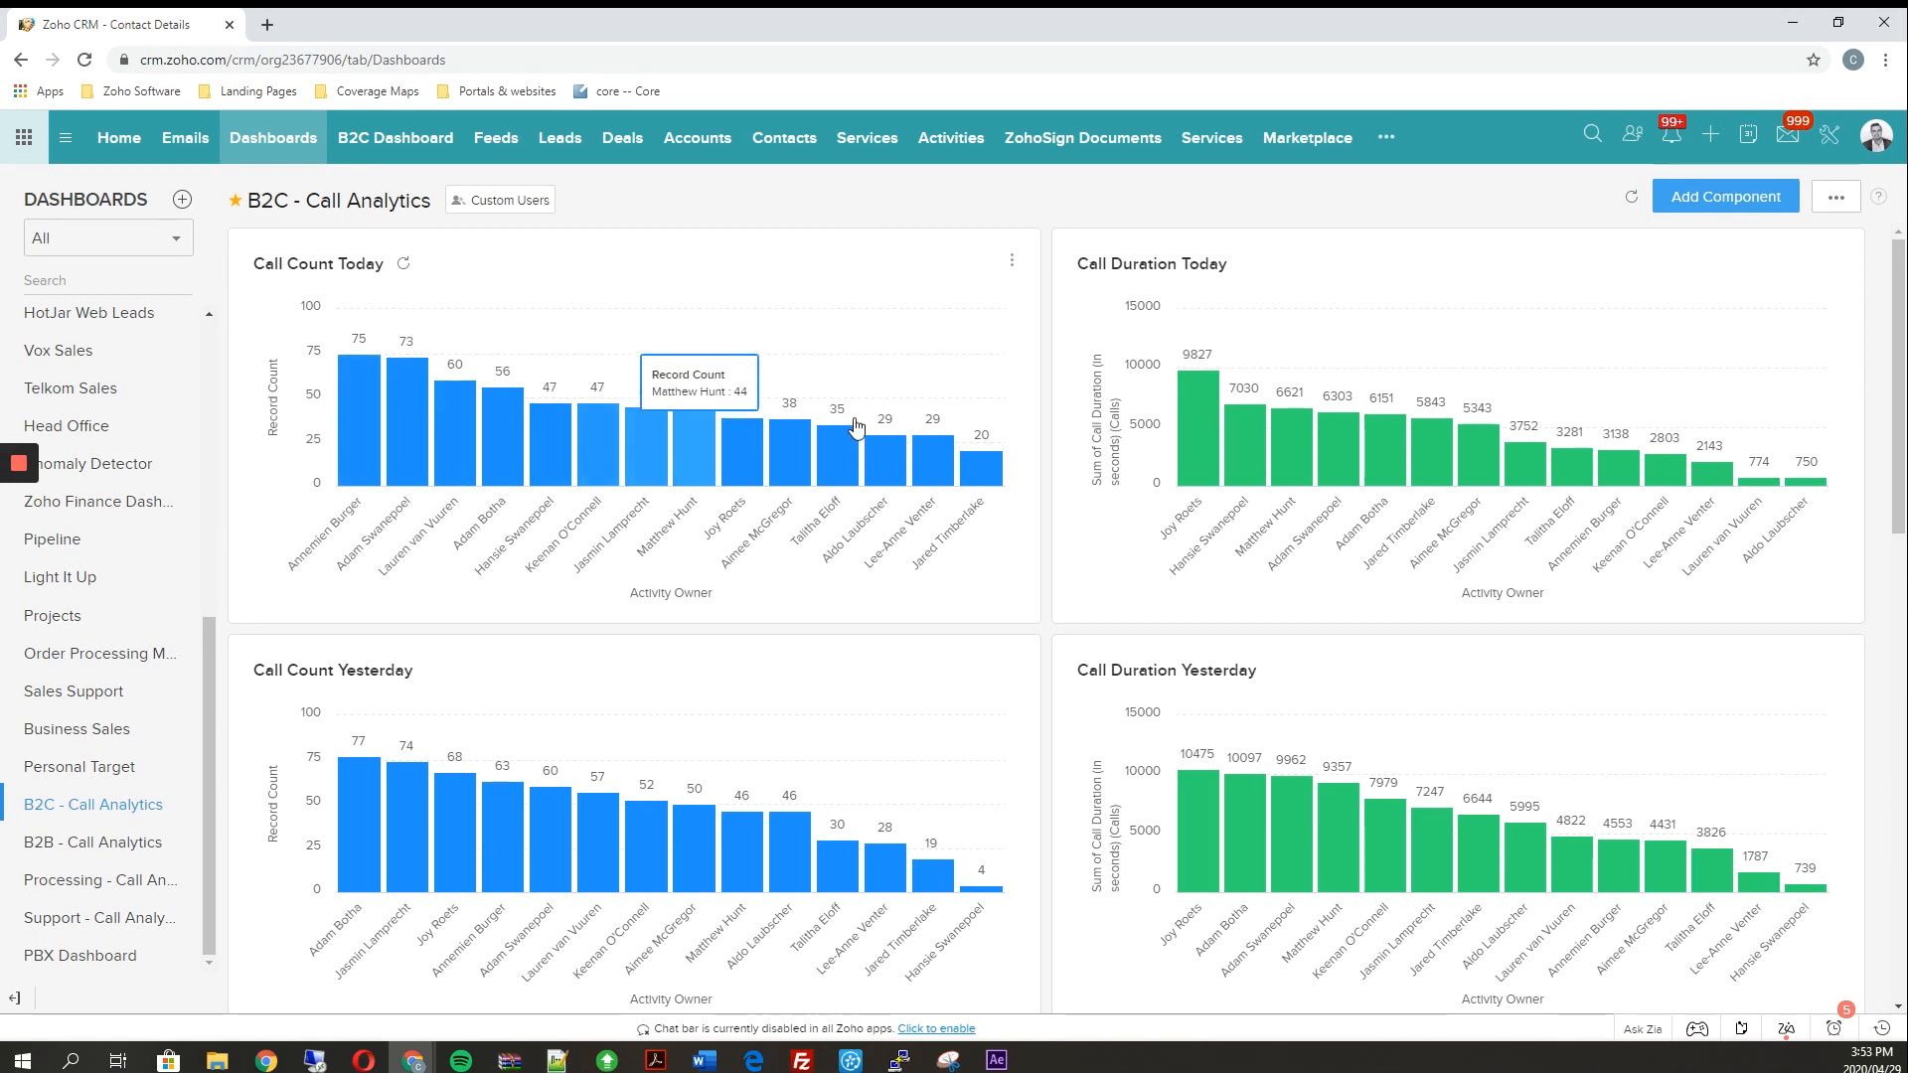
scroll(down, 3)
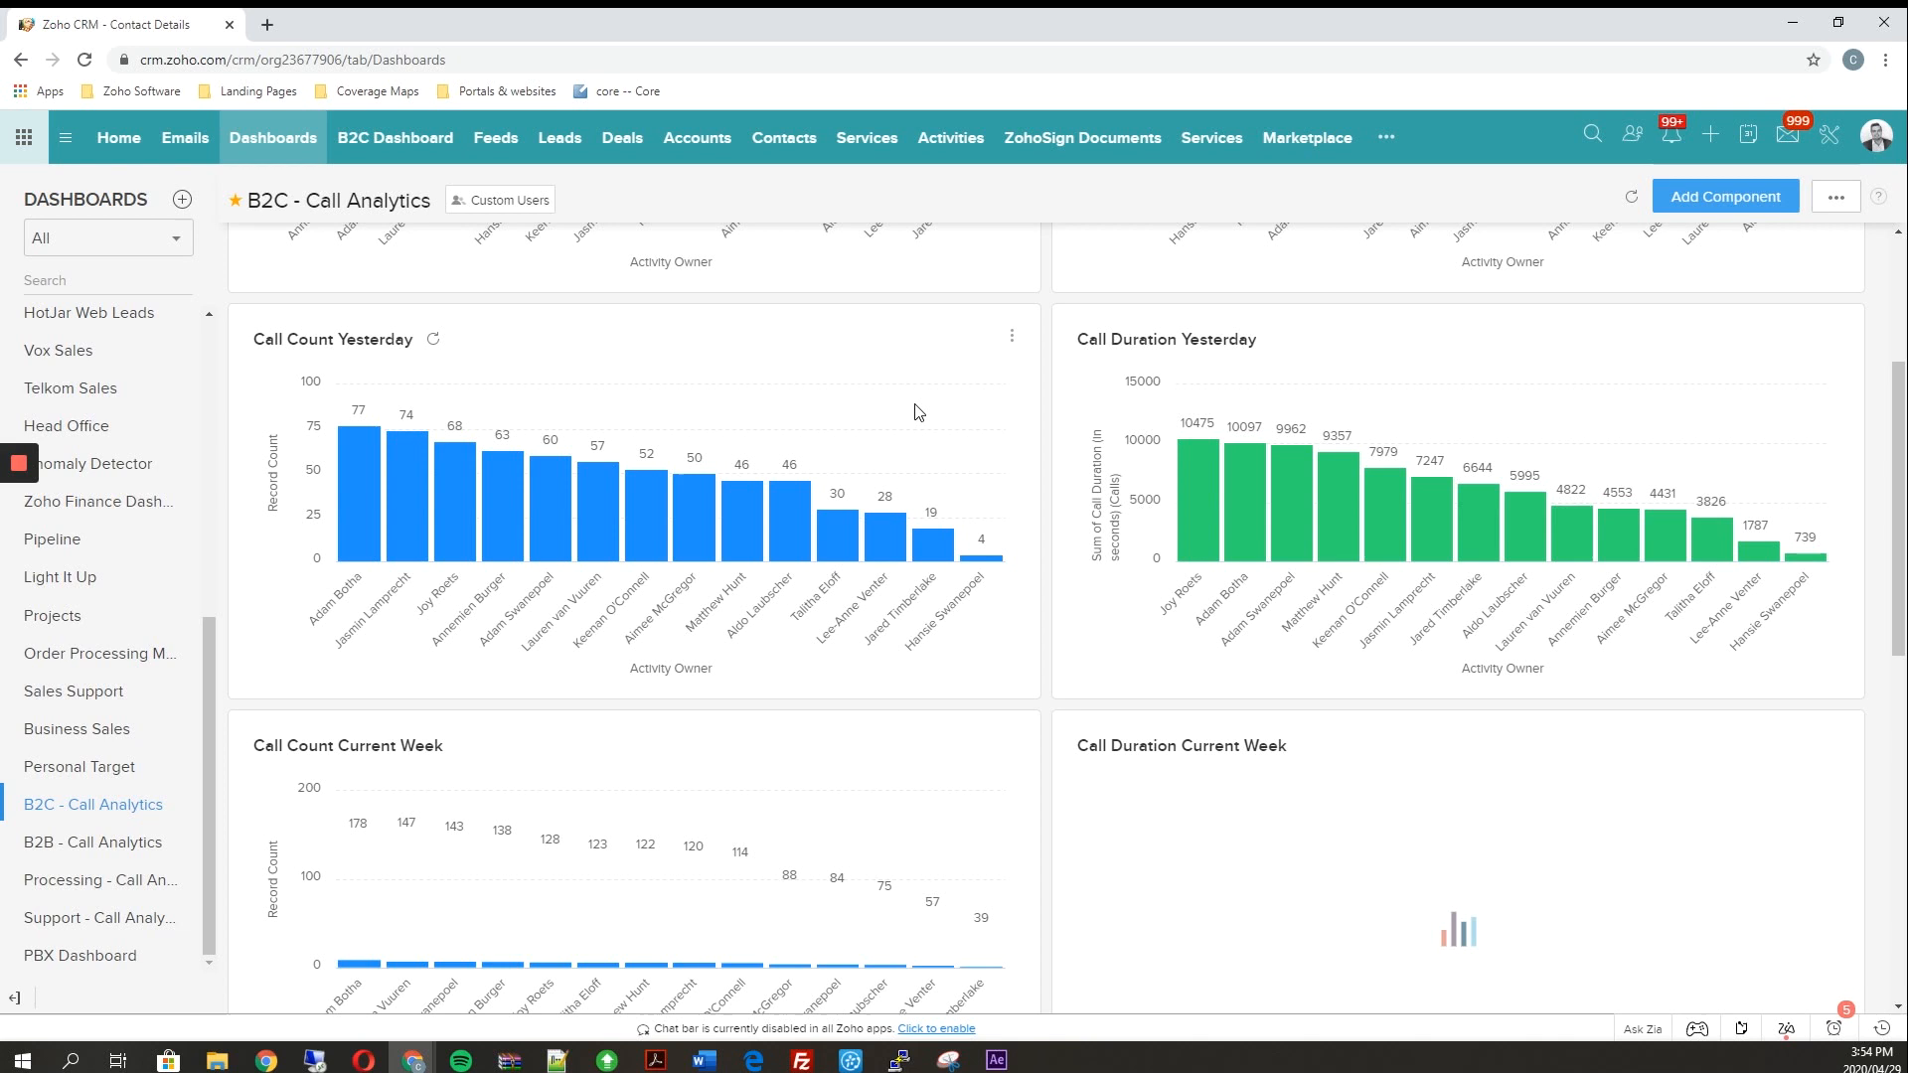
scroll(up, 3)
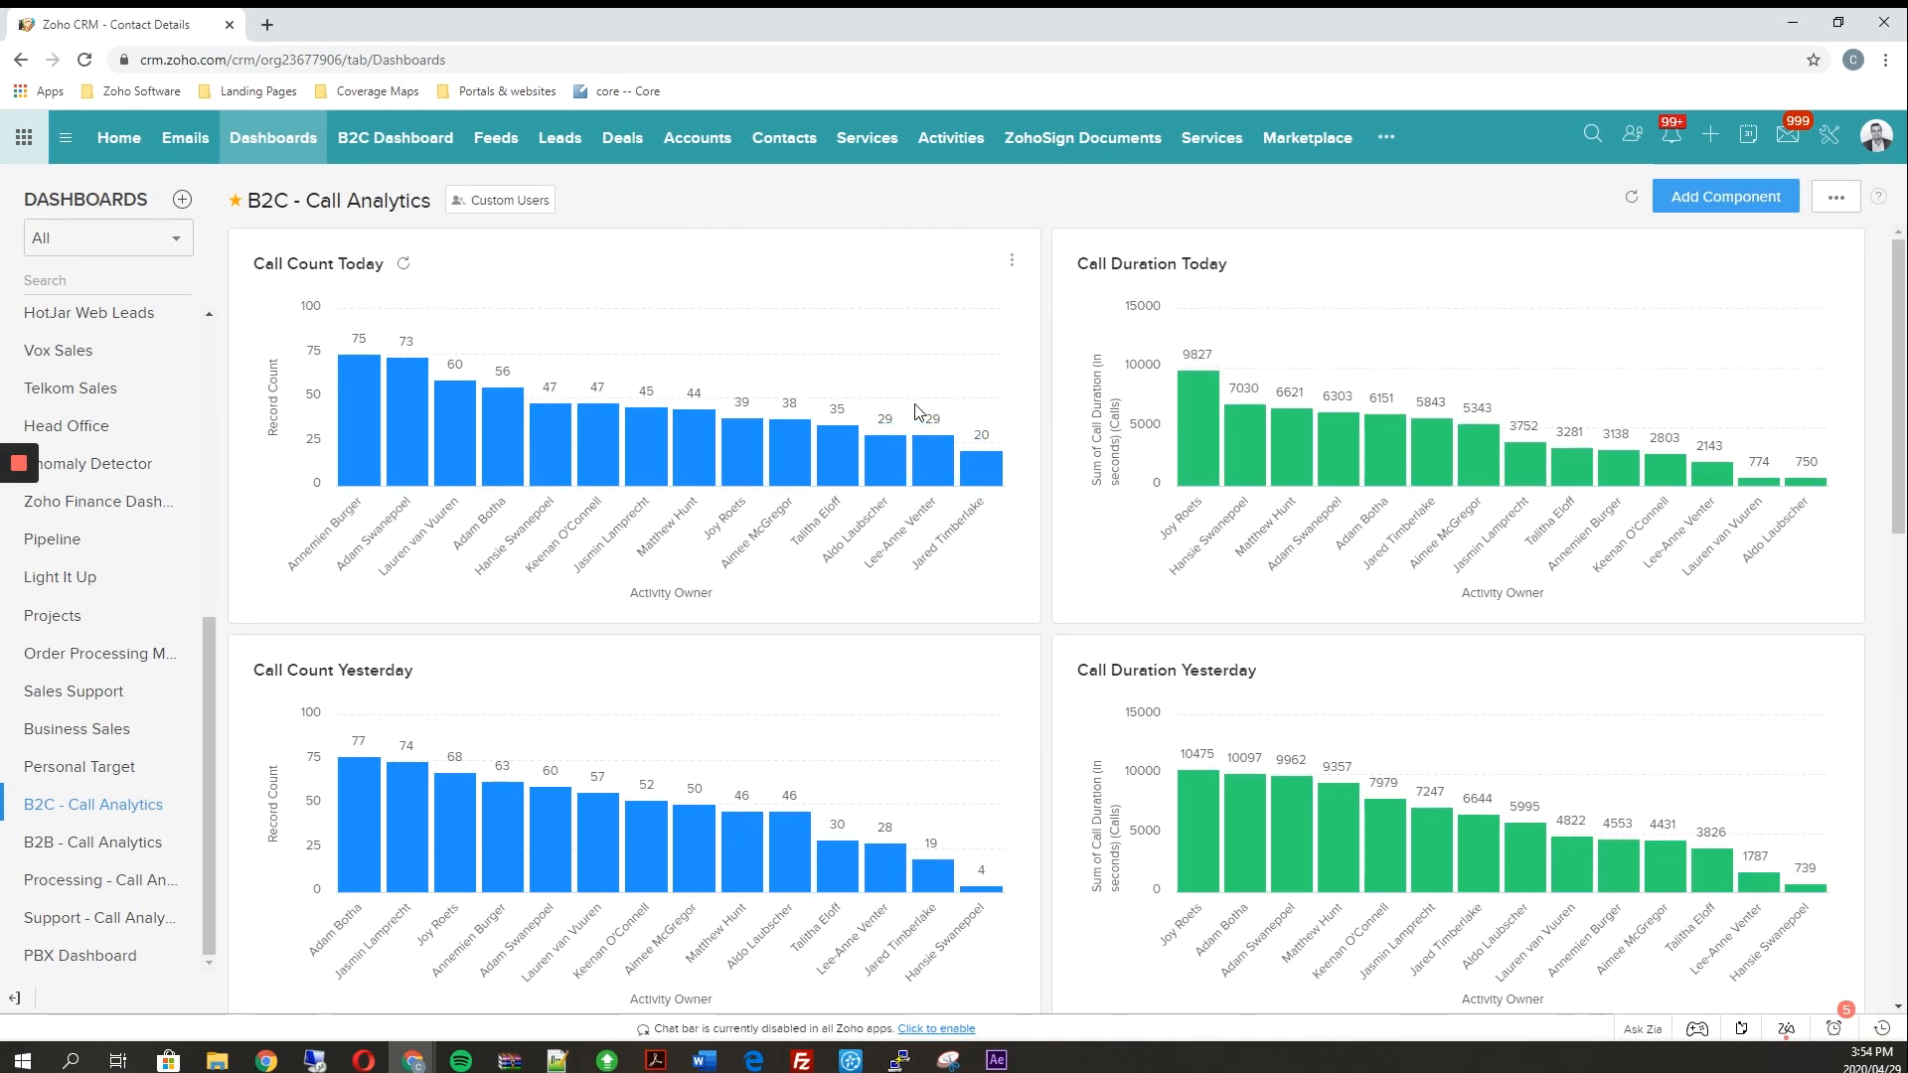
mouse_move(912, 401)
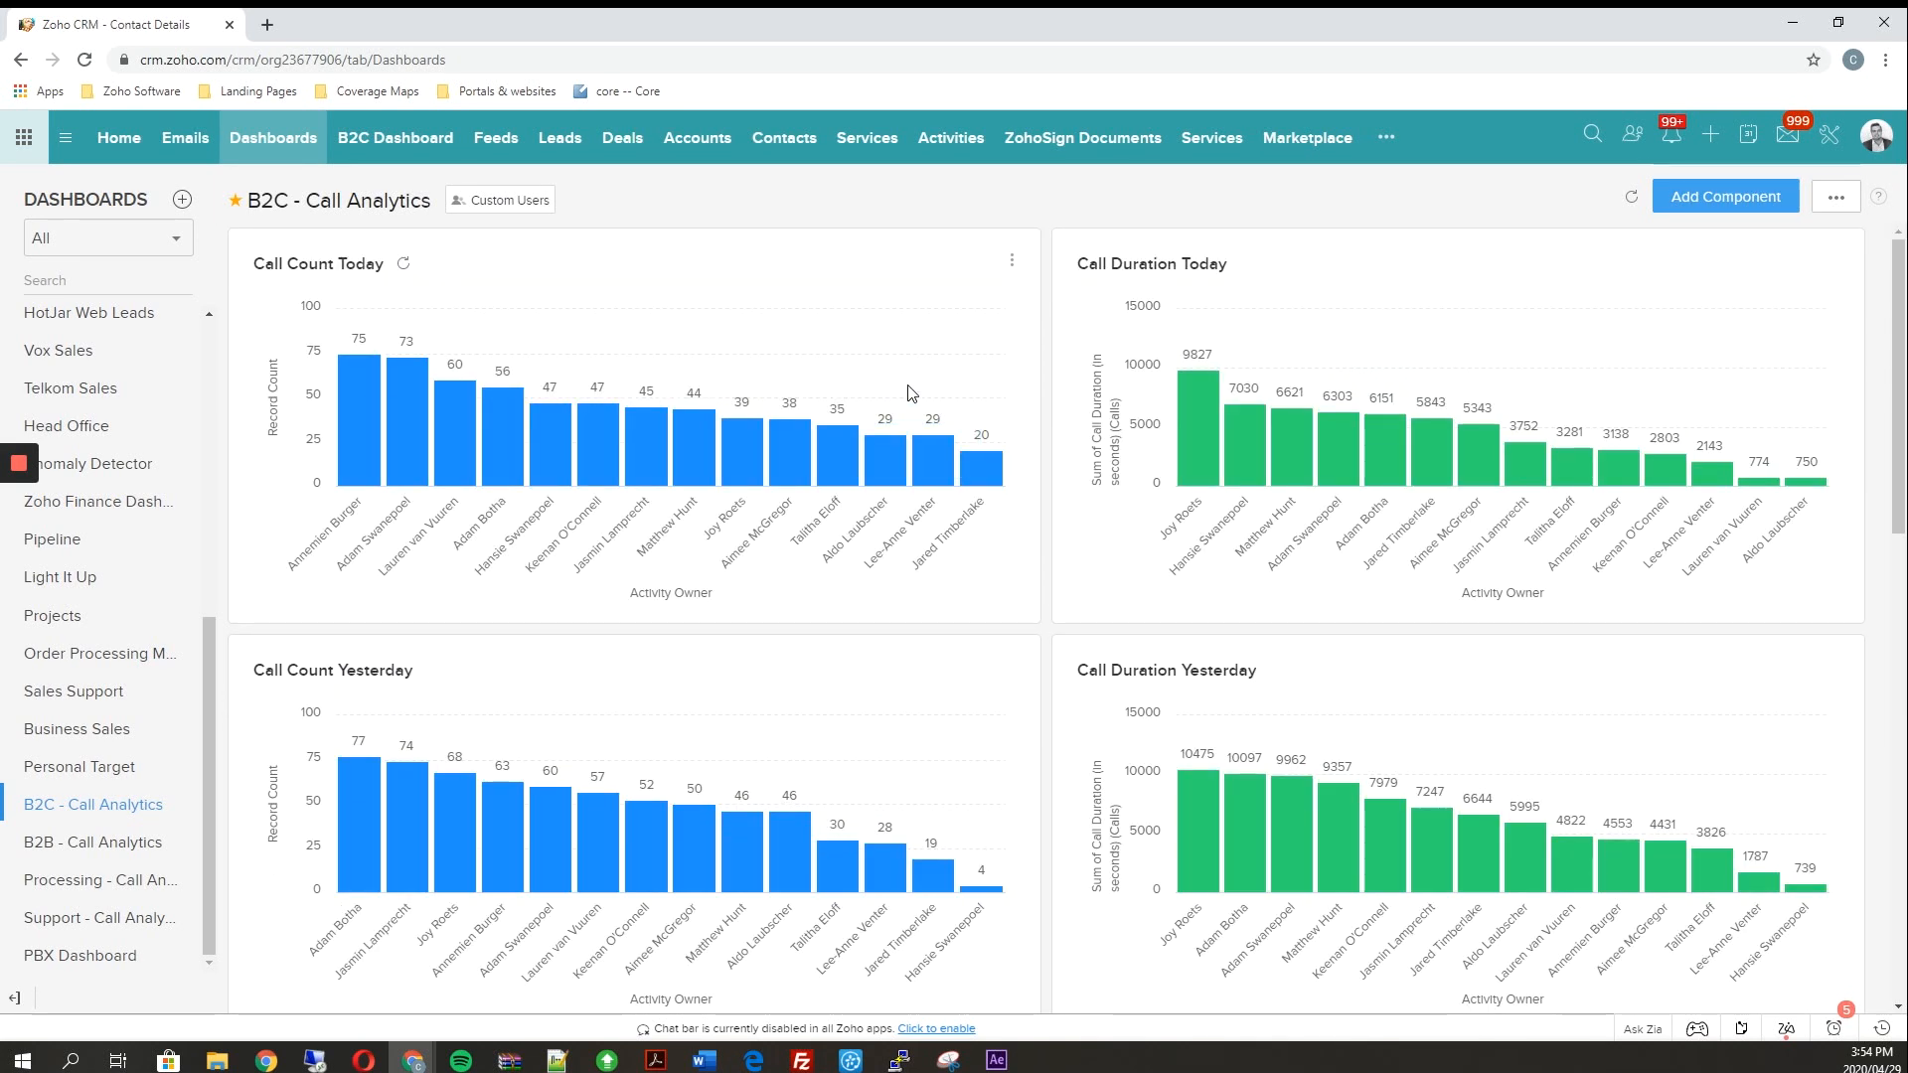